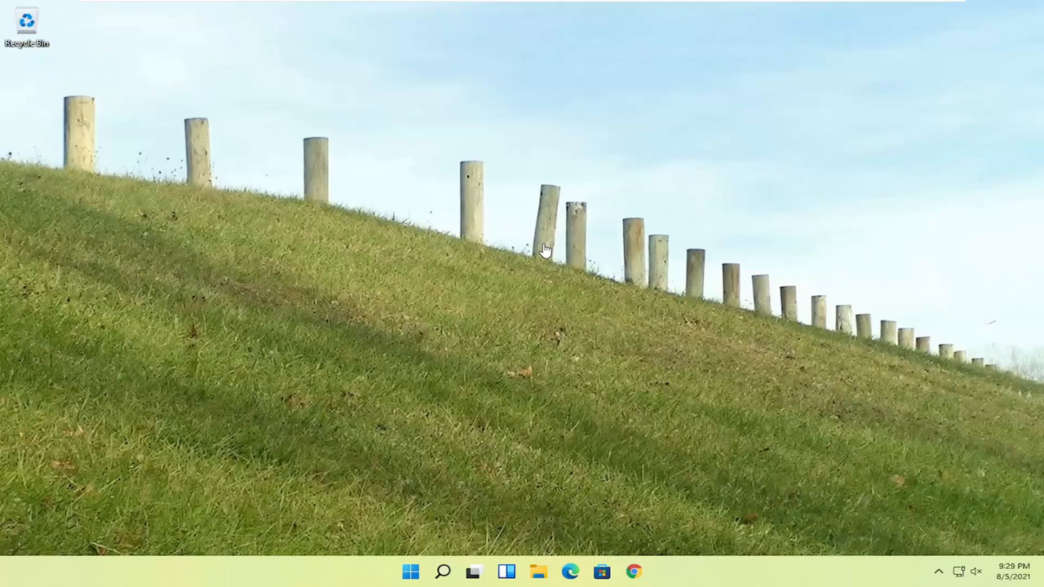
{"action": "mouse_move", "coordinate": [567, 243]}
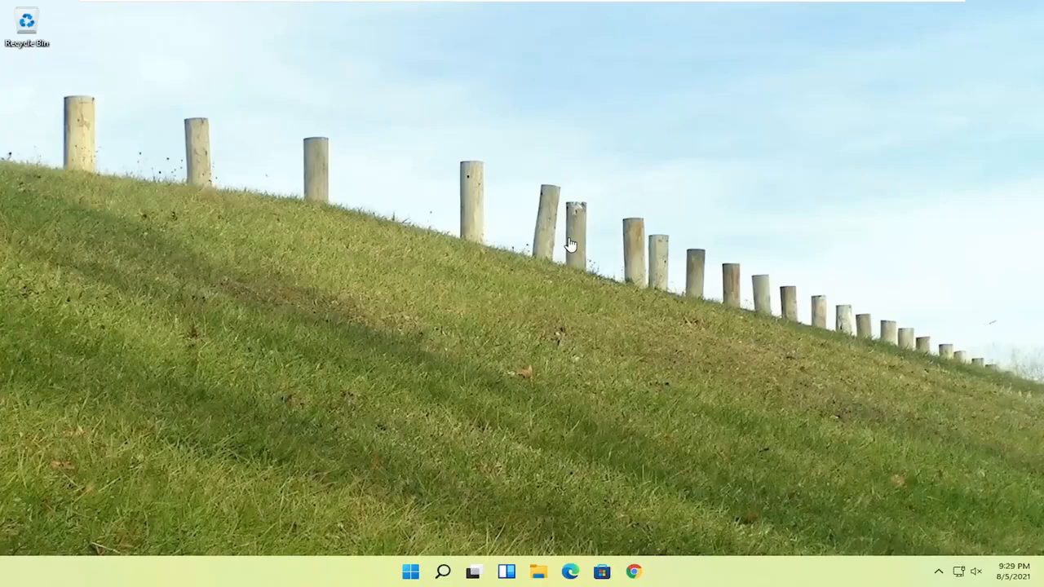
{"action": "mouse_move", "coordinate": [476, 220]}
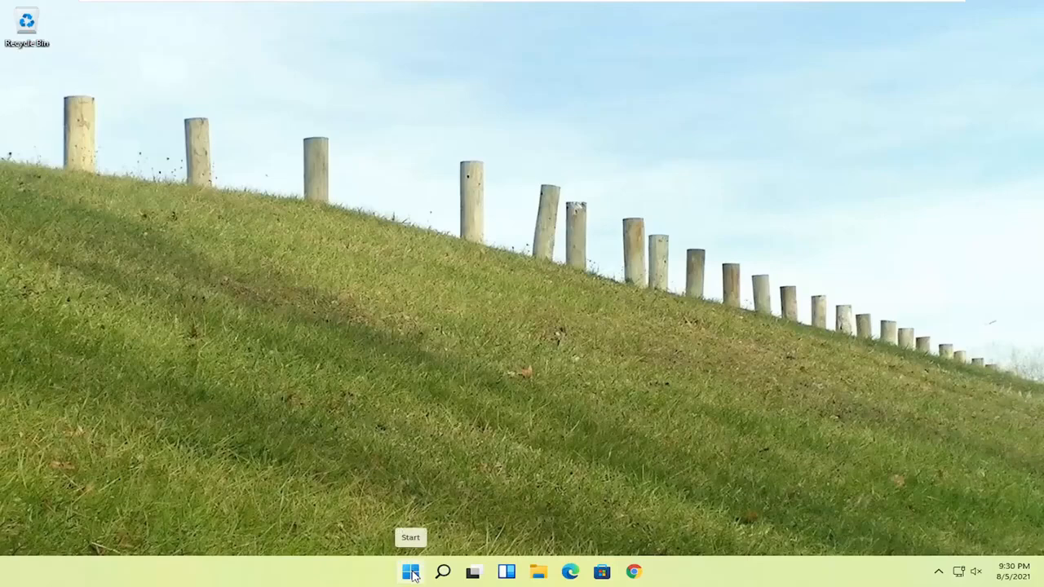
Bring up the Start button's quick-link menu to reach the shut down and restart options.
{"action": "right_click", "coordinate": [411, 571]}
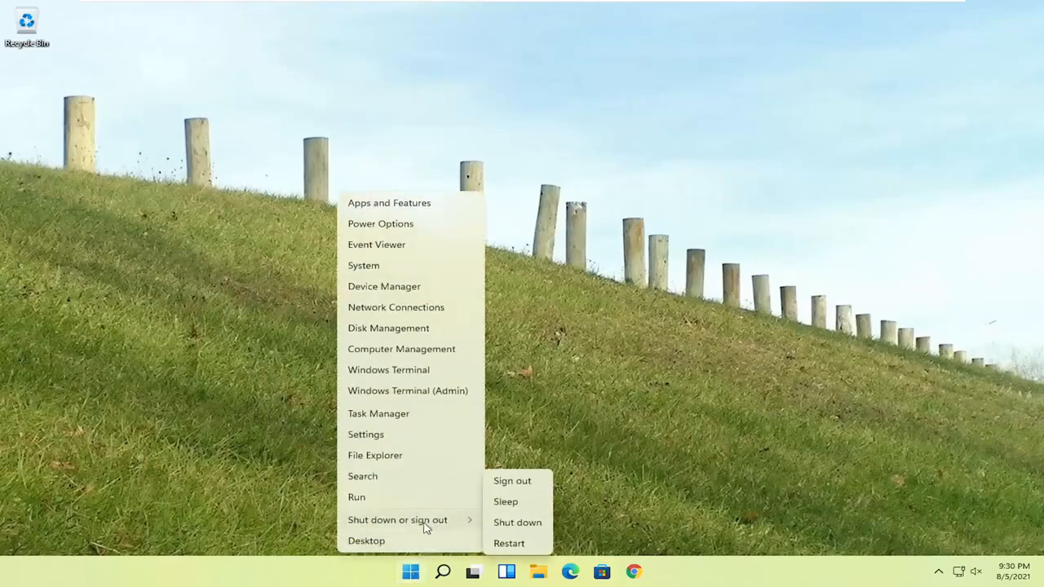
{"action": "mouse_move", "coordinate": [507, 543]}
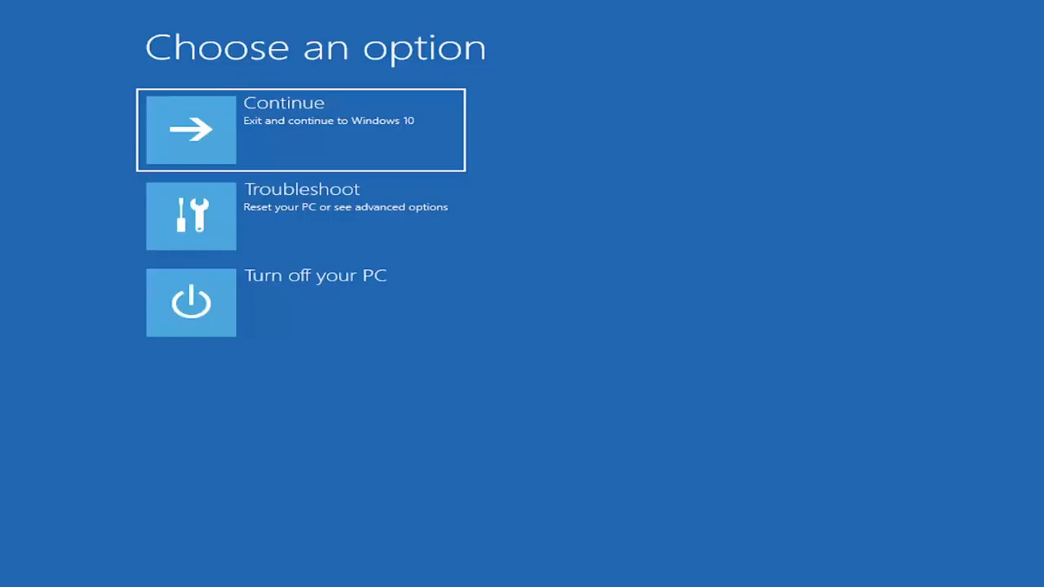
{"action": "mouse_move", "coordinate": [353, 116]}
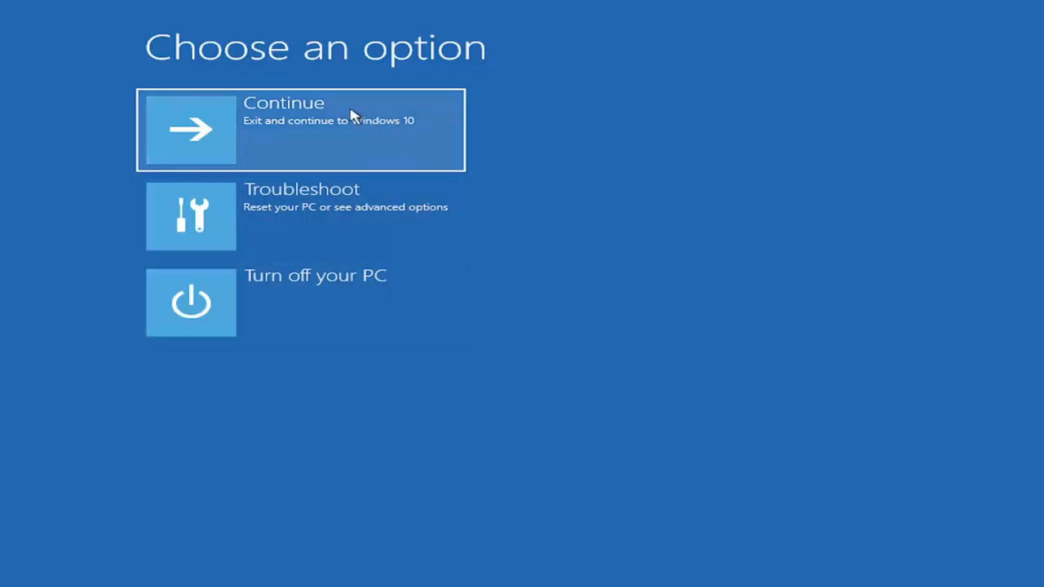
{"action": "mouse_move", "coordinate": [237, 215]}
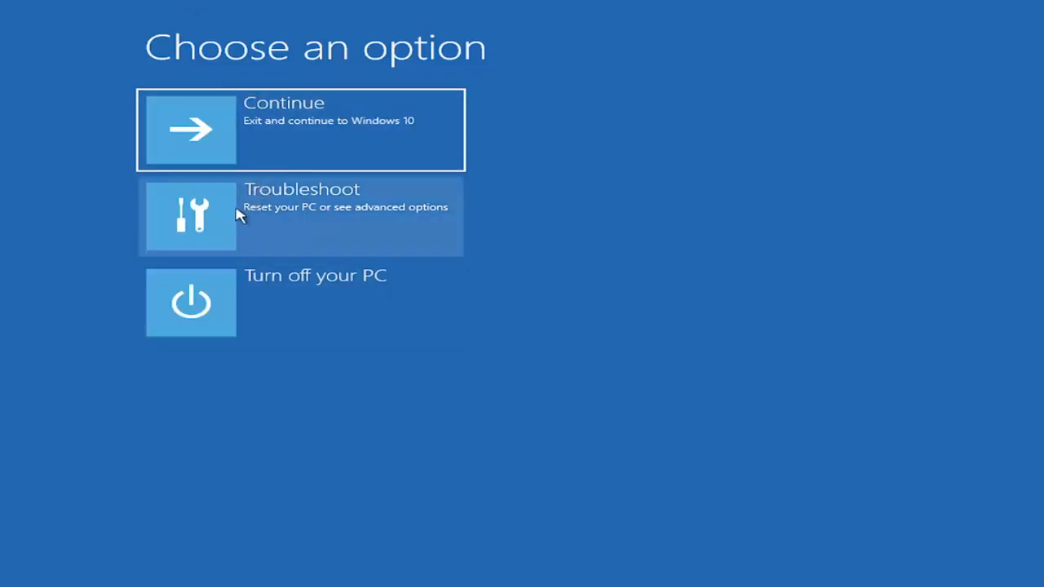
{"action": "mouse_move", "coordinate": [339, 218]}
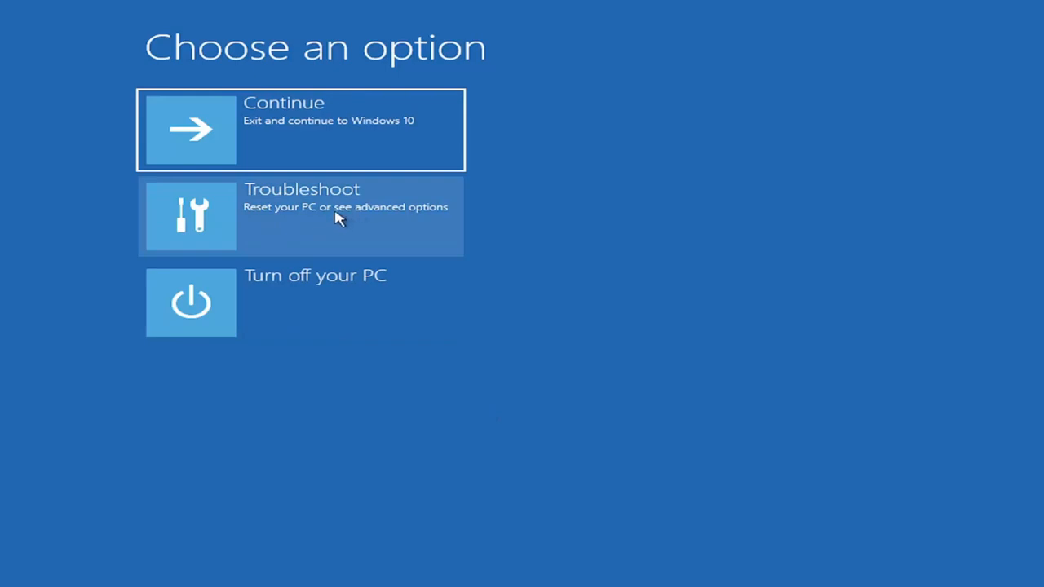
Choose Troubleshoot on the Choose an option screen.
{"action": "left_click", "coordinate": [300, 215]}
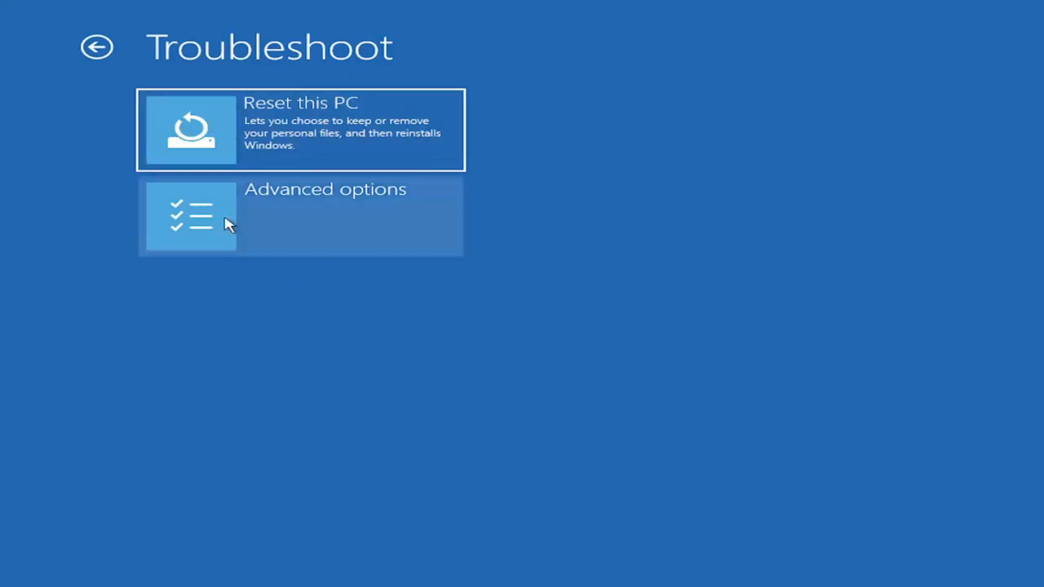
{"action": "left_click", "coordinate": [300, 131]}
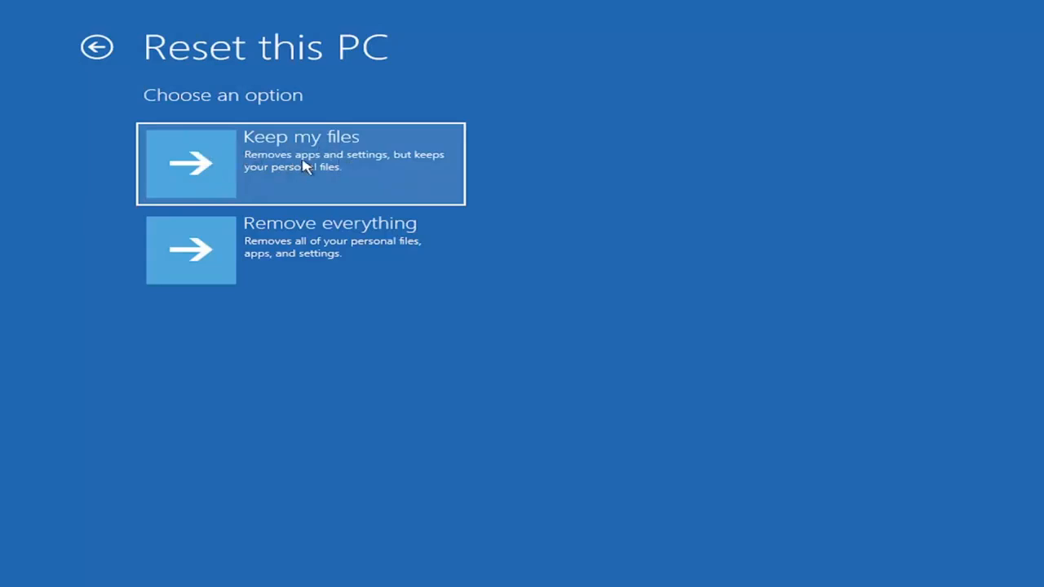
{"action": "mouse_move", "coordinate": [294, 179]}
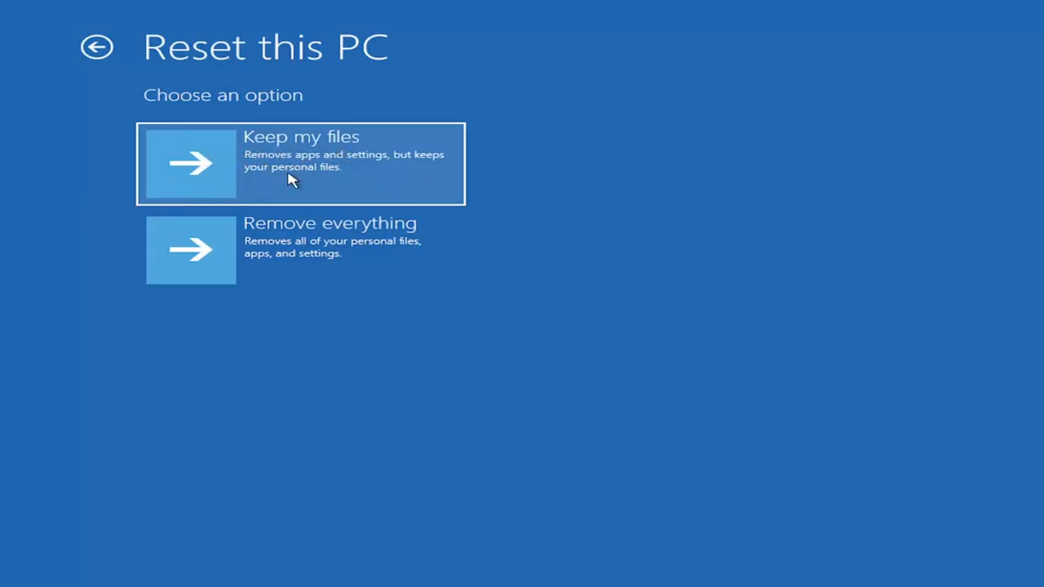
{"action": "mouse_move", "coordinate": [281, 150]}
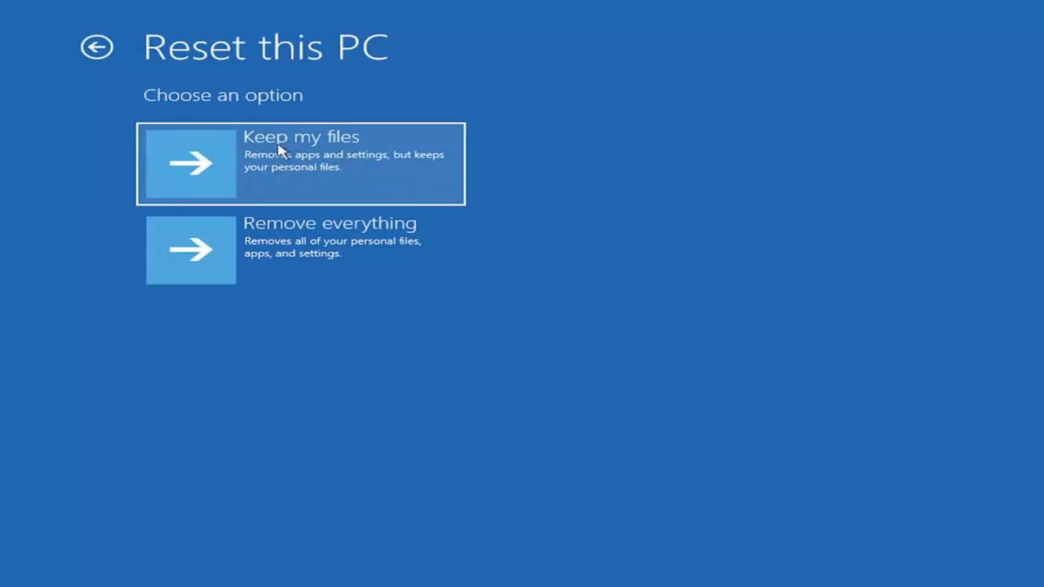
{"action": "mouse_move", "coordinate": [383, 159]}
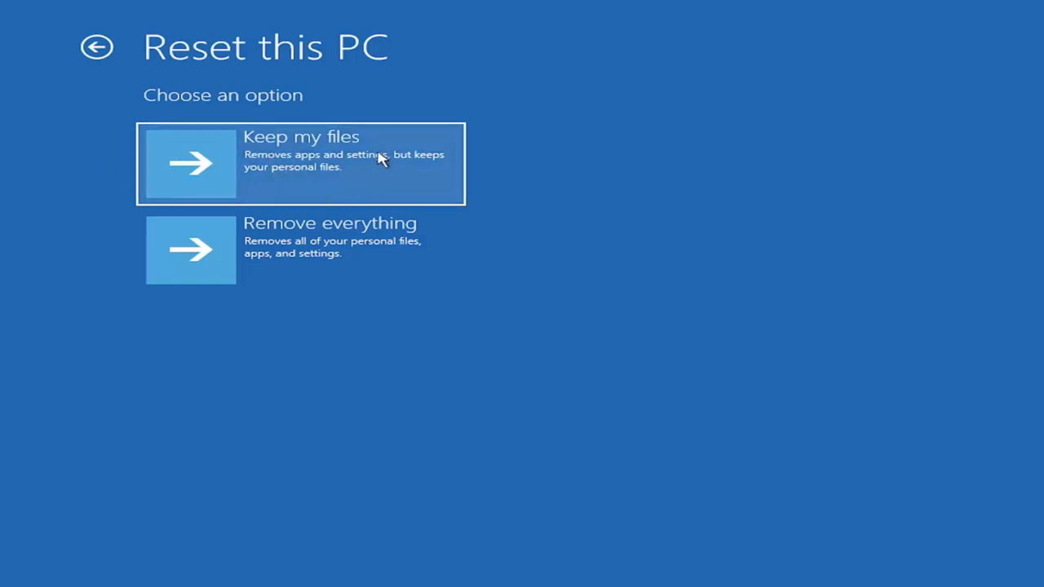
{"action": "mouse_move", "coordinate": [286, 180]}
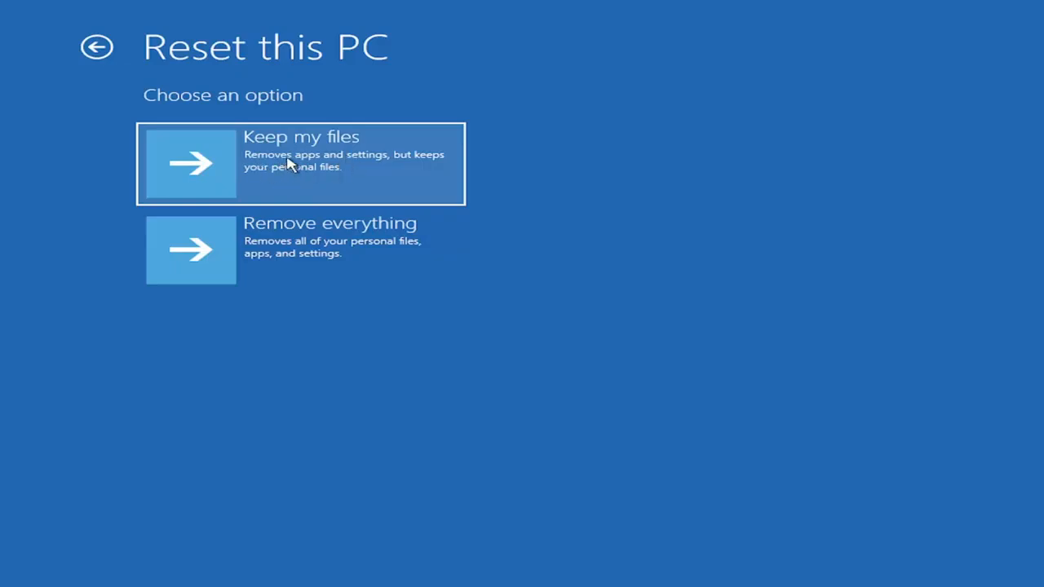
{"action": "mouse_move", "coordinate": [260, 139]}
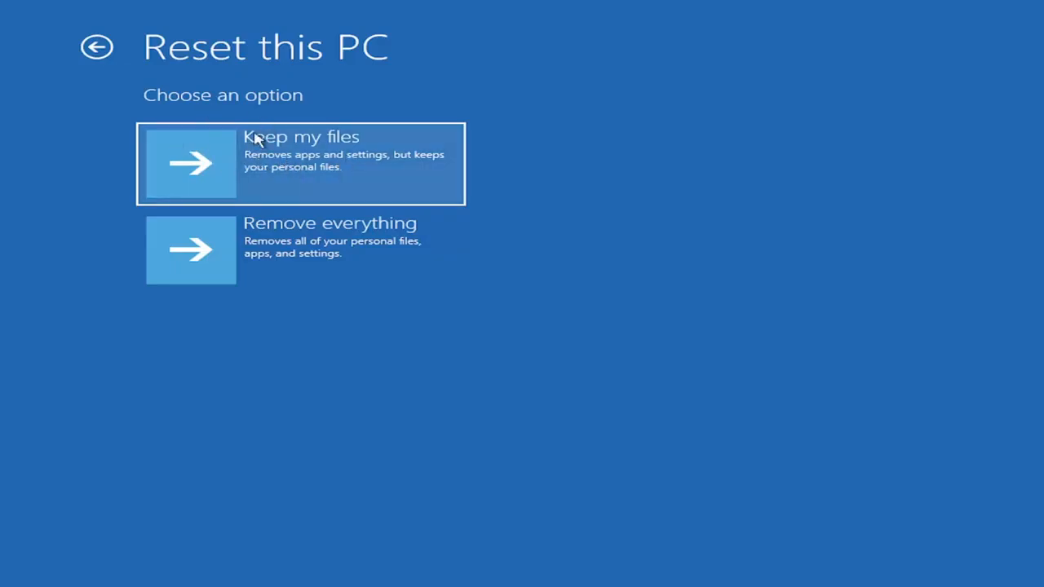
{"action": "mouse_move", "coordinate": [281, 168]}
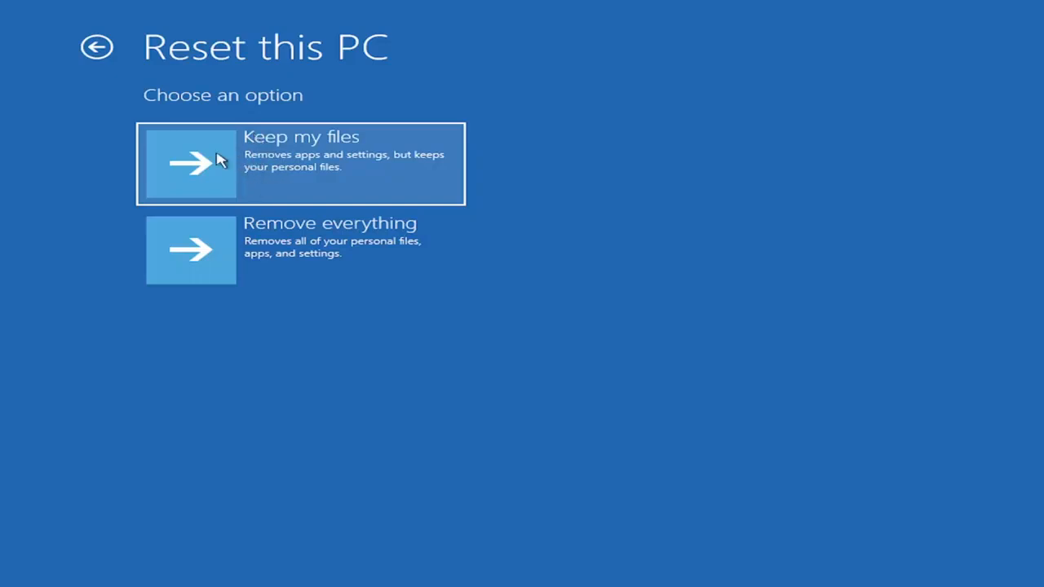
{"action": "mouse_move", "coordinate": [283, 171]}
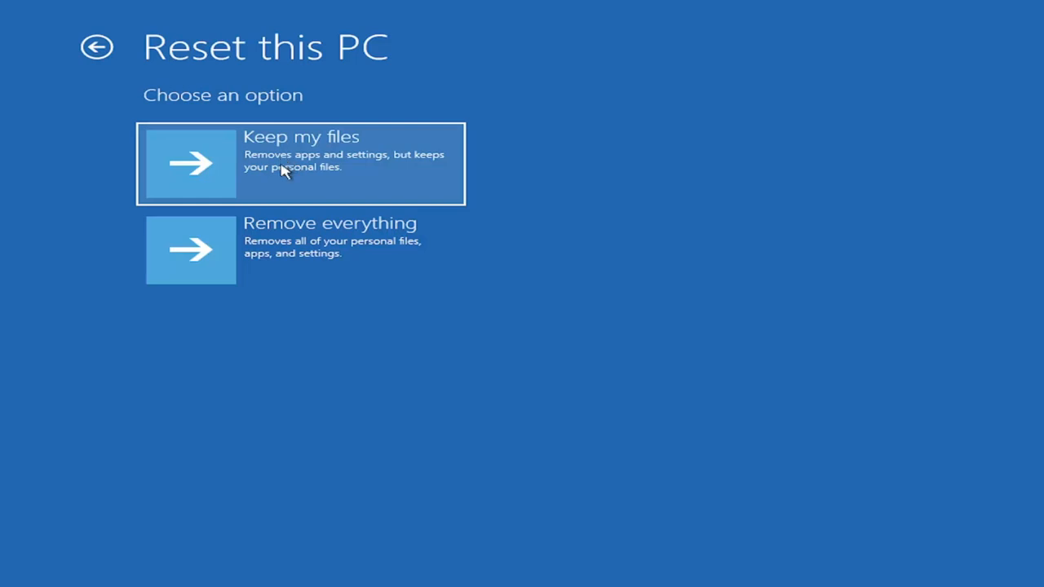
{"action": "mouse_move", "coordinate": [307, 267]}
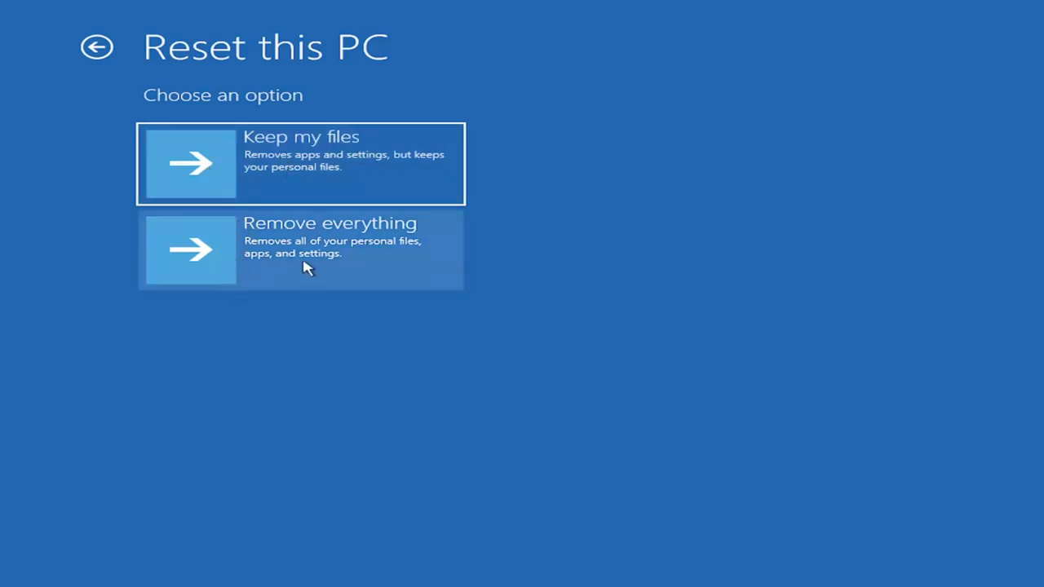
{"action": "mouse_move", "coordinate": [350, 270]}
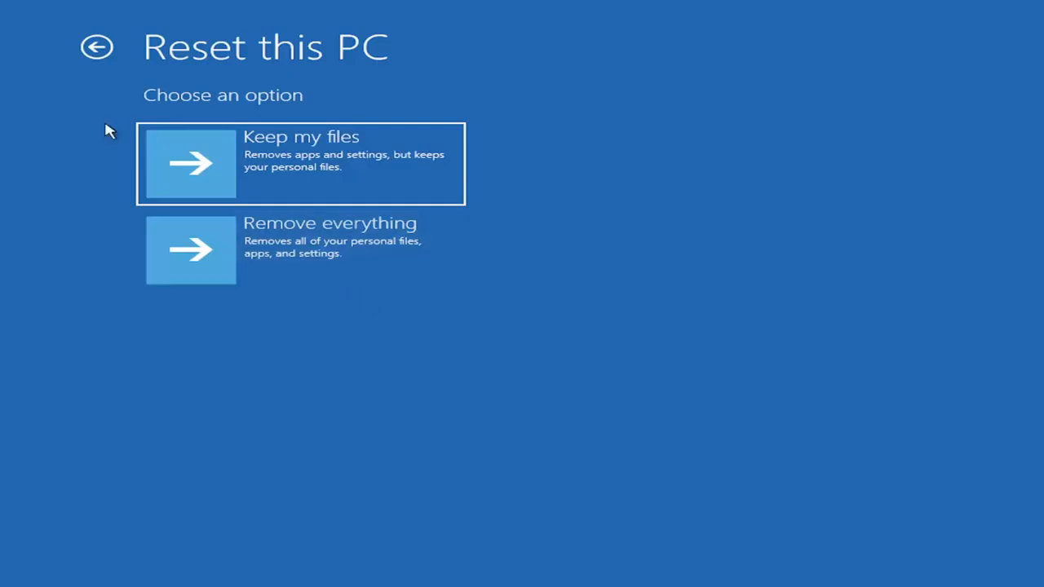
{"action": "left_click", "coordinate": [96, 46]}
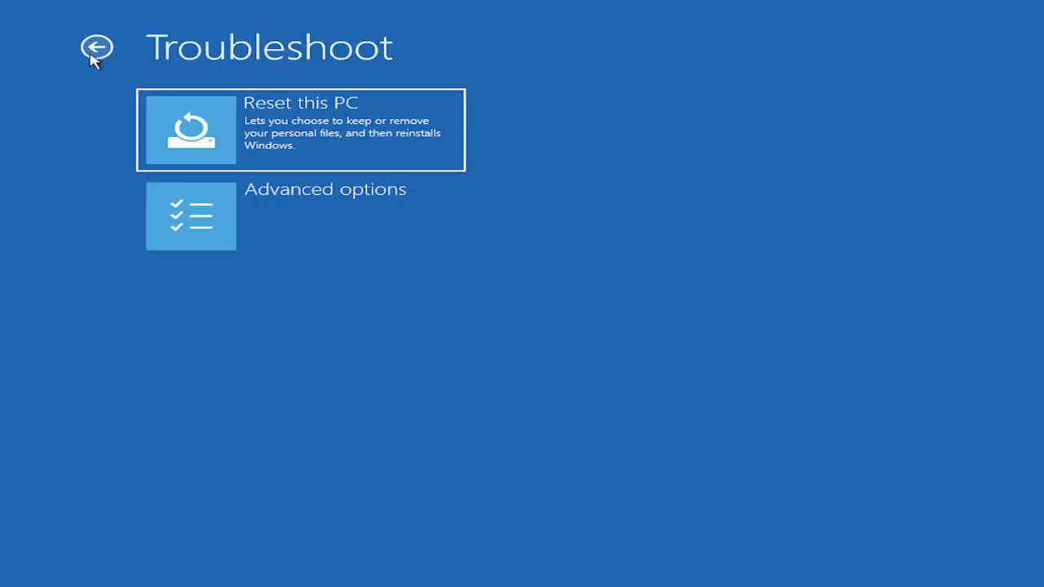
{"action": "mouse_move", "coordinate": [314, 319]}
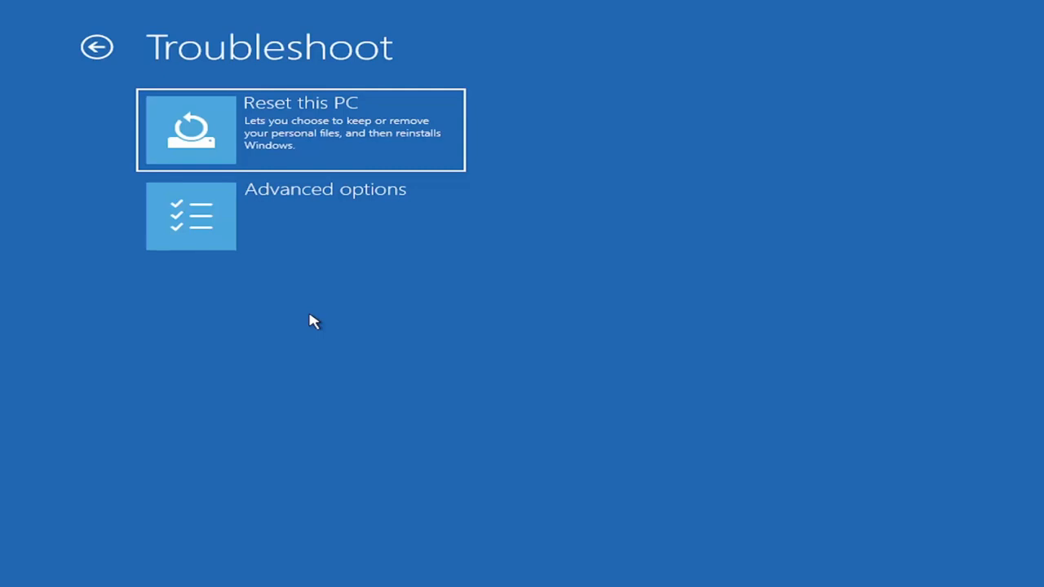
{"action": "mouse_move", "coordinate": [309, 319]}
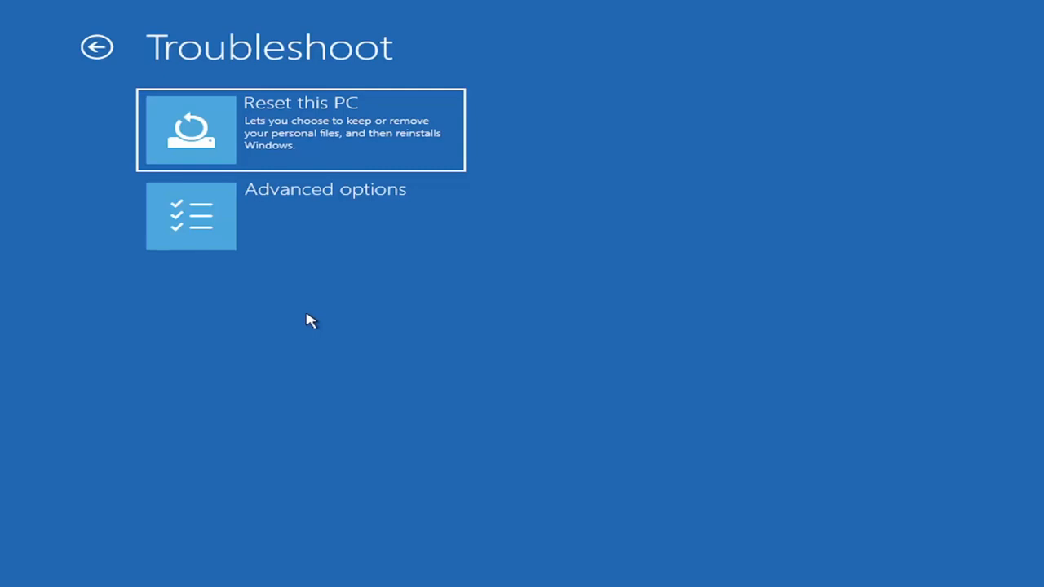
{"action": "mouse_move", "coordinate": [323, 307]}
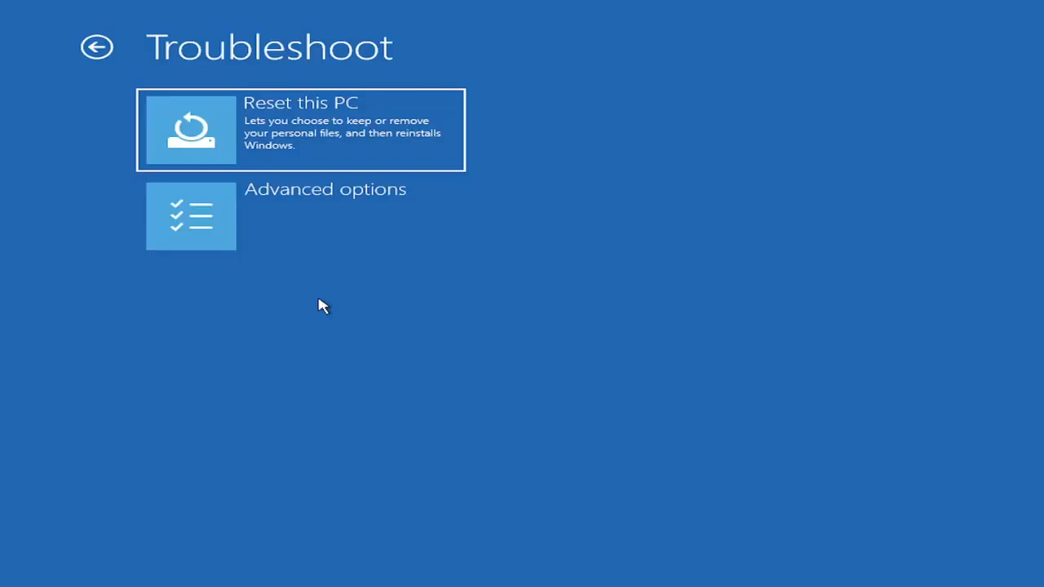
{"action": "mouse_move", "coordinate": [278, 254]}
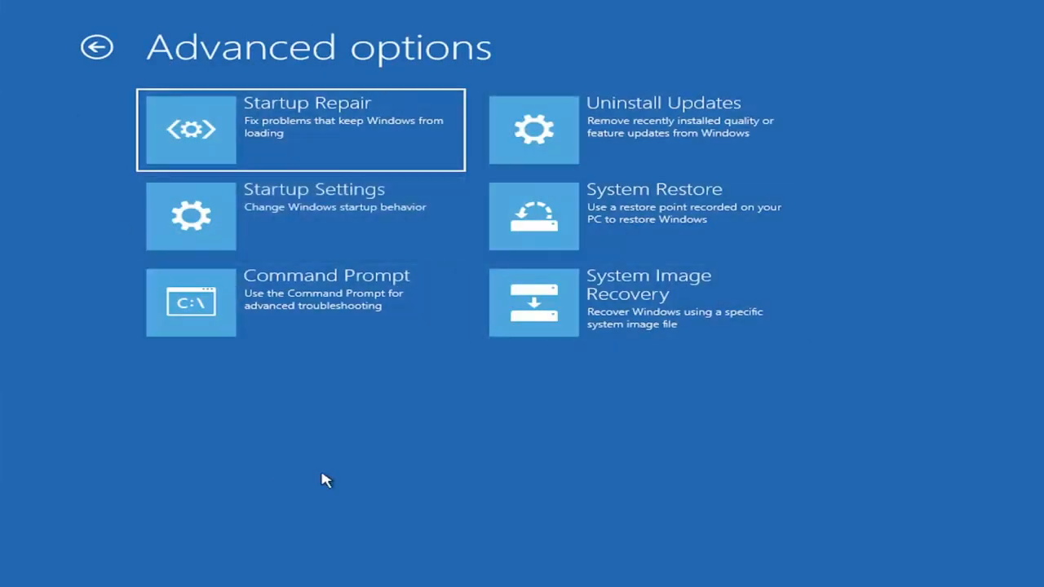
{"action": "mouse_move", "coordinate": [416, 442]}
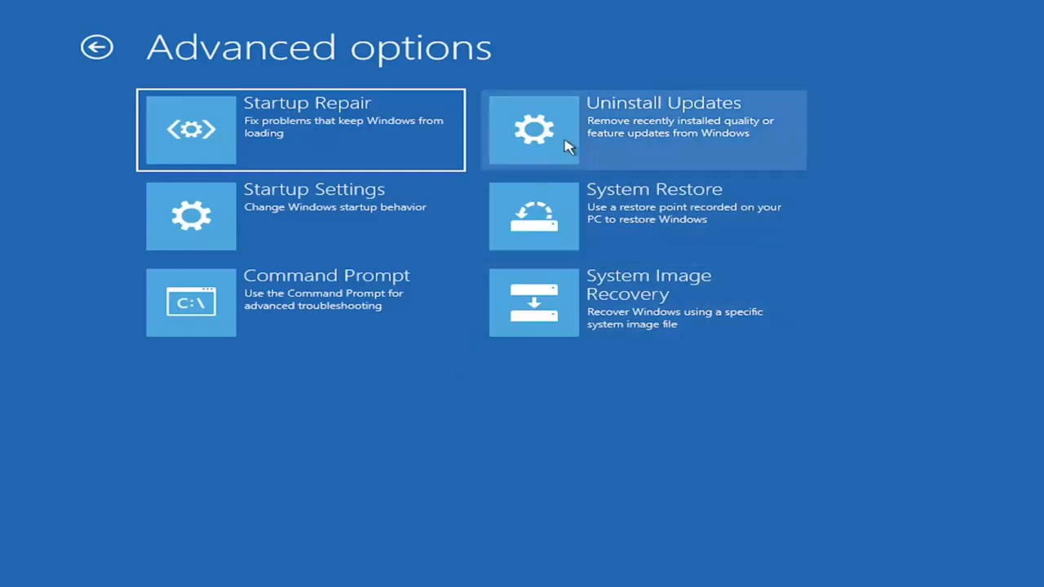
{"action": "mouse_move", "coordinate": [513, 174]}
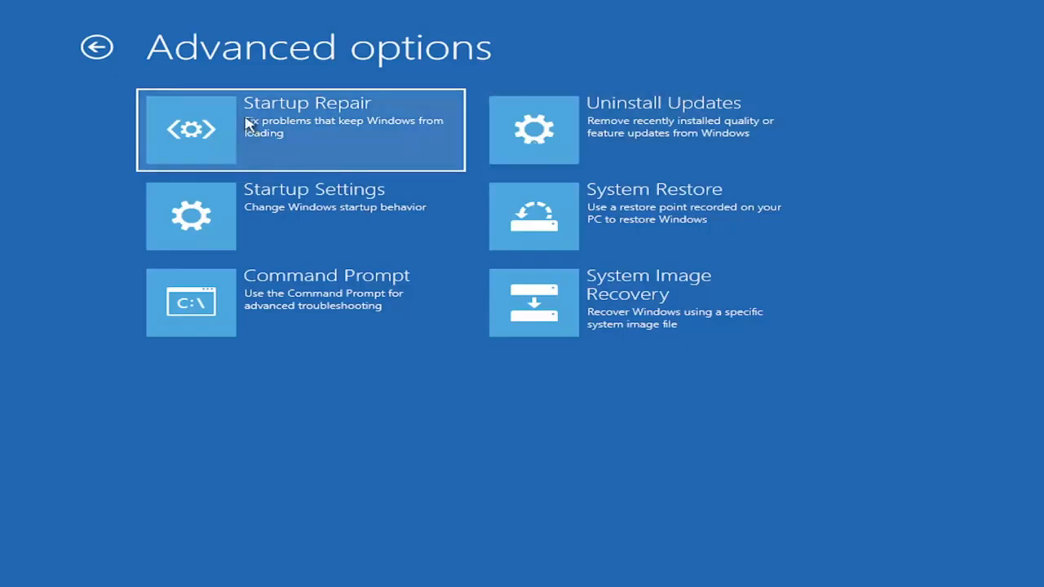
{"action": "mouse_move", "coordinate": [229, 124]}
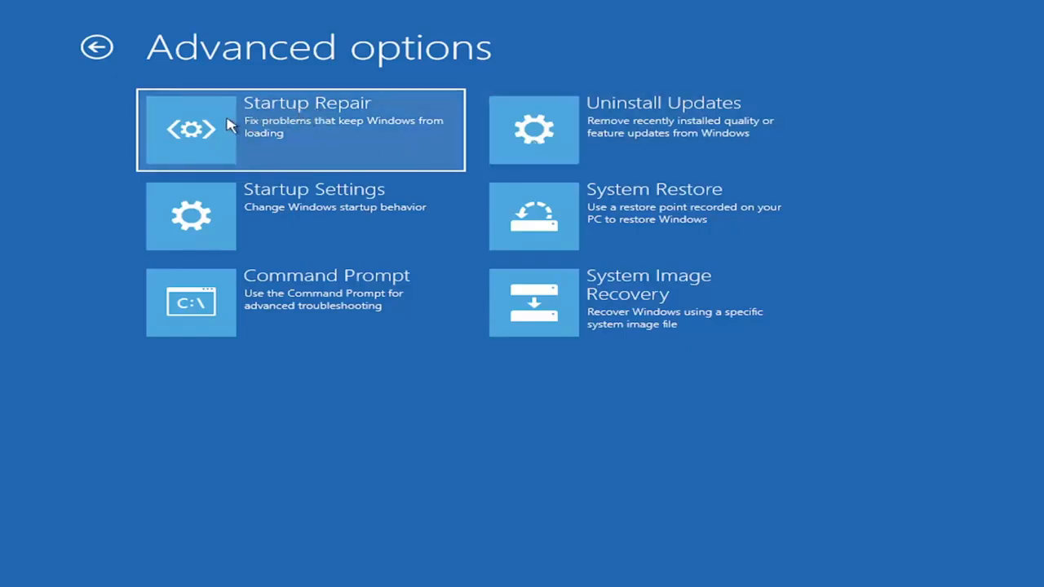
{"action": "mouse_move", "coordinate": [287, 118]}
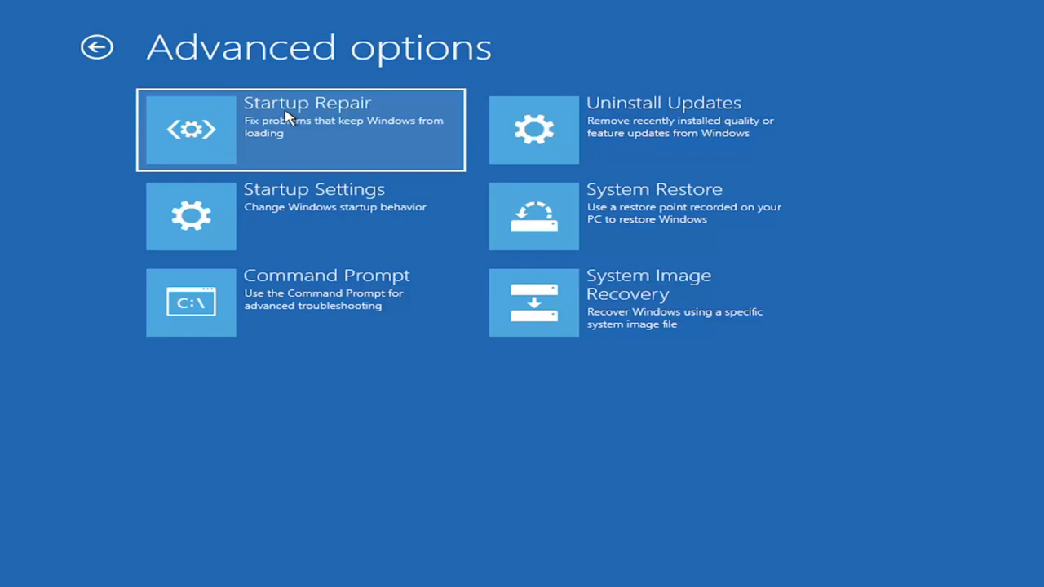
{"action": "mouse_move", "coordinate": [247, 137]}
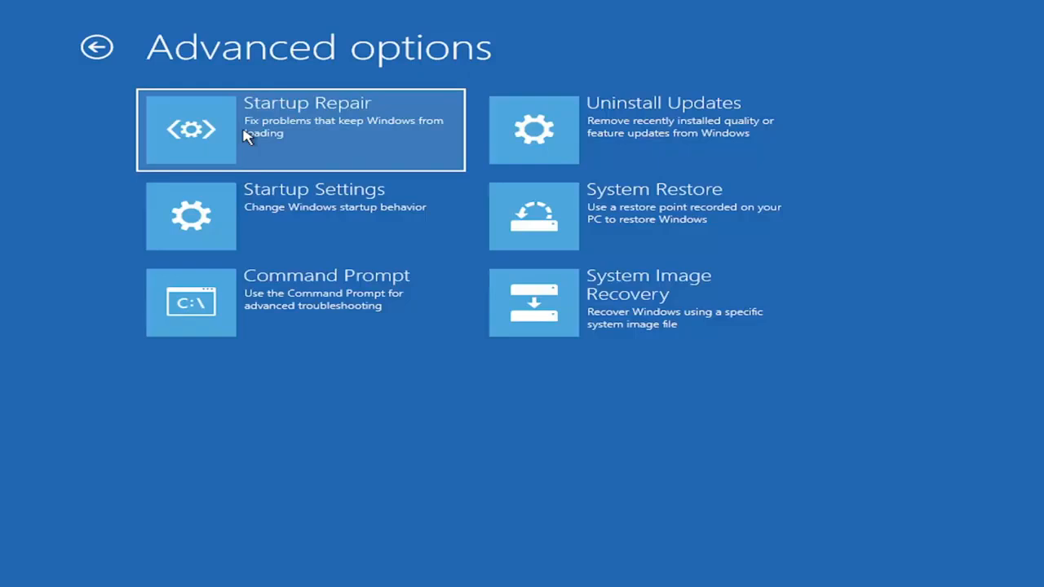
{"action": "mouse_move", "coordinate": [606, 147]}
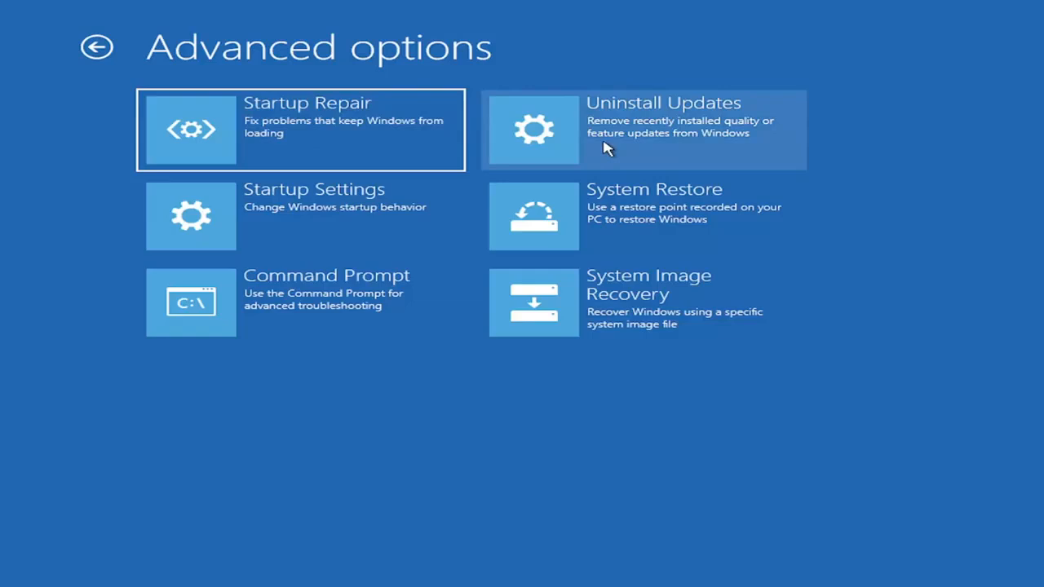
{"action": "mouse_move", "coordinate": [656, 141]}
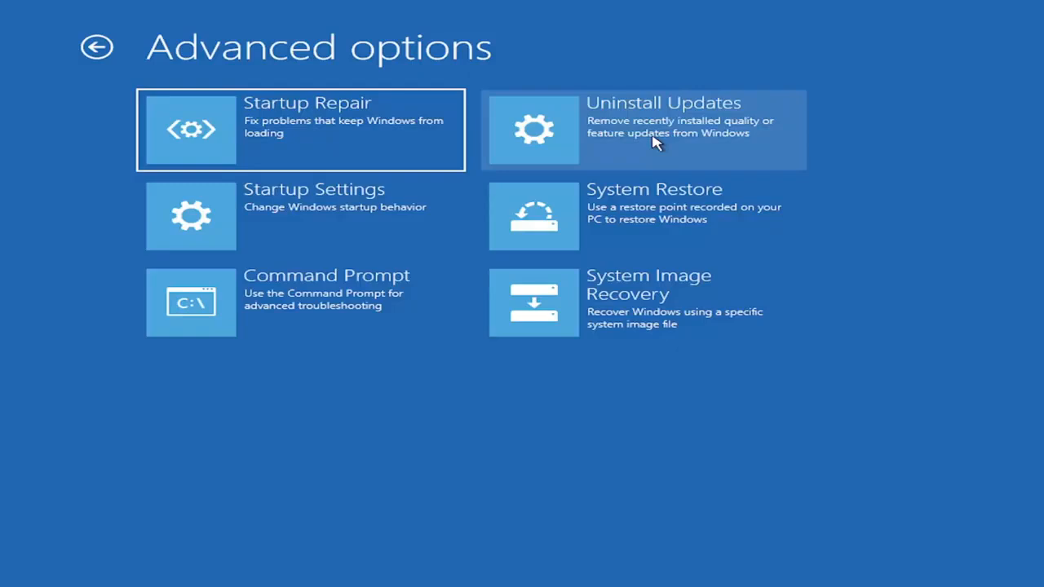
{"action": "mouse_move", "coordinate": [285, 220]}
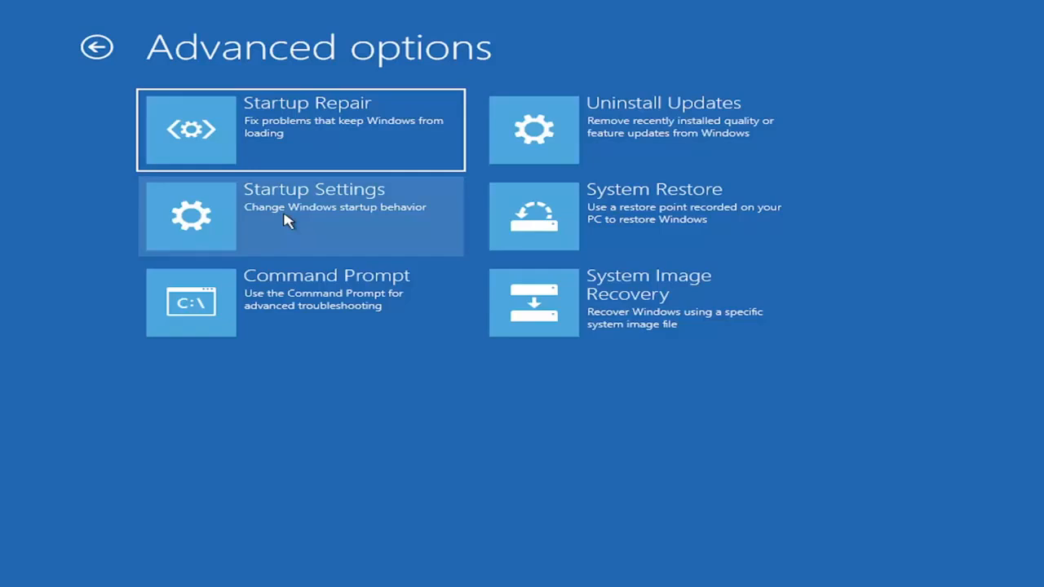
{"action": "mouse_move", "coordinate": [150, 220]}
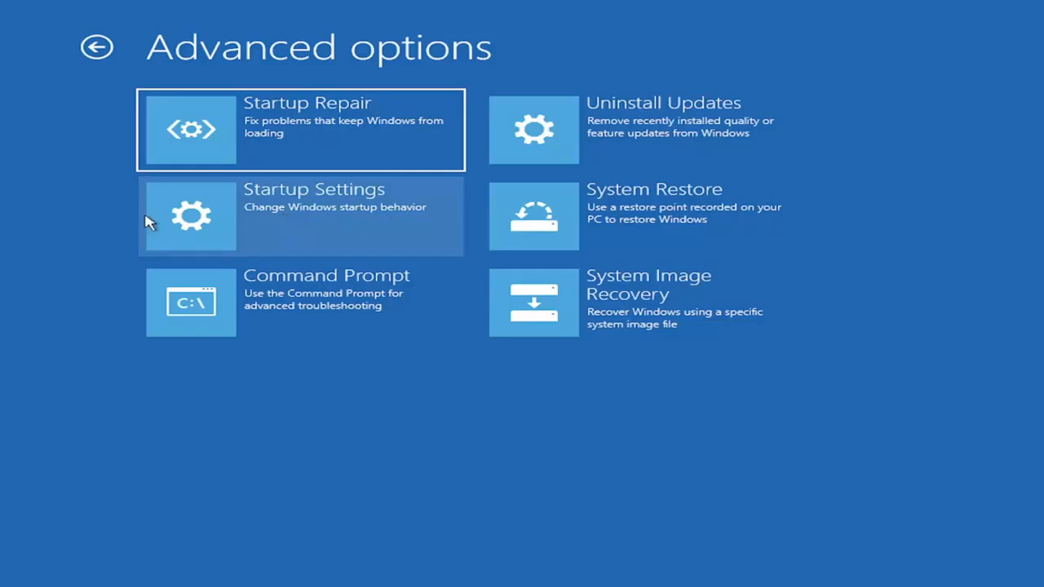
{"action": "mouse_move", "coordinate": [330, 206]}
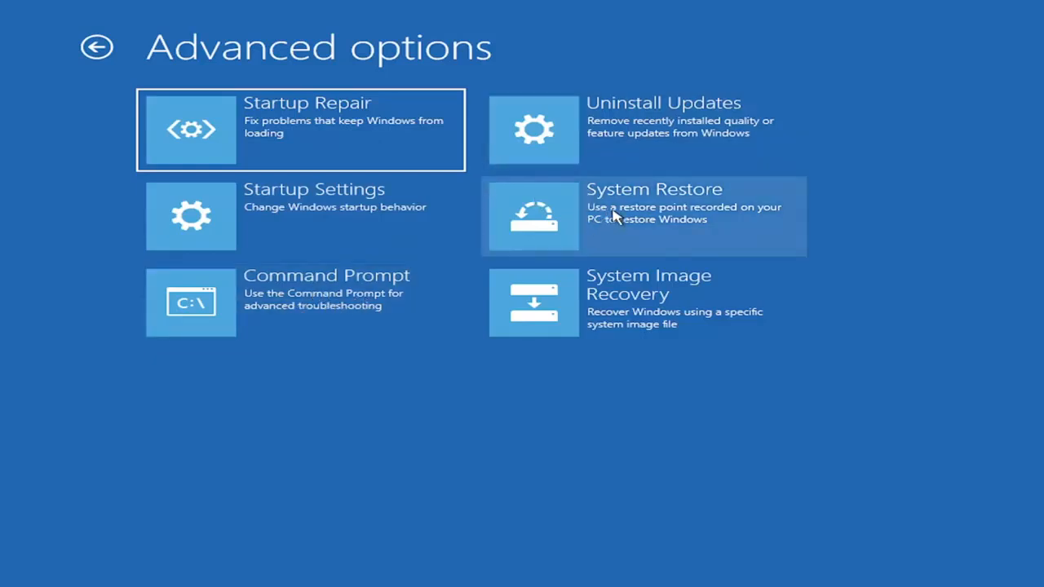
{"action": "mouse_move", "coordinate": [623, 232]}
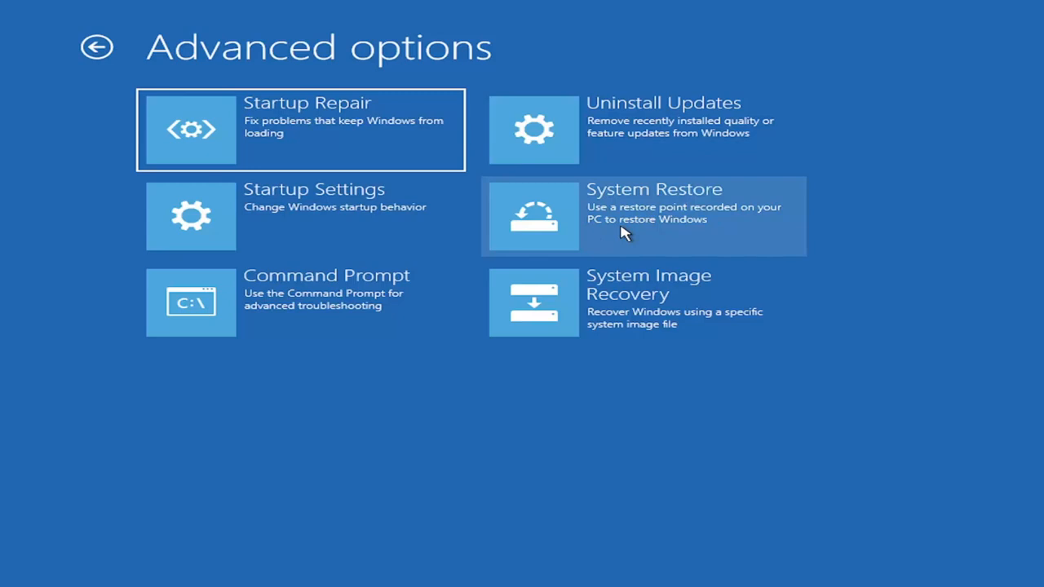
{"action": "mouse_move", "coordinate": [628, 213]}
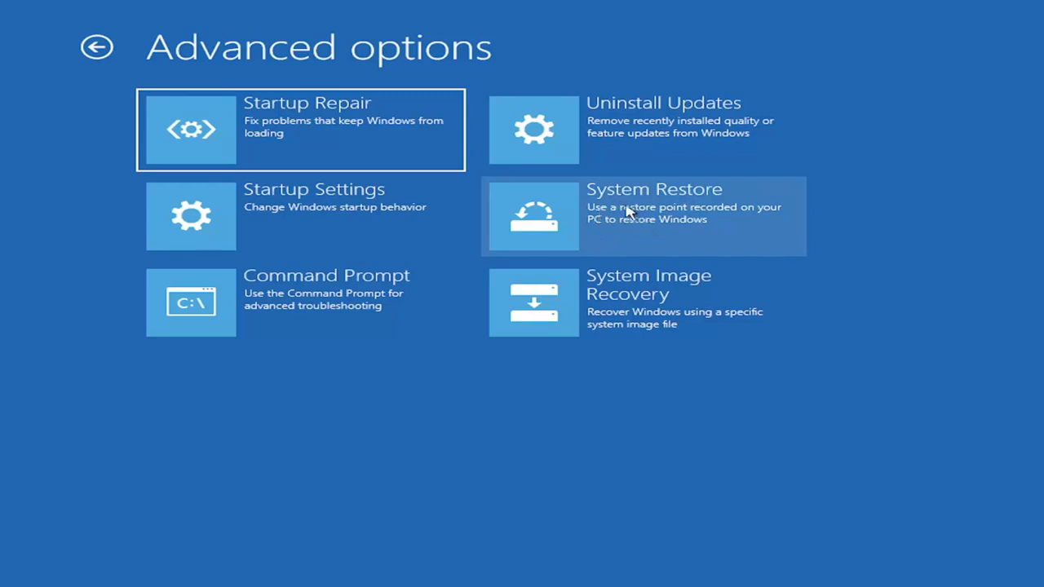
{"action": "mouse_move", "coordinate": [633, 203]}
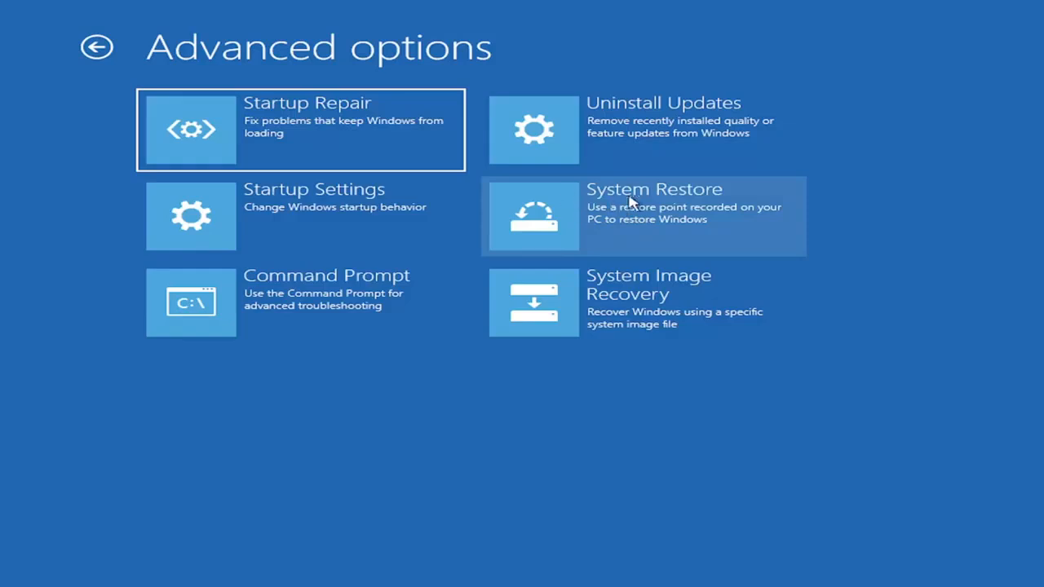
{"action": "mouse_move", "coordinate": [639, 220]}
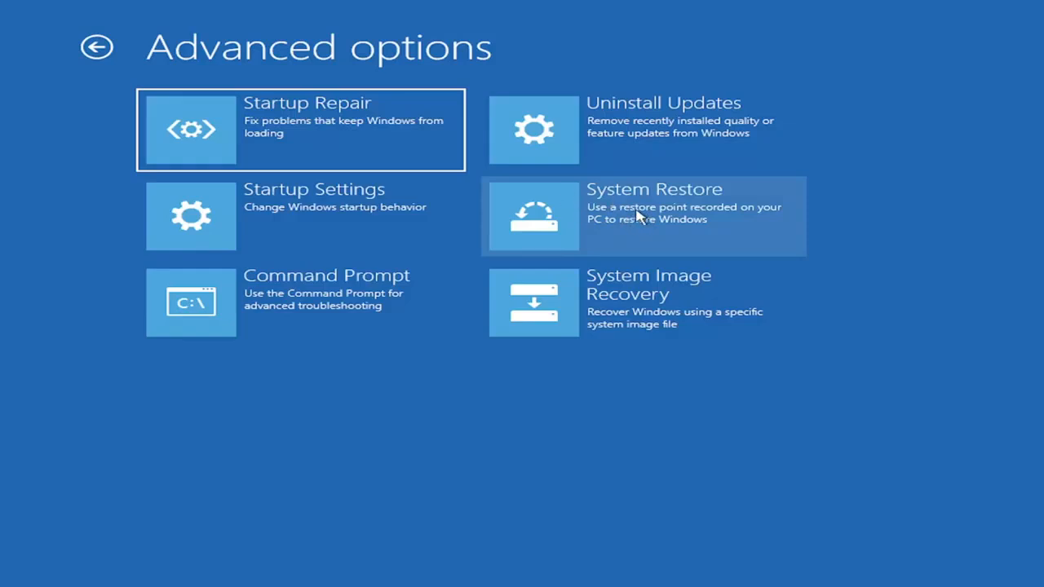
{"action": "mouse_move", "coordinate": [587, 193]}
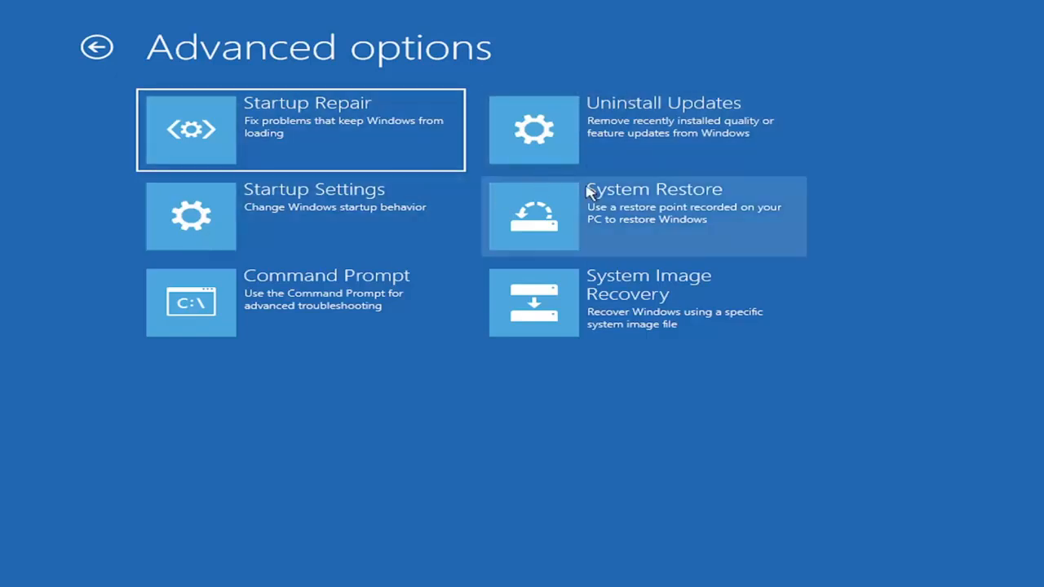
{"action": "mouse_move", "coordinate": [737, 292]}
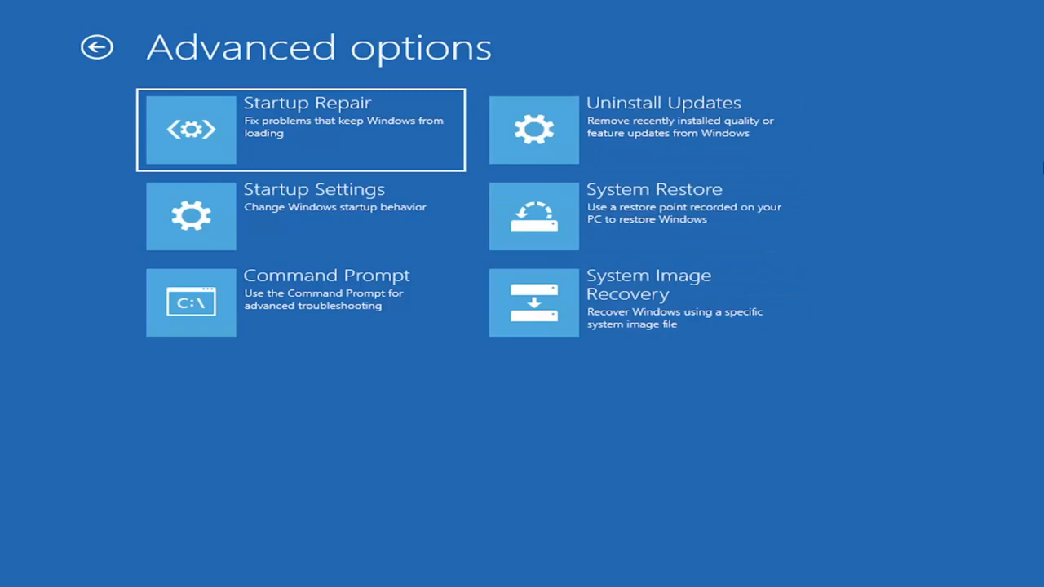
{"action": "mouse_move", "coordinate": [243, 292]}
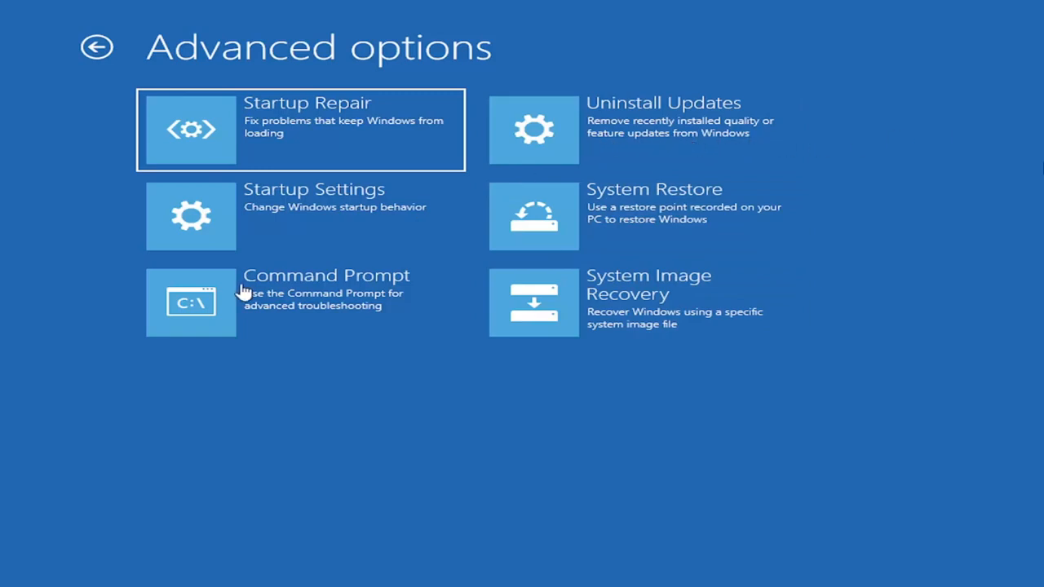
{"action": "mouse_move", "coordinate": [231, 314]}
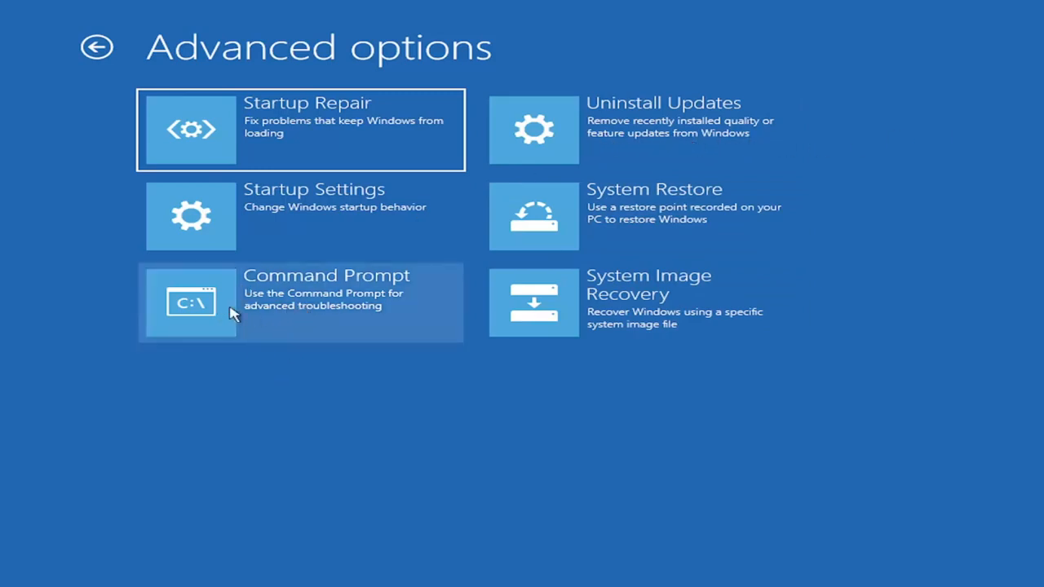
{"action": "left_click", "coordinate": [302, 301]}
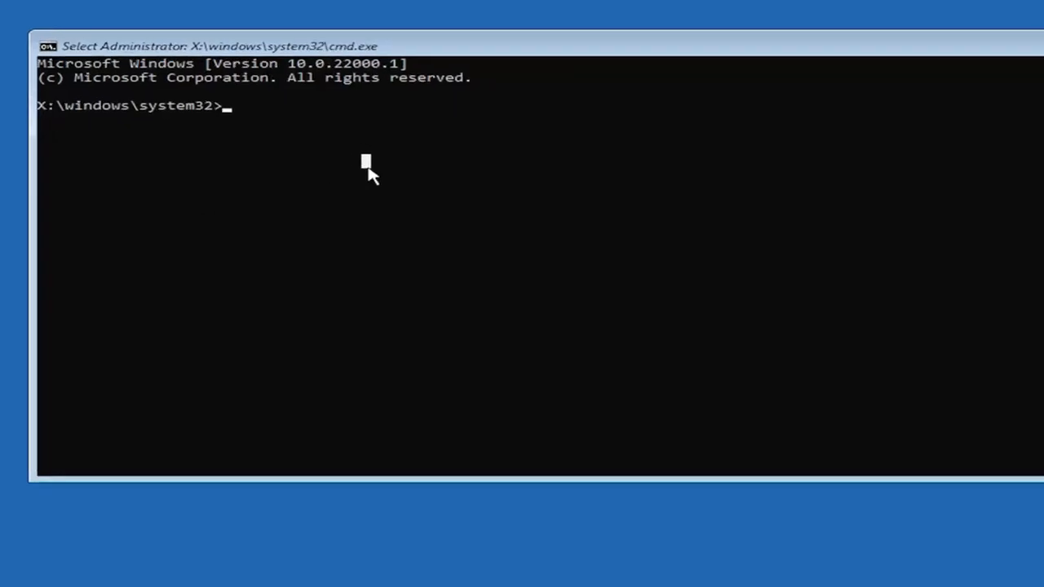
Enter Bootrec /fixmbr at the X:\windows\system32 prompt to repair the master boot record.
{"action": "type", "text": "Boo"}
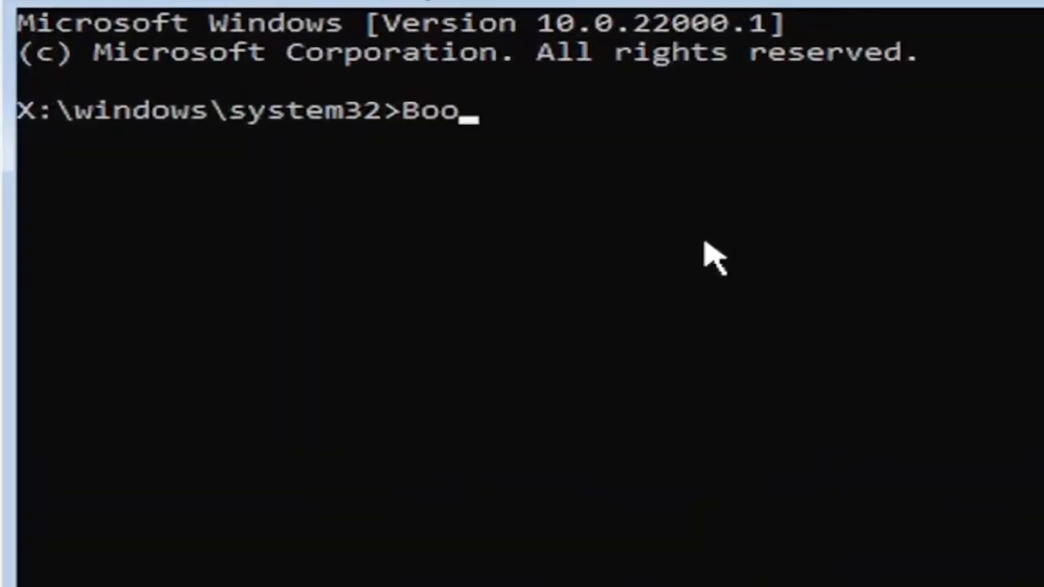
{"action": "type", "text": "trec"}
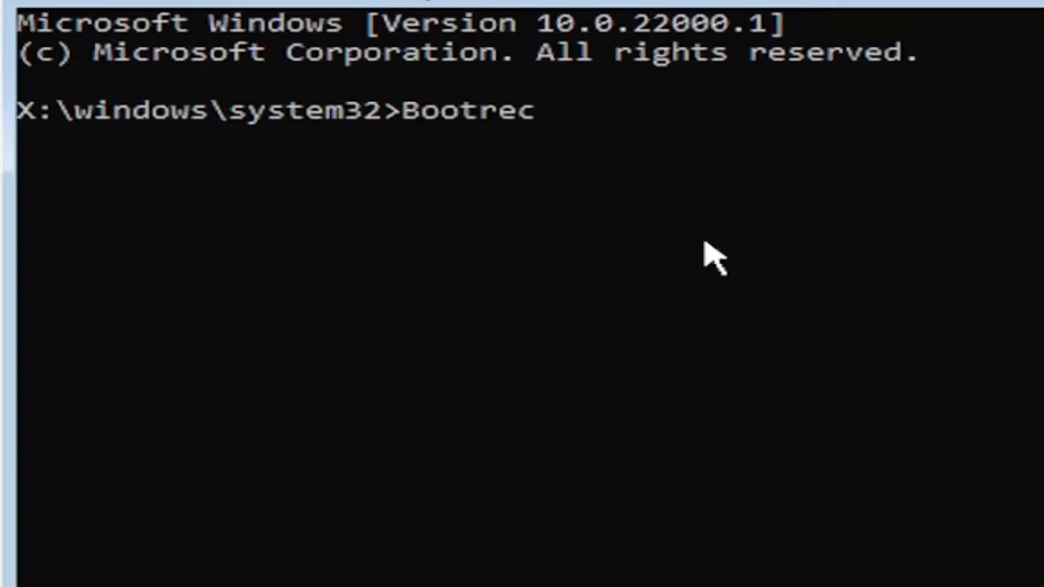
{"action": "type", "text": "/fix"}
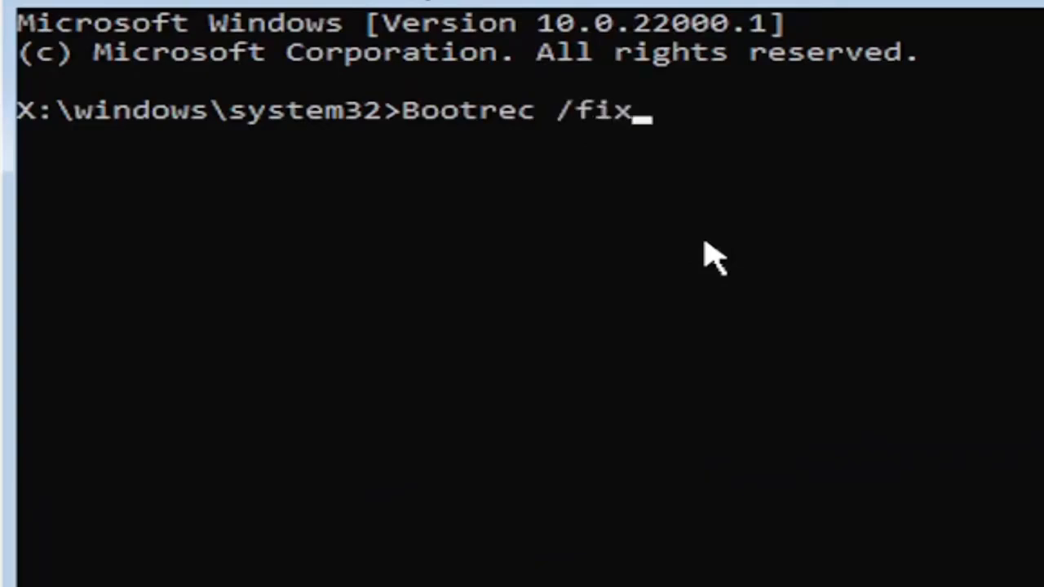
{"action": "type", "text": "mbr"}
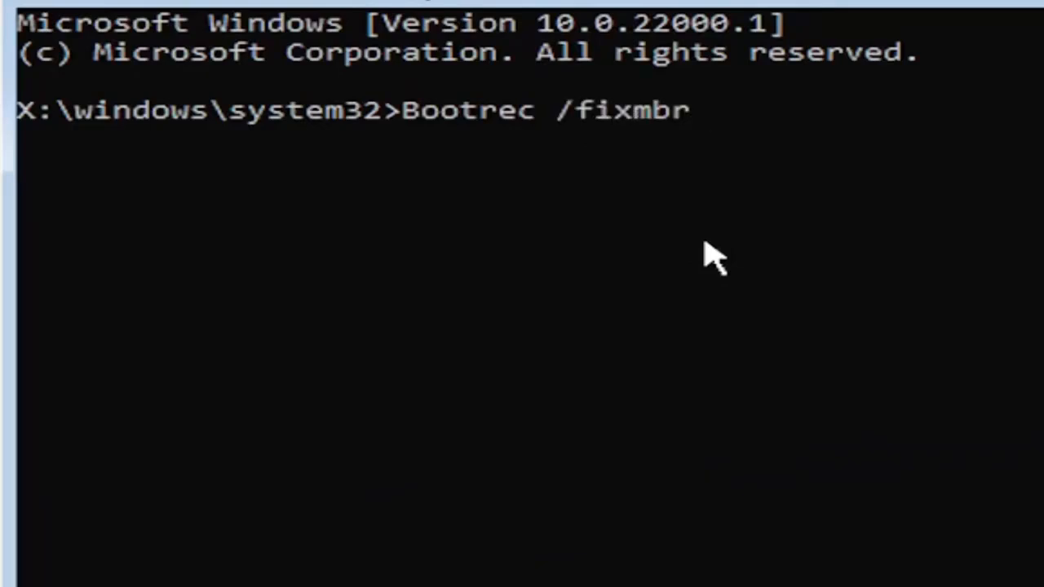
{"action": "mouse_move", "coordinate": [489, 131]}
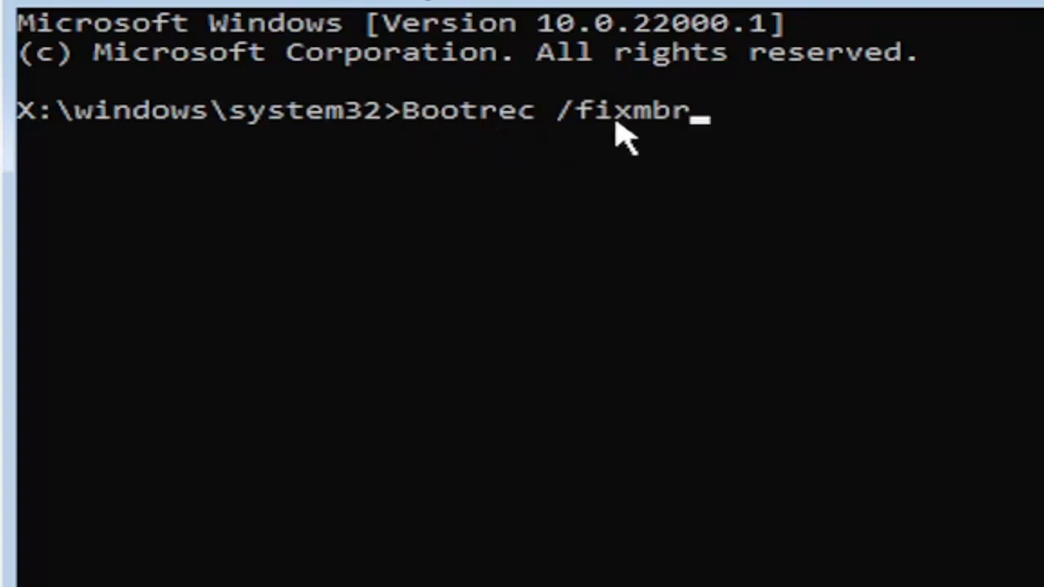
{"action": "mouse_move", "coordinate": [766, 212]}
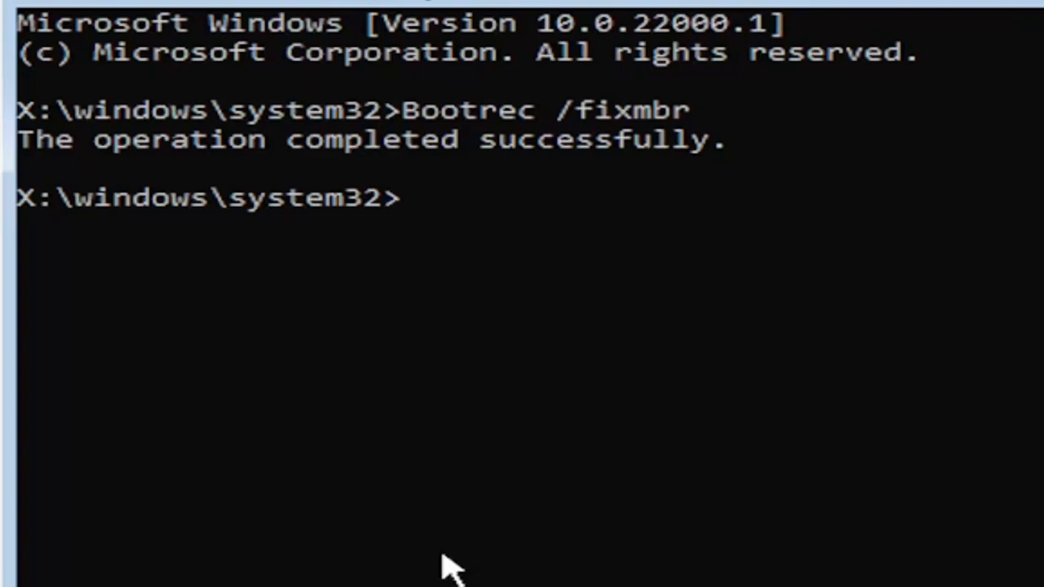
Enter bcdedit /export c:\bcdbackup to back up the current BCD store.
{"action": "type", "text": "bcded"}
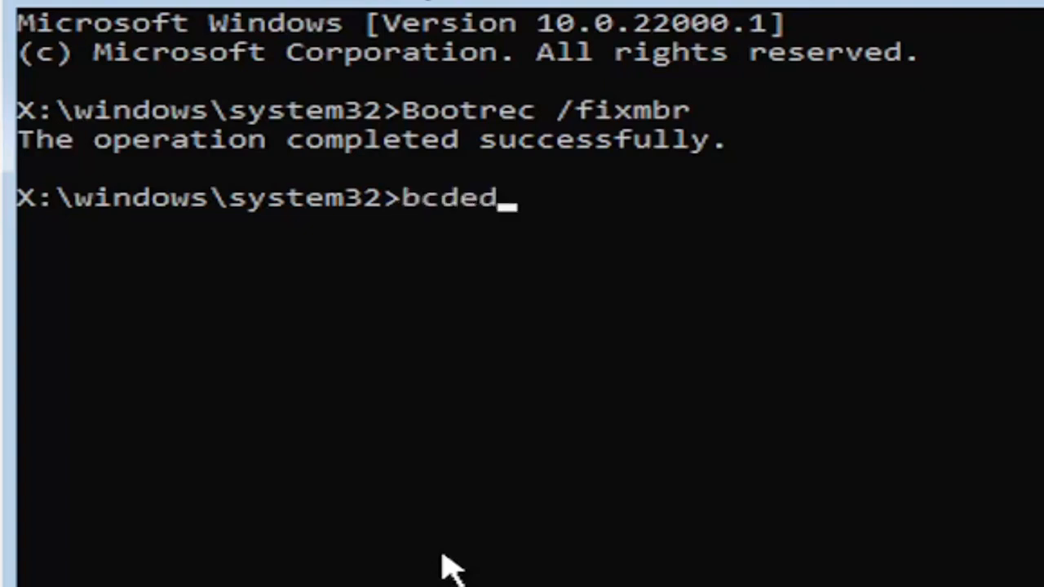
{"action": "type", "text": "it"}
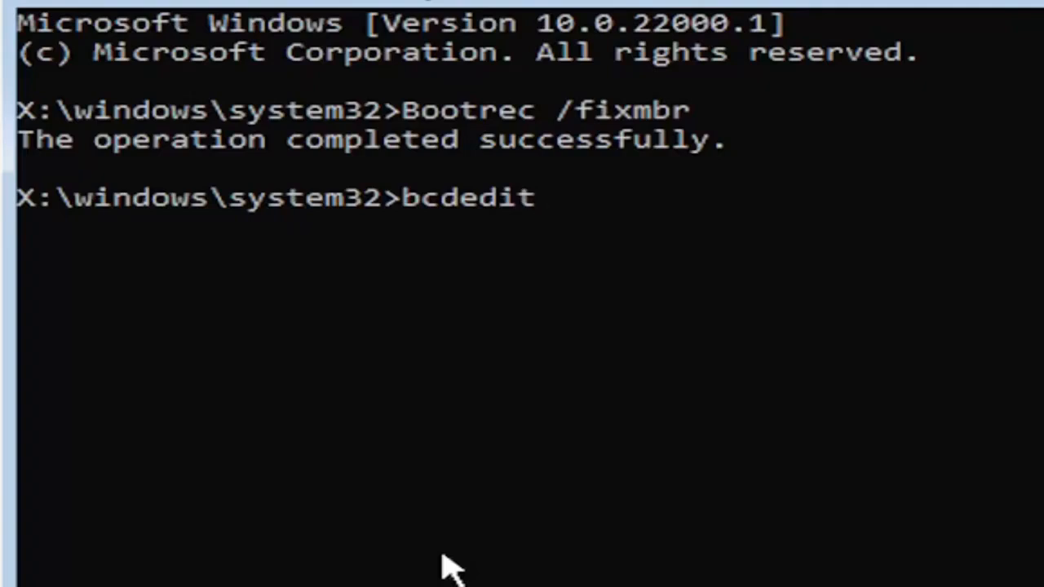
{"action": "type", "text": "/ex"}
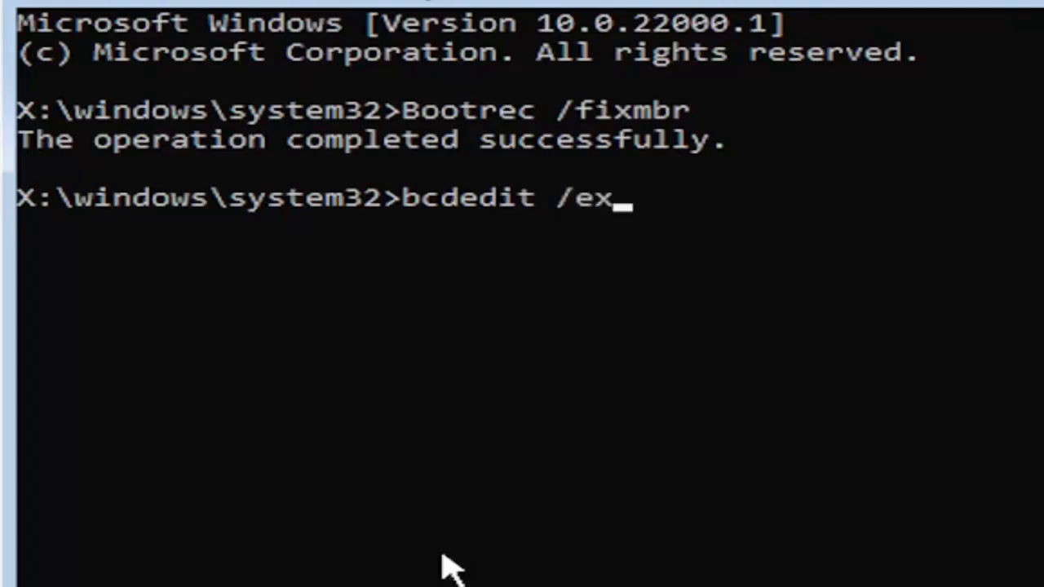
{"action": "type", "text": "port"}
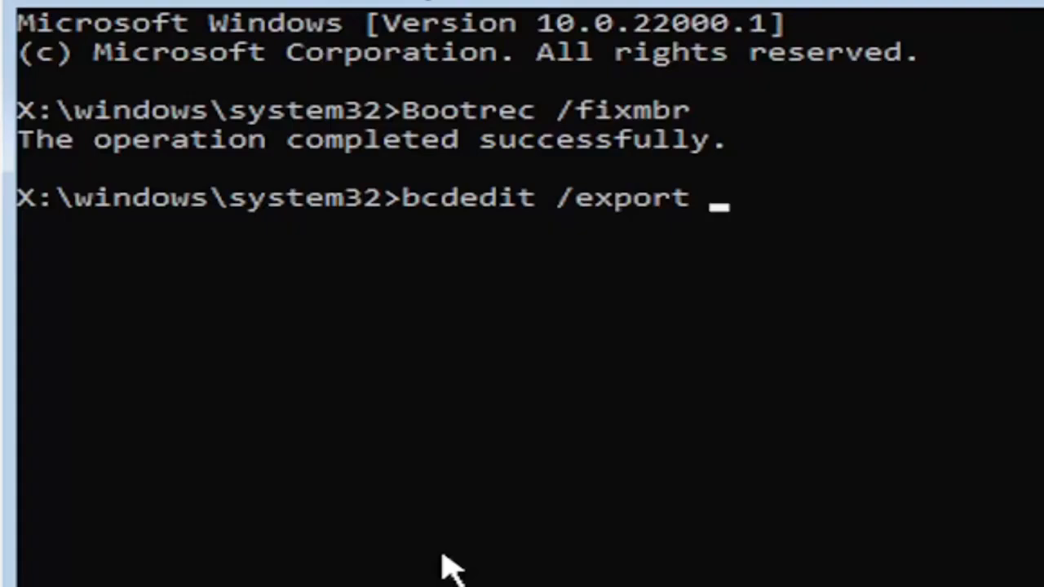
{"action": "type", "text": "c"}
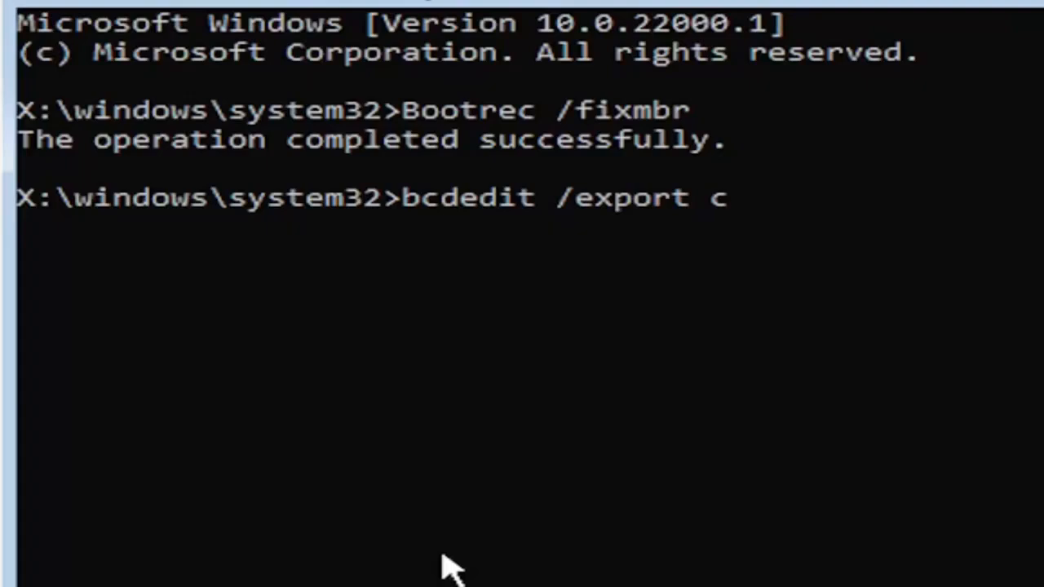
{"action": "type", "text": ":"}
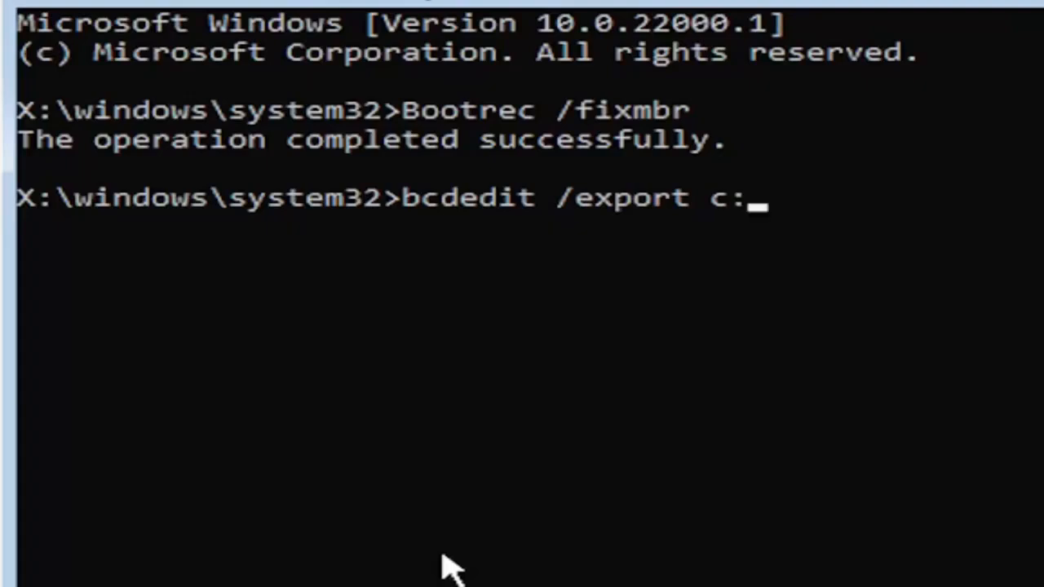
{"action": "type", "text": "\\"}
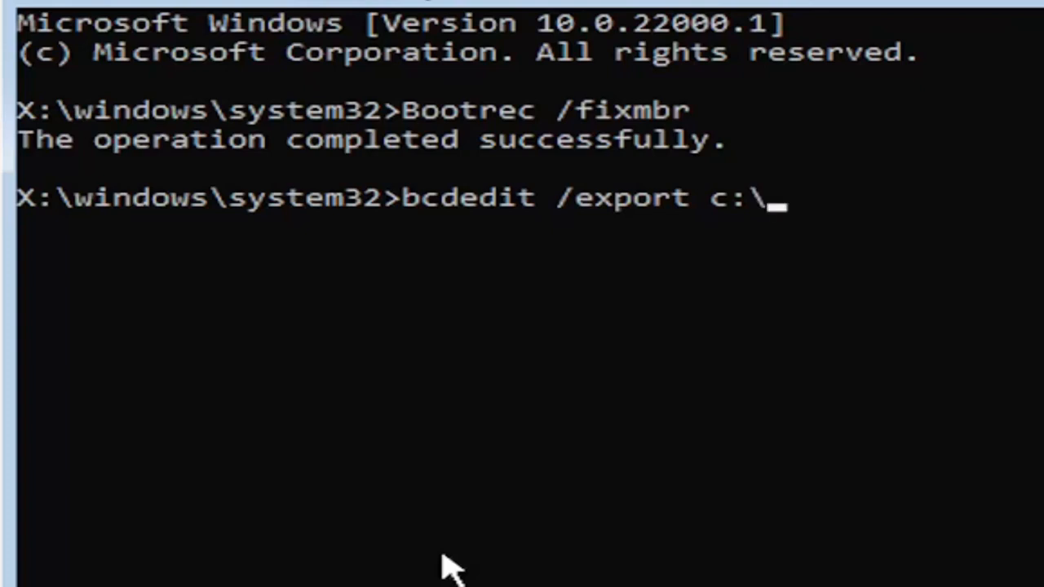
{"action": "type", "text": "bcdba"}
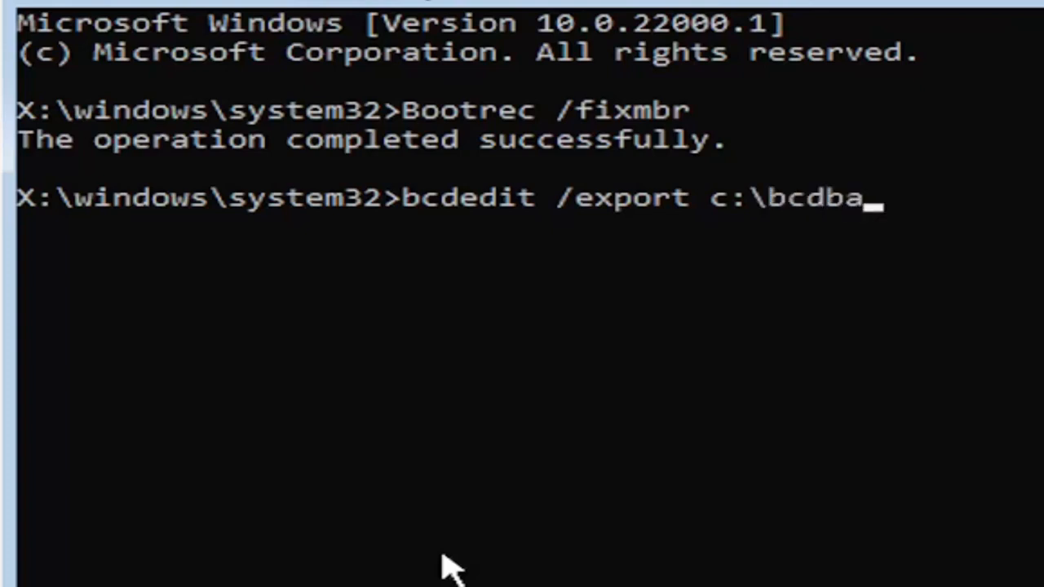
{"action": "type", "text": "ckup"}
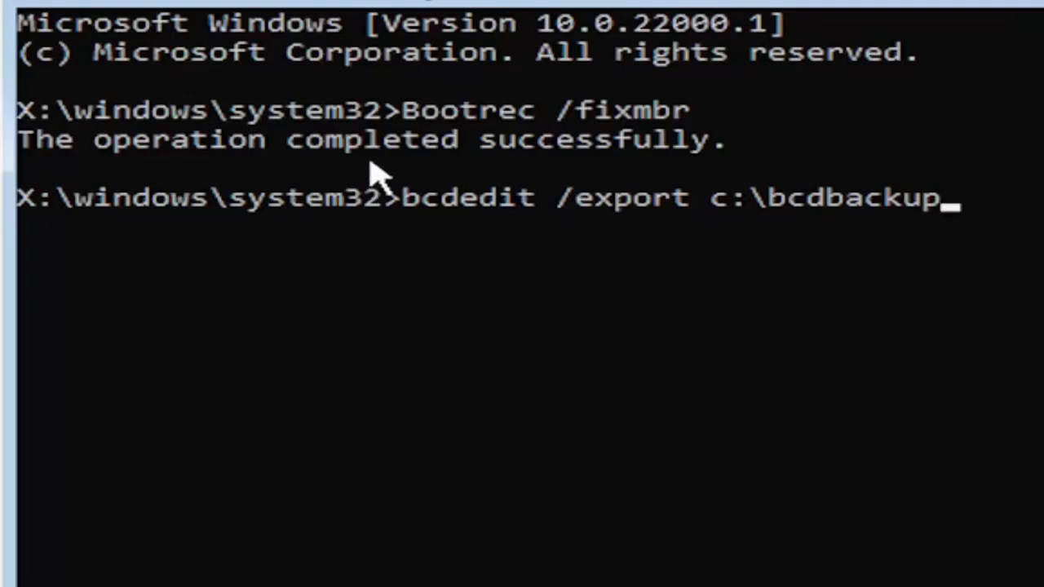
{"action": "mouse_move", "coordinate": [404, 225]}
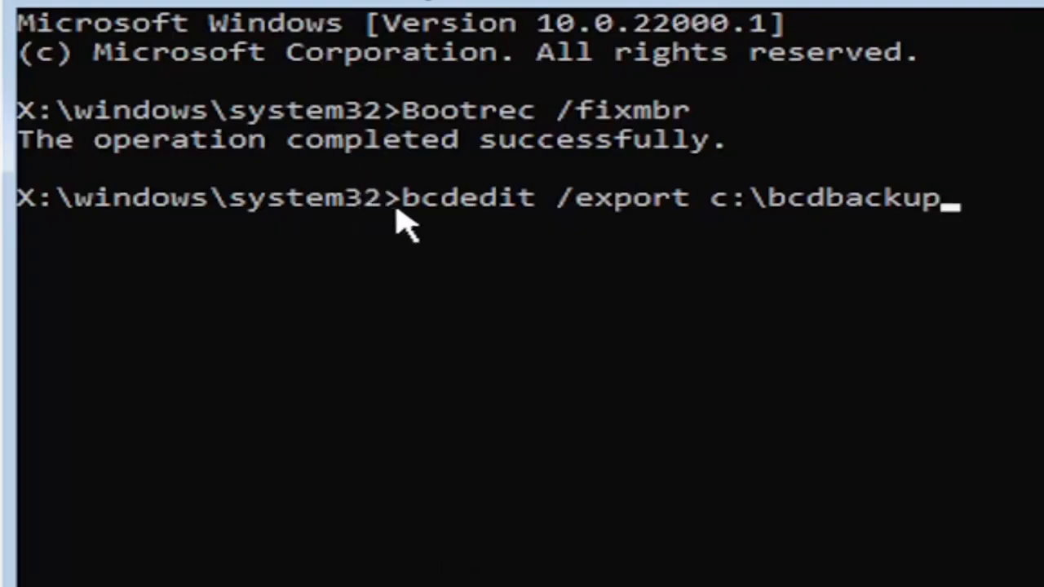
{"action": "mouse_move", "coordinate": [509, 241]}
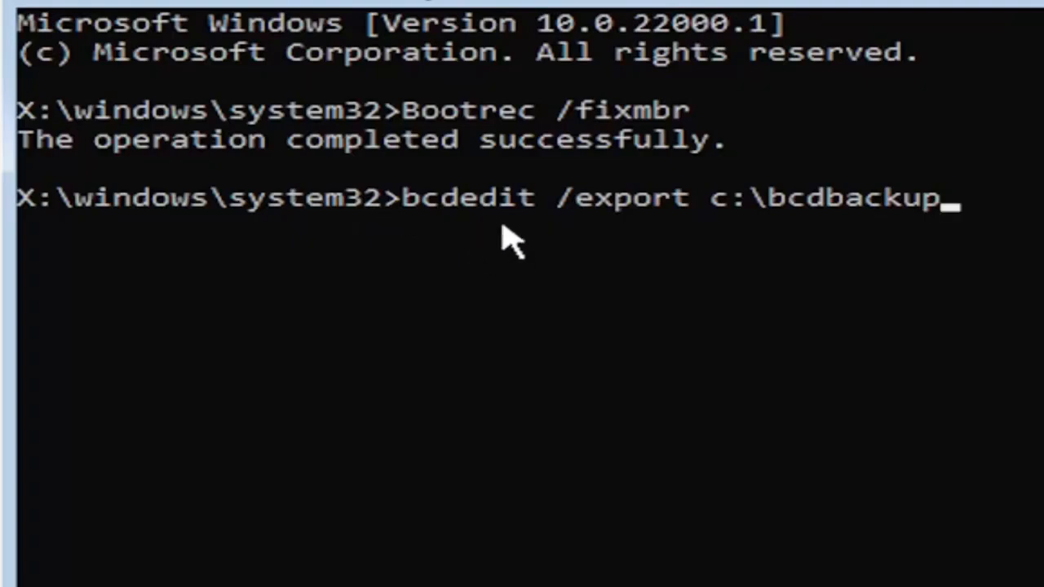
{"action": "mouse_move", "coordinate": [530, 231]}
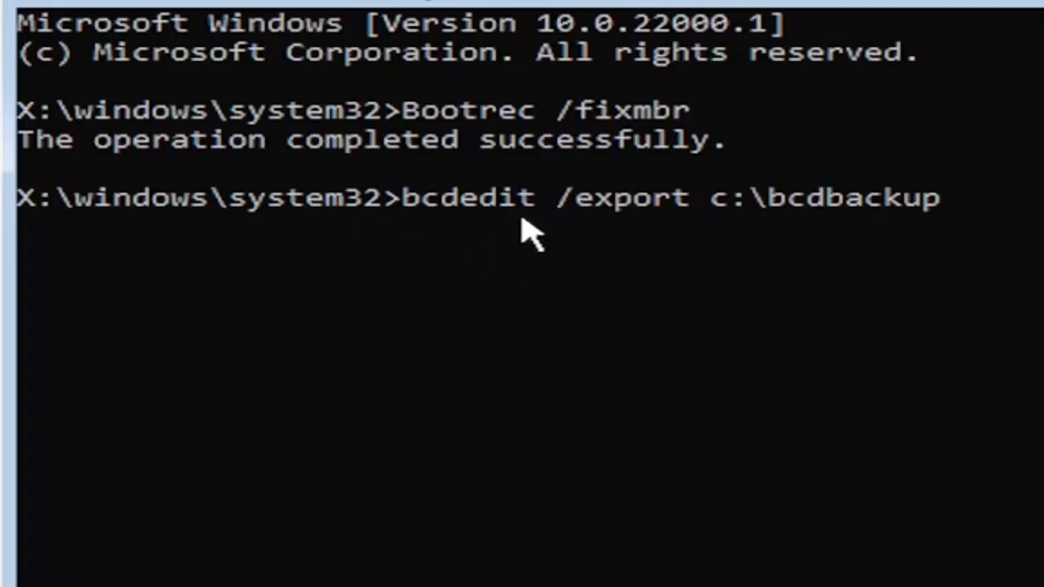
{"action": "mouse_move", "coordinate": [561, 242]}
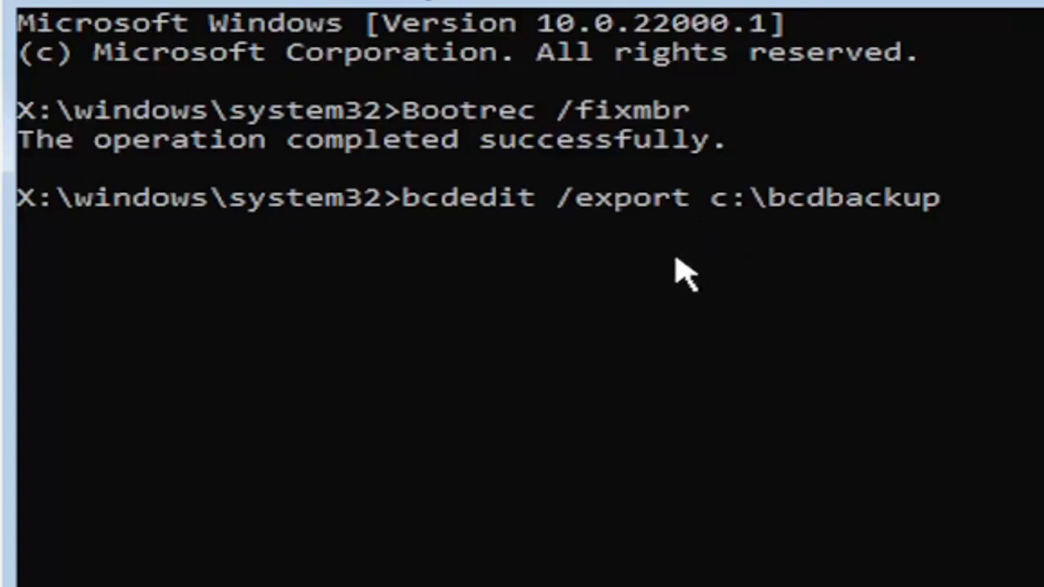
{"action": "mouse_move", "coordinate": [718, 269]}
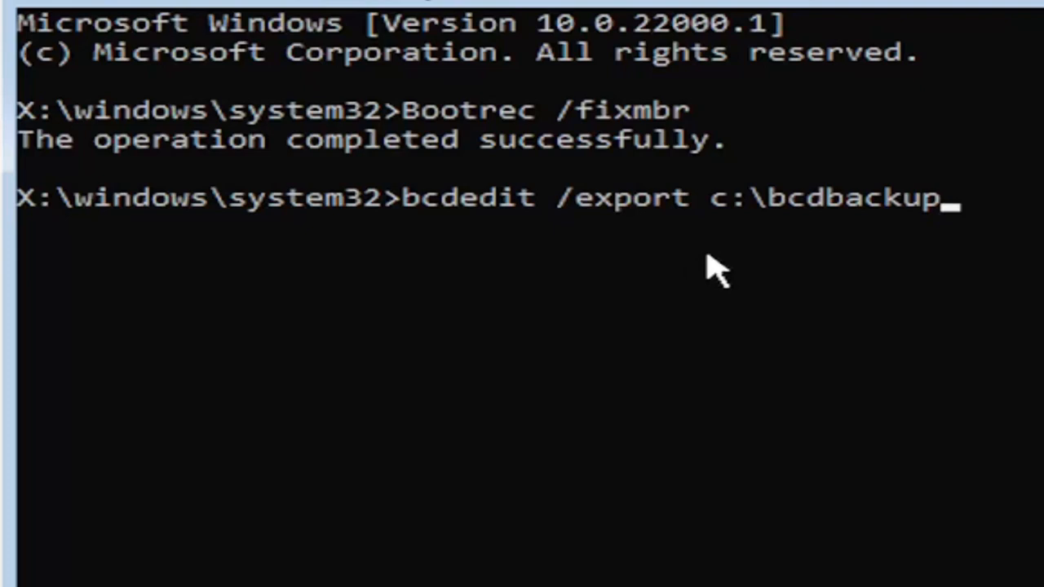
{"action": "mouse_move", "coordinate": [603, 476]}
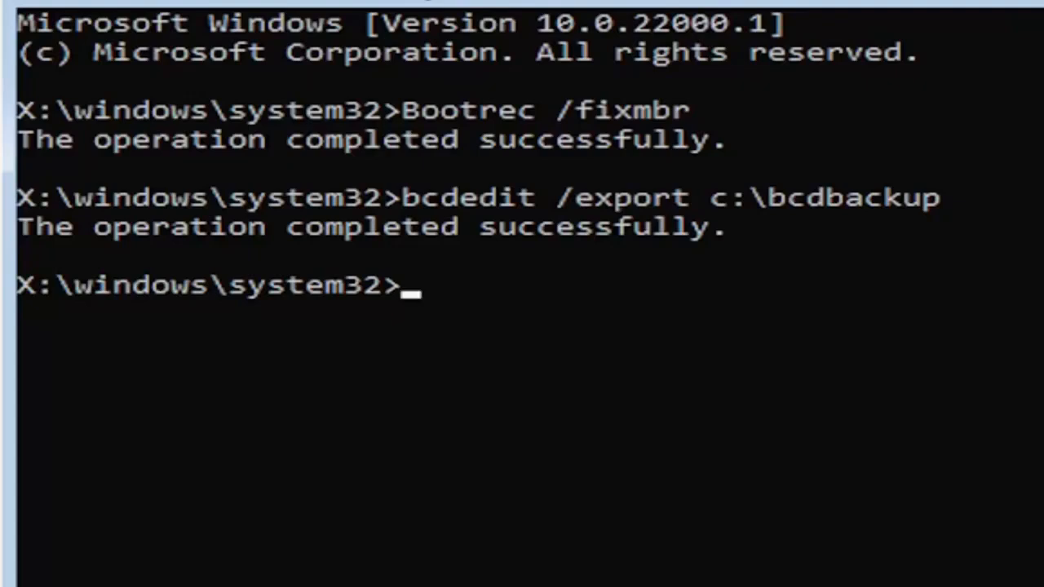
{"action": "mouse_move", "coordinate": [454, 337]}
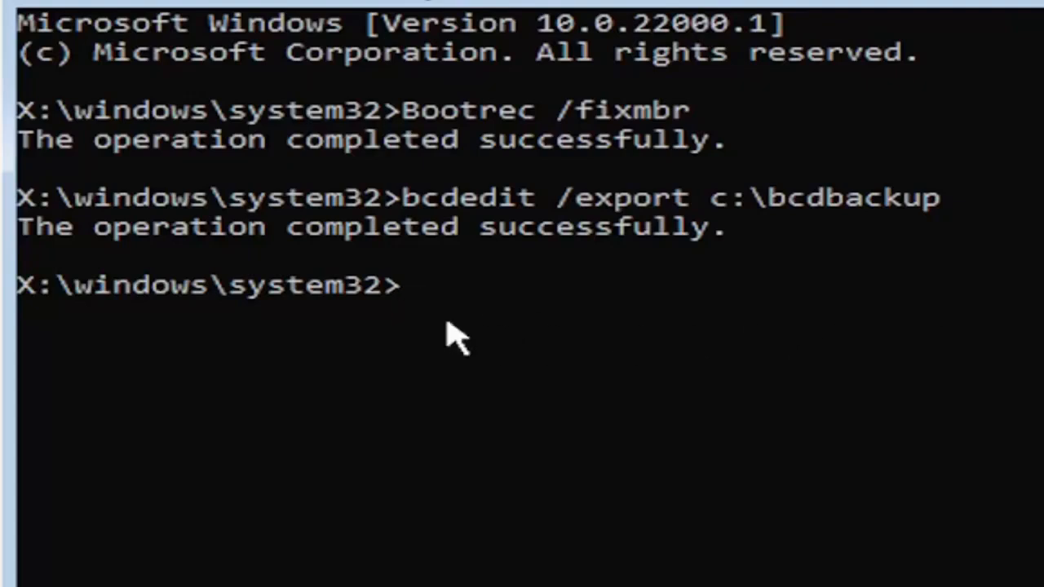
Enter attrib c:\boot\bcd -h -r -s to clear the file's hidden, read-only and system attributes.
{"action": "type", "text": "a"}
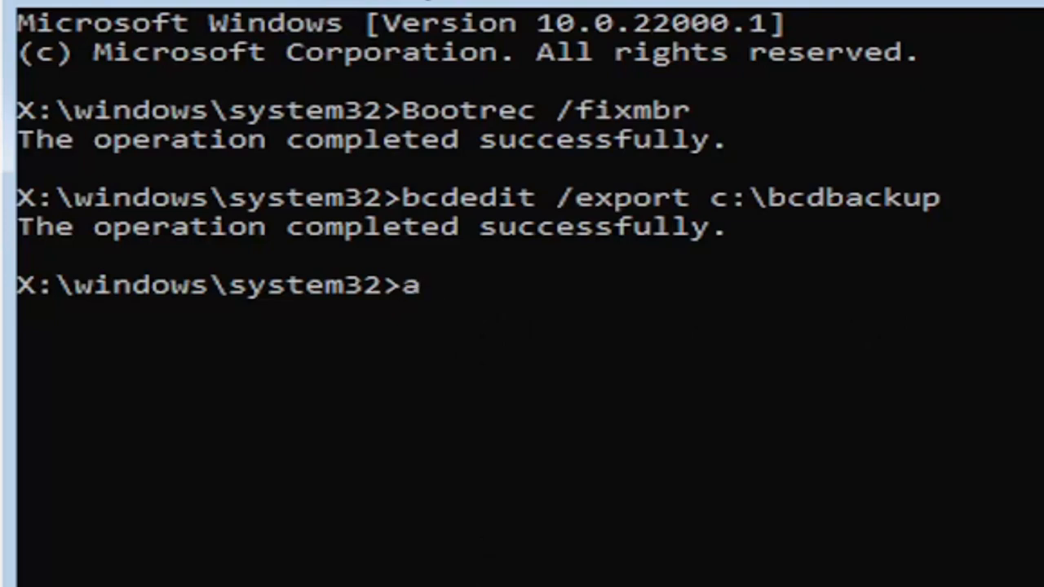
{"action": "type", "text": "ttr"}
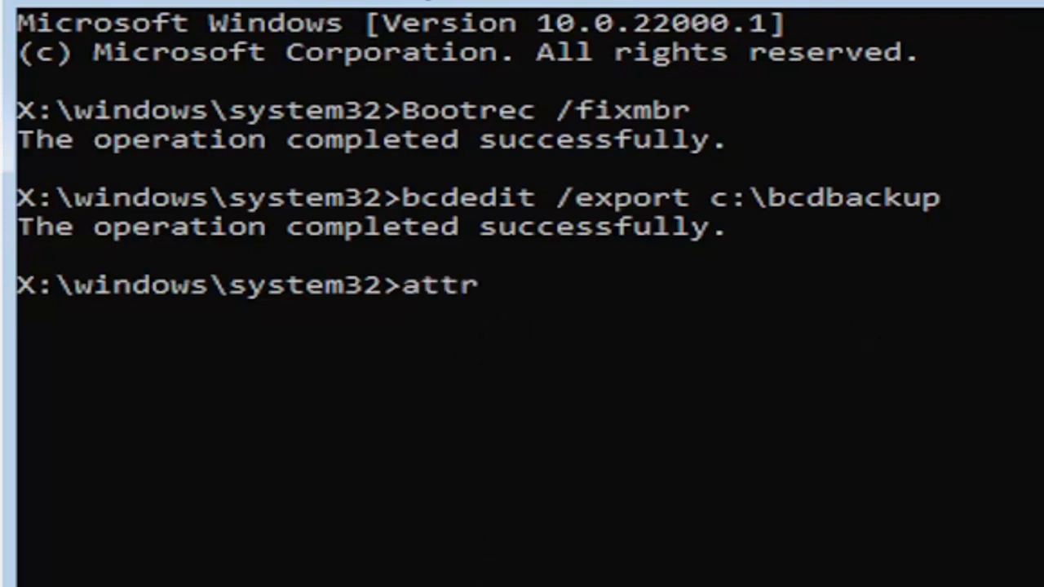
{"action": "type", "text": "ib"}
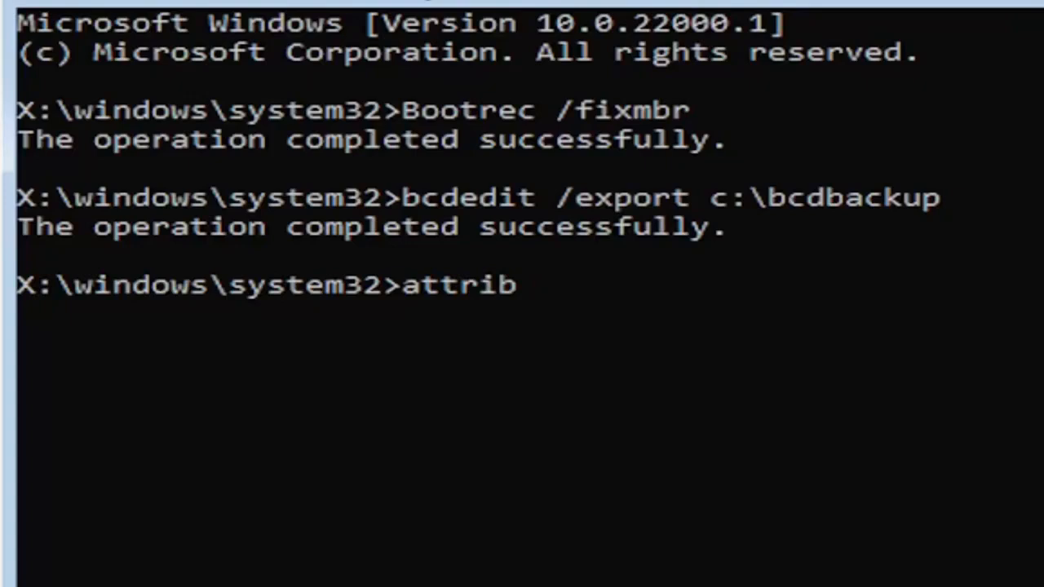
{"action": "type", "text": "c"}
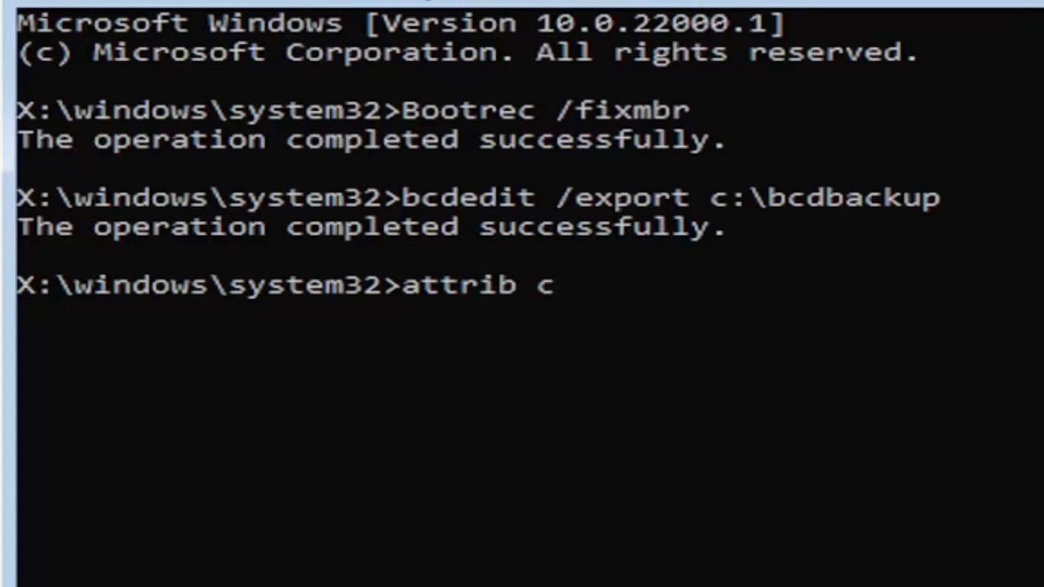
{"action": "type", "text": ":"}
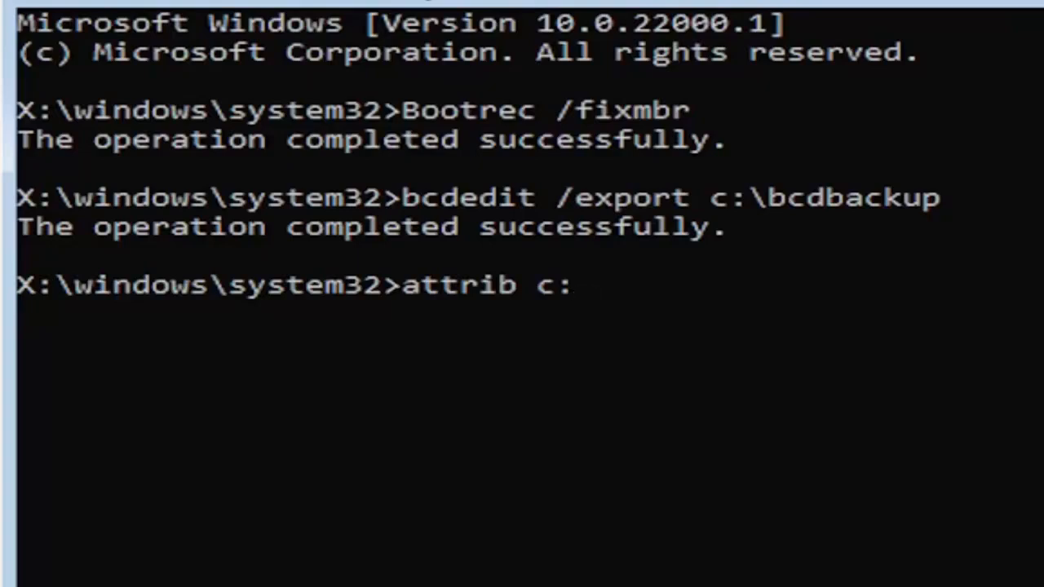
{"action": "type", "text": "\\b"}
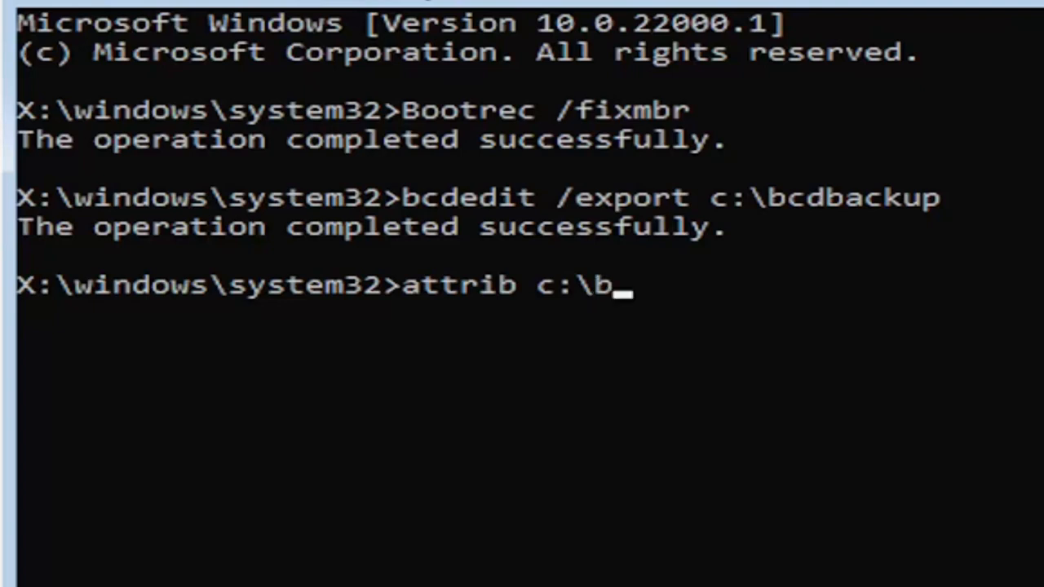
{"action": "type", "text": "oot"}
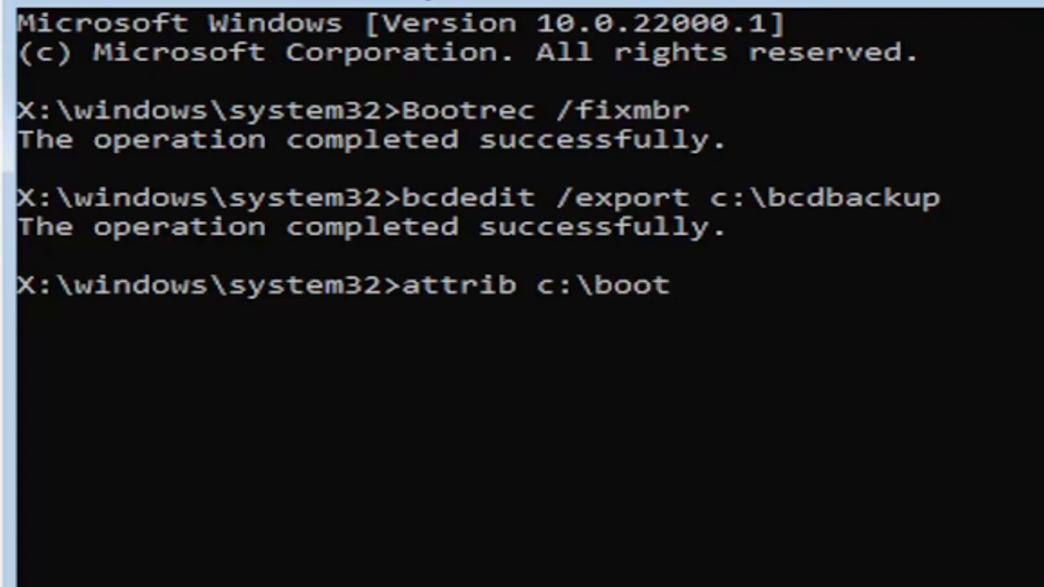
{"action": "type", "text": "\\"}
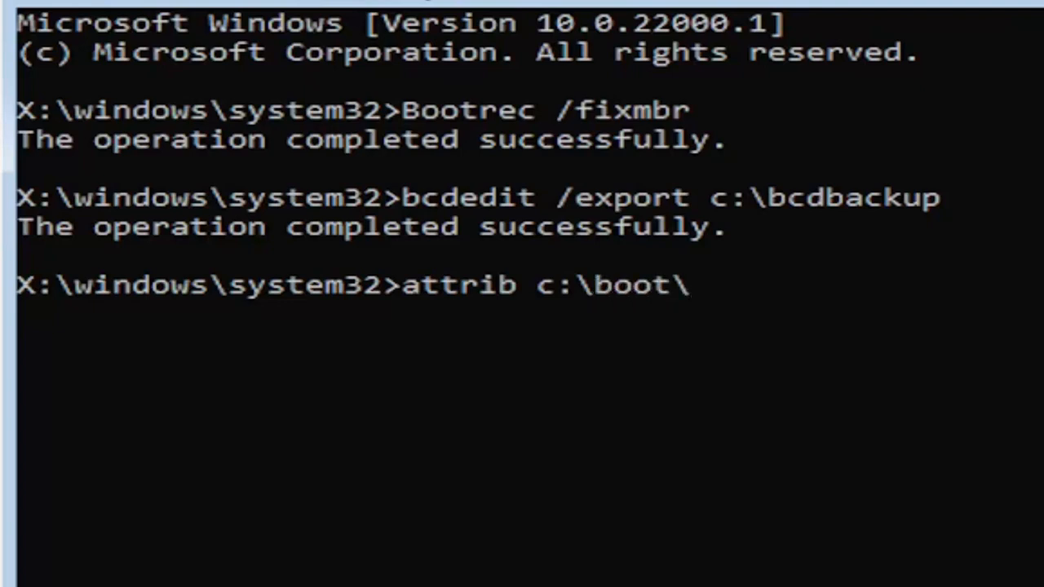
{"action": "type", "text": "bcd -"}
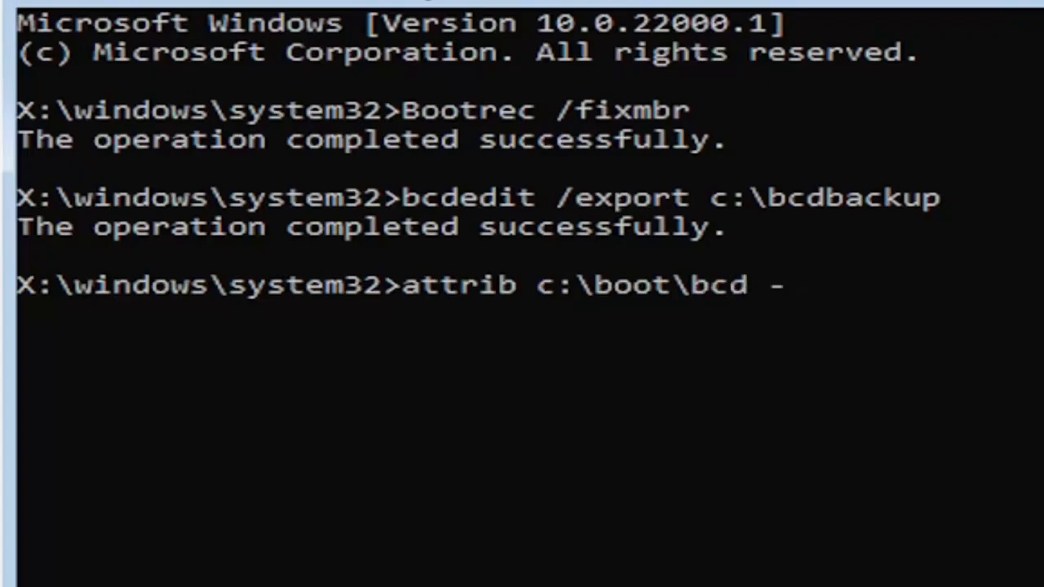
{"action": "type", "text": "h"}
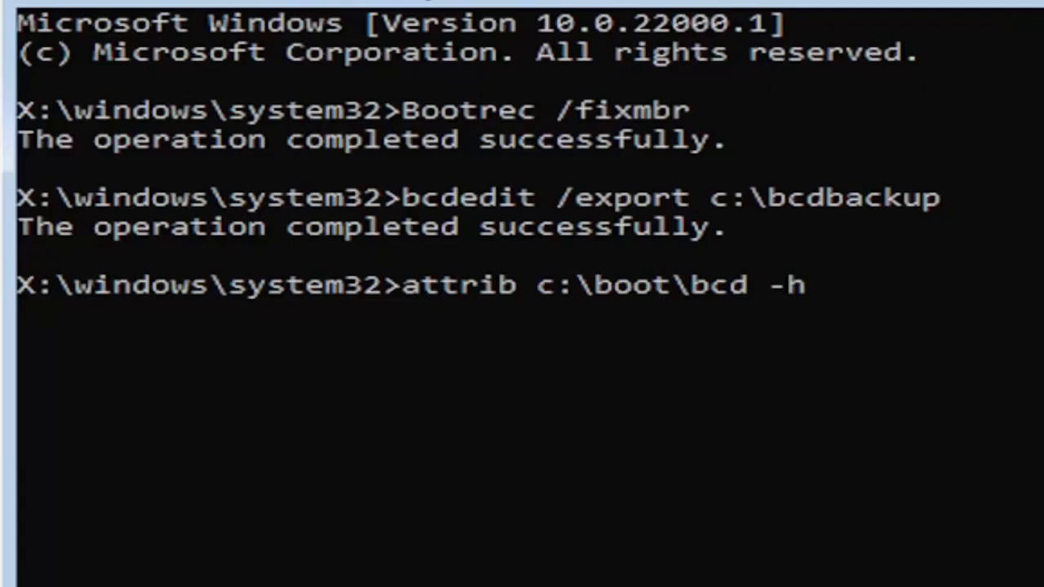
{"action": "type", "text": "-r -"}
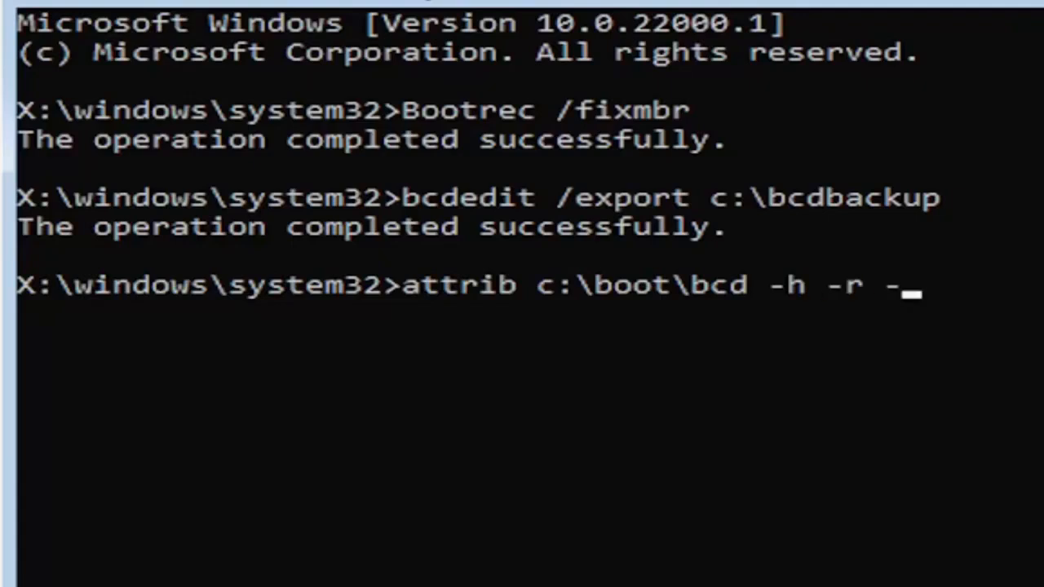
{"action": "type", "text": "s"}
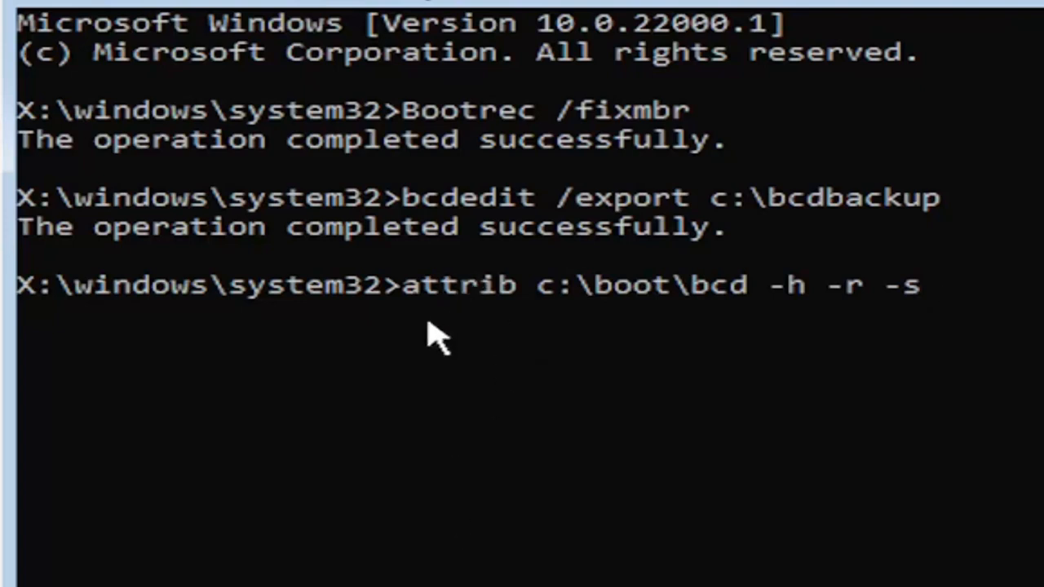
{"action": "mouse_move", "coordinate": [457, 326]}
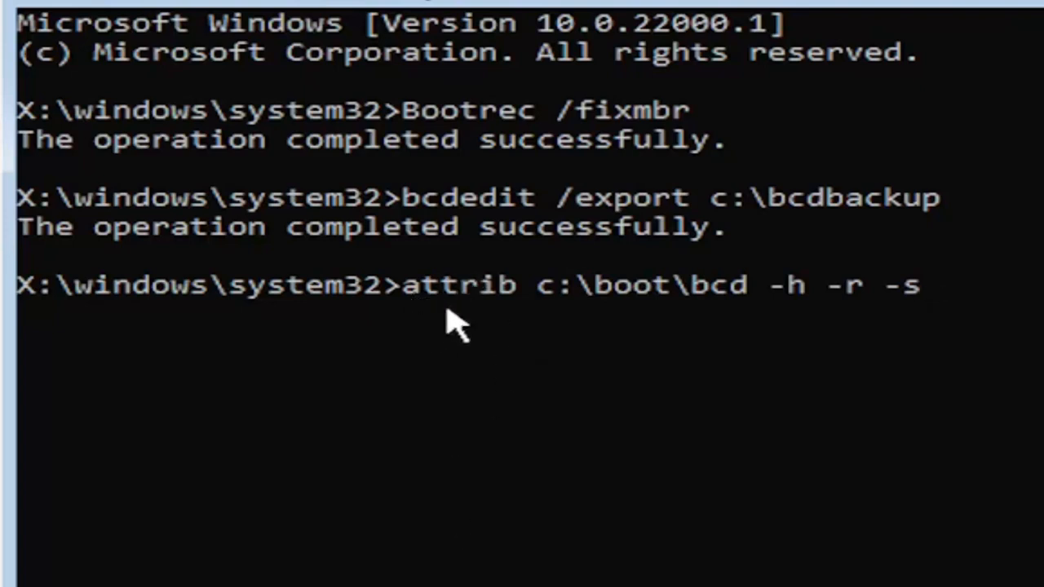
{"action": "mouse_move", "coordinate": [522, 318]}
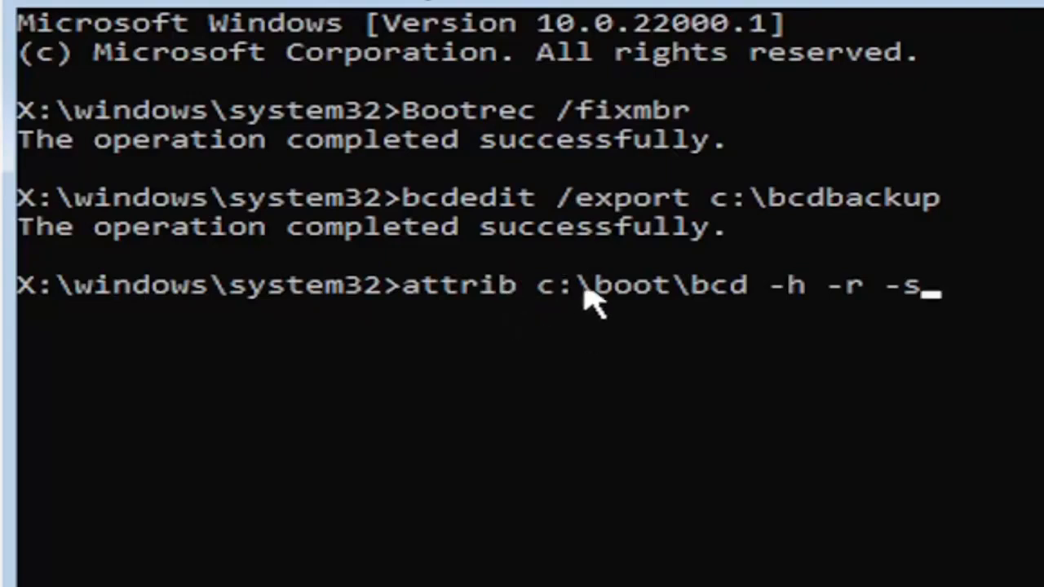
{"action": "mouse_move", "coordinate": [574, 330]}
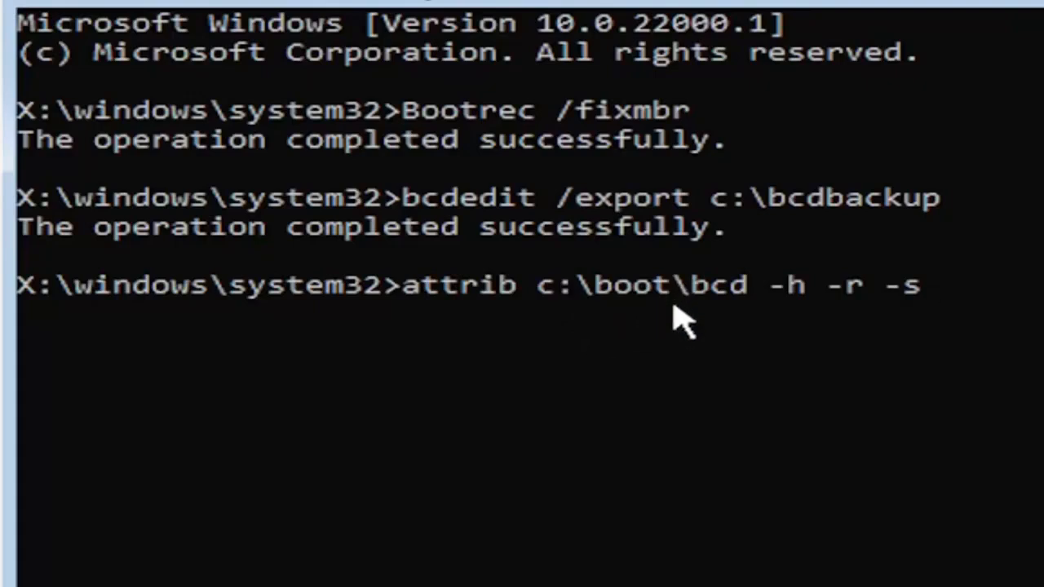
{"action": "mouse_move", "coordinate": [763, 318]}
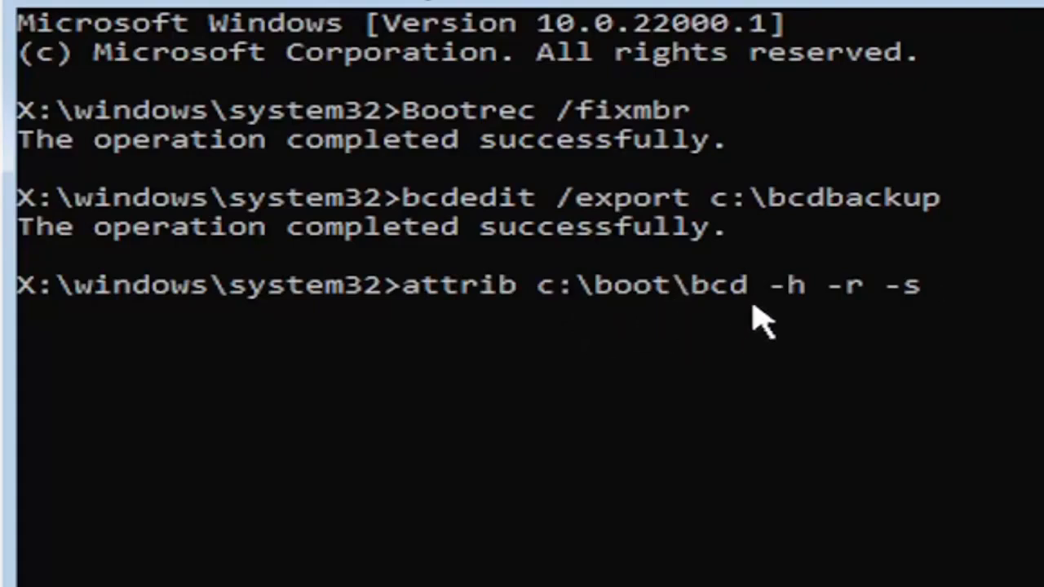
{"action": "mouse_move", "coordinate": [799, 326]}
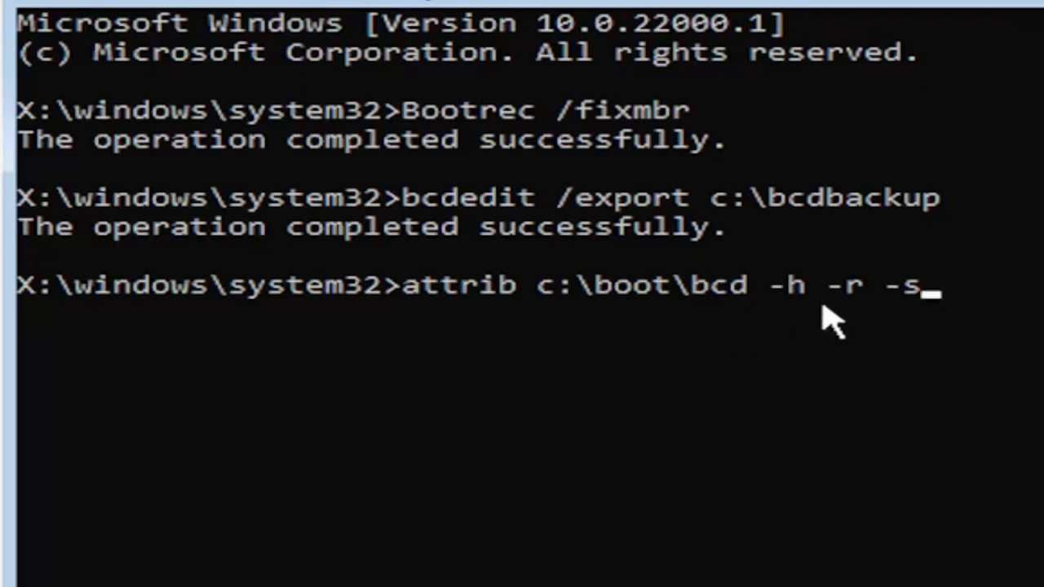
{"action": "mouse_move", "coordinate": [893, 334]}
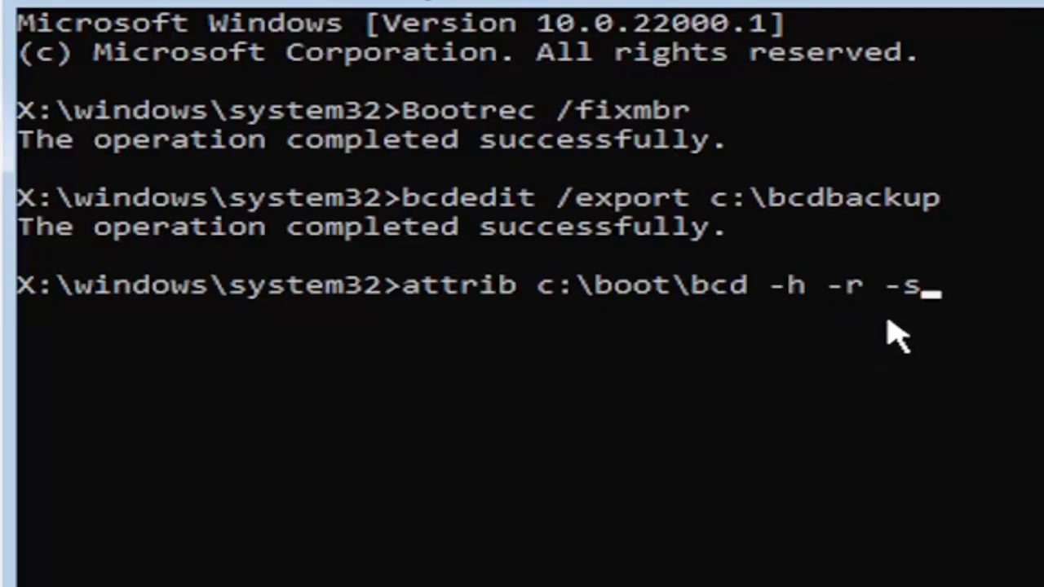
{"action": "mouse_move", "coordinate": [870, 385]}
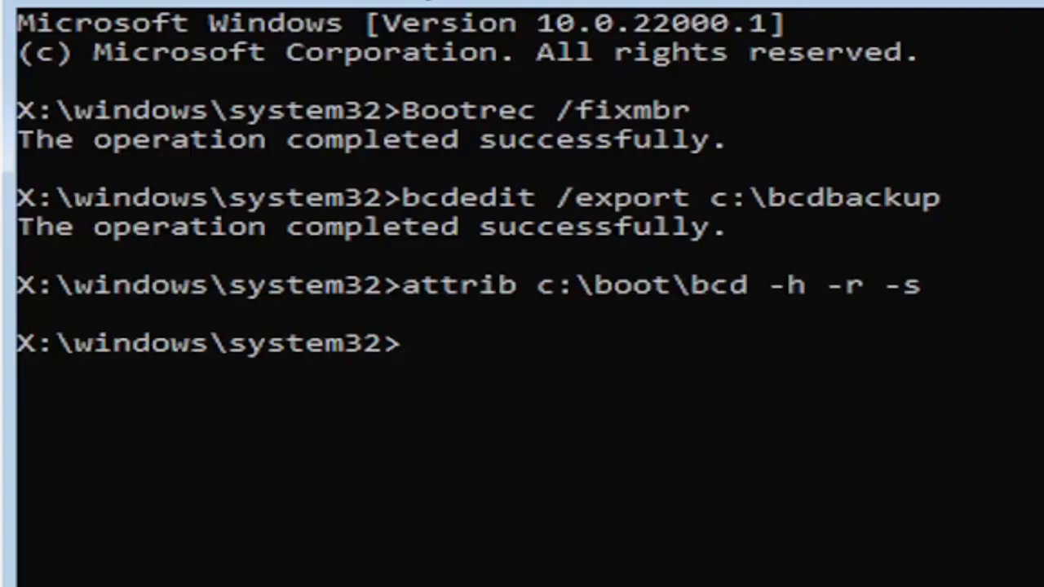
{"action": "mouse_move", "coordinate": [440, 396]}
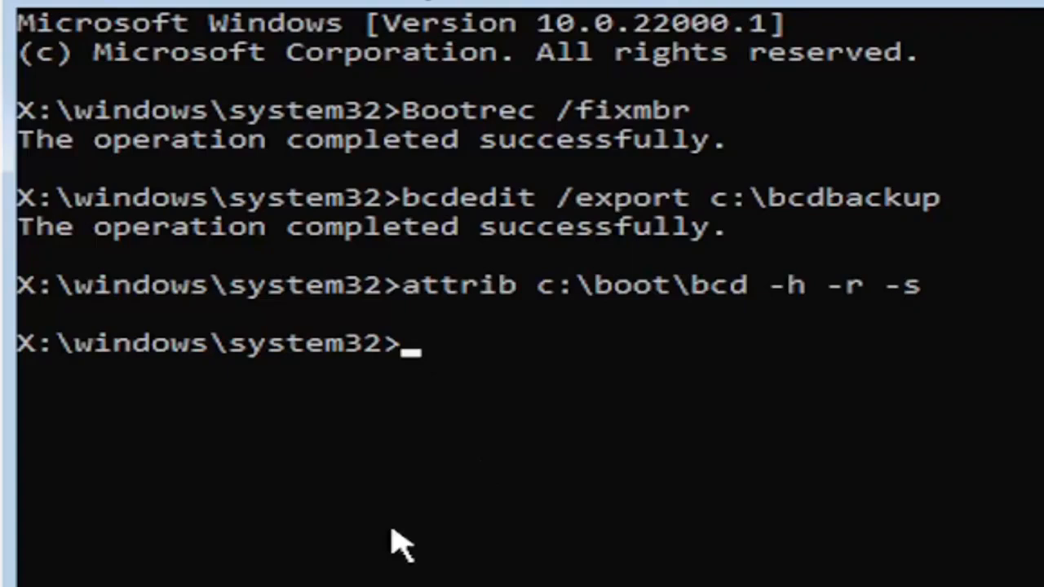
Enter ren c:\boot\bcd bcd.old to rename the boot configuration file.
{"action": "type", "text": "ren"}
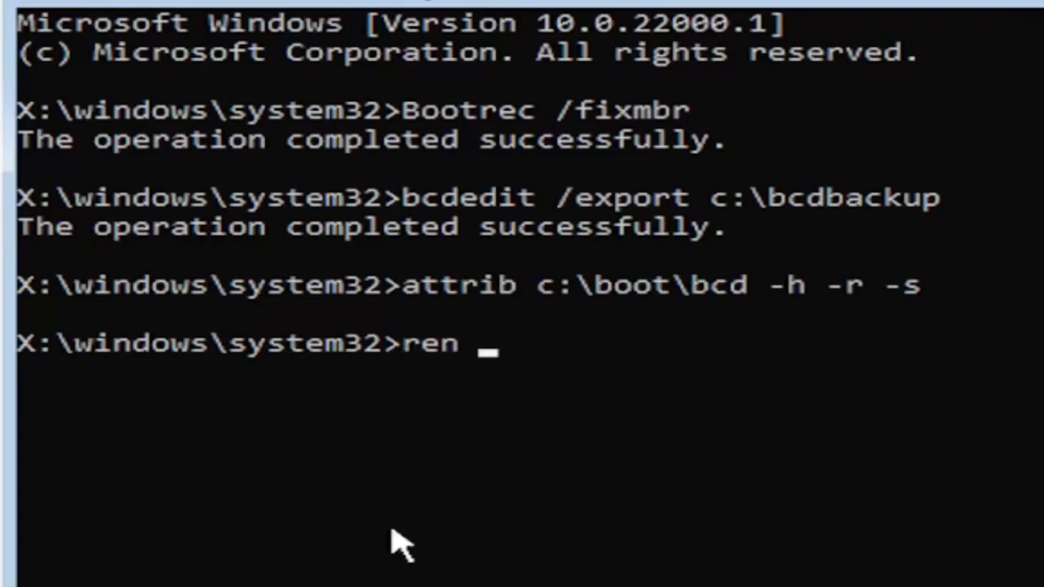
{"action": "type", "text": "c"}
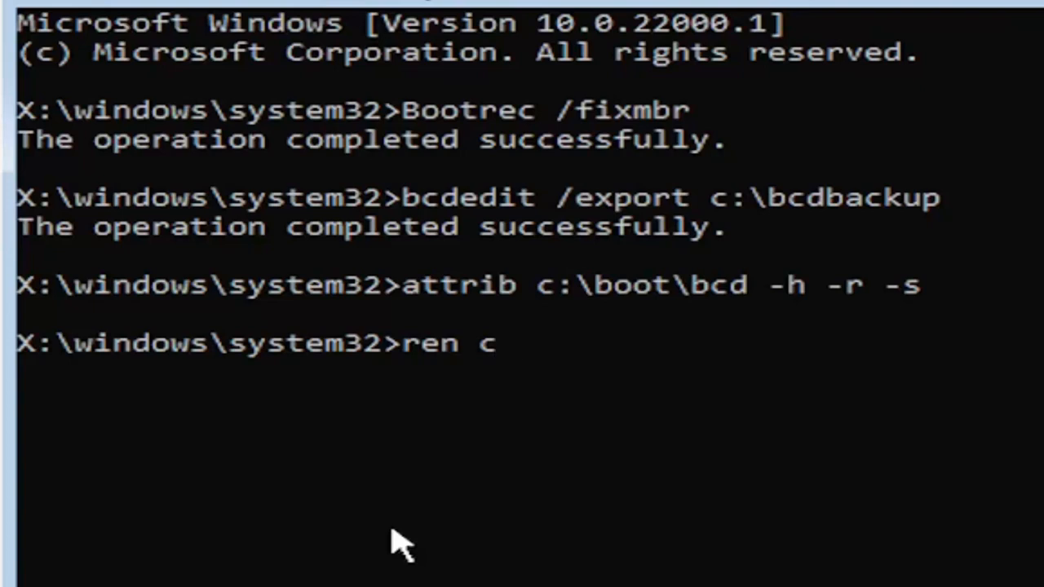
{"action": "type", "text": ":"}
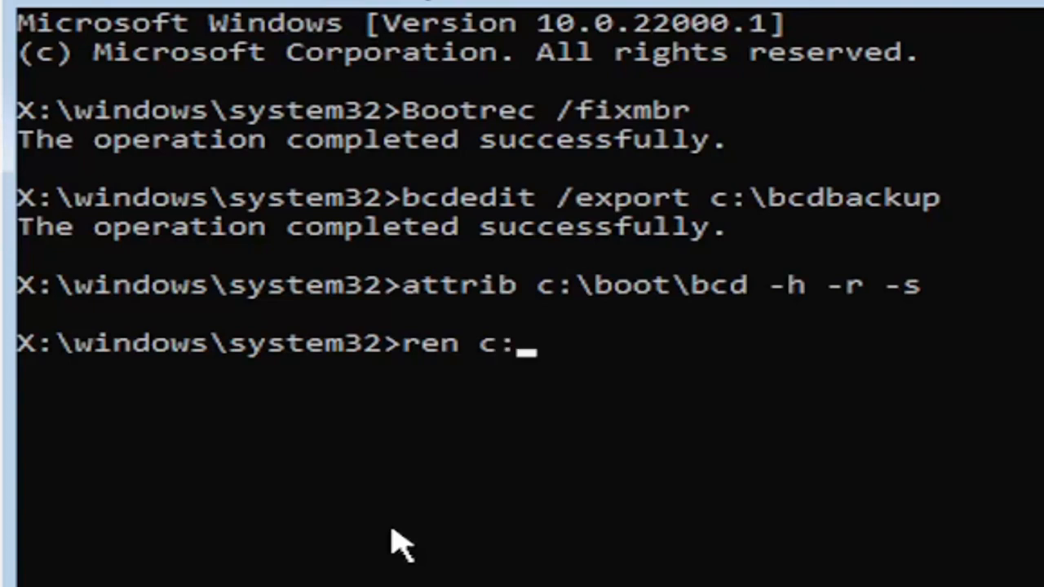
{"action": "type", "text": "\\boot"}
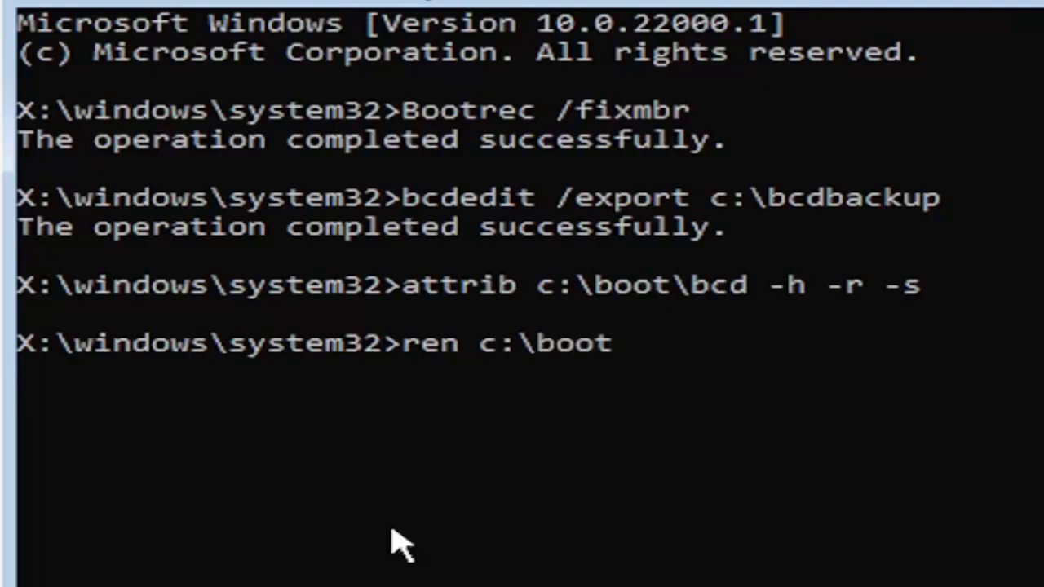
{"action": "type", "text": "\\bc"}
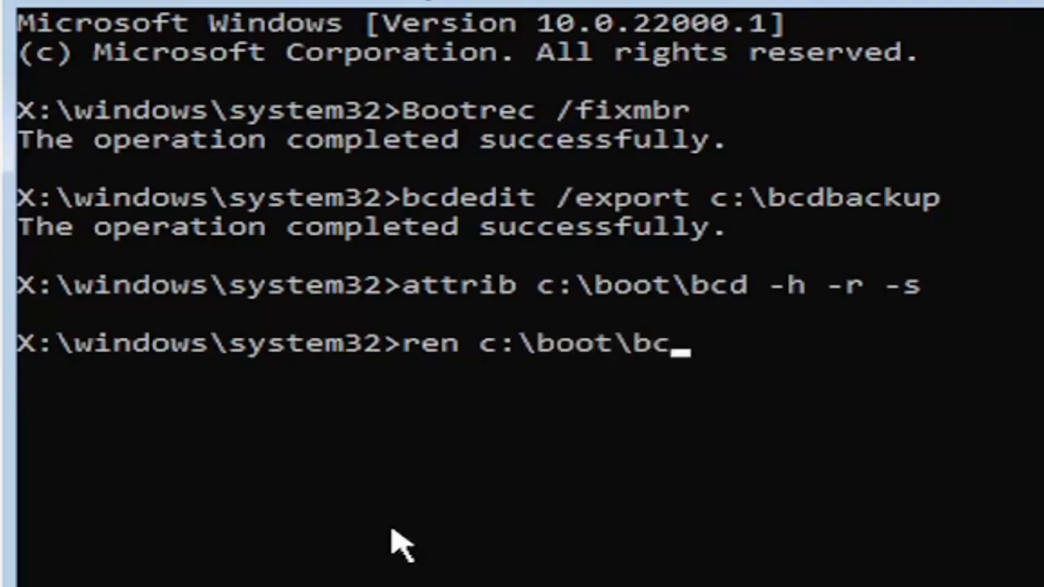
{"action": "type", "text": "d"}
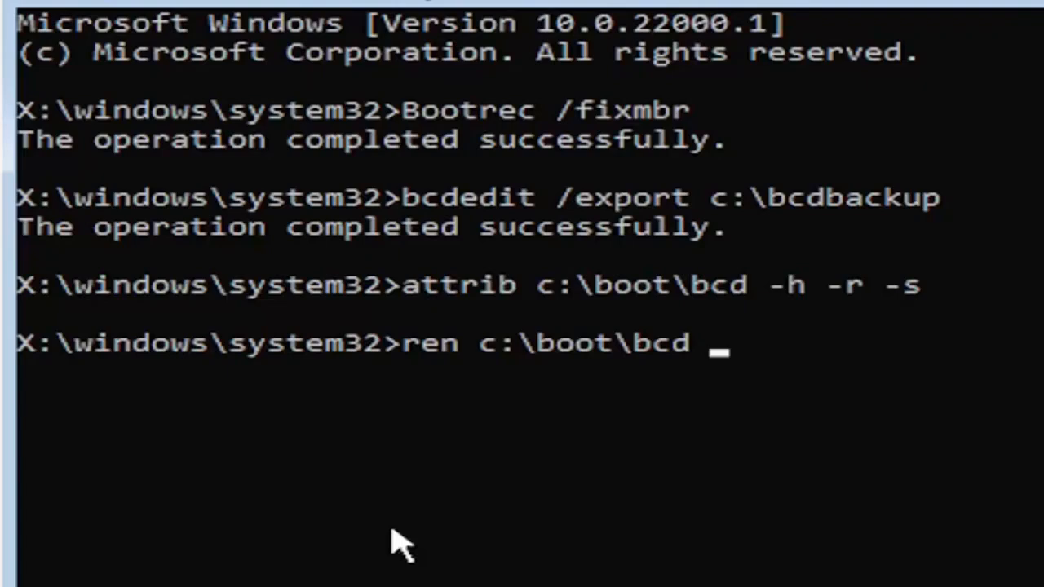
{"action": "type", "text": "bcd."}
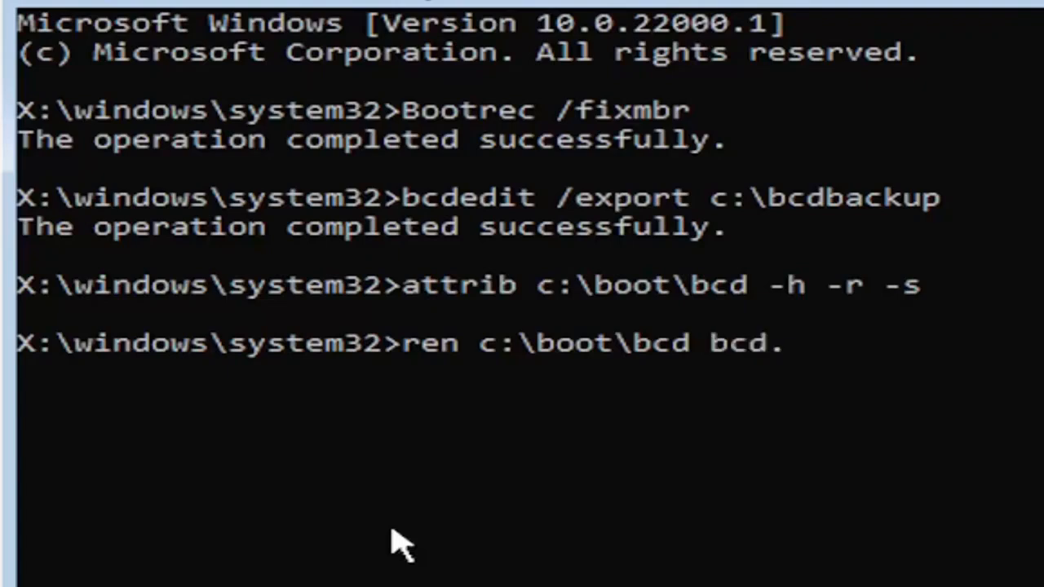
{"action": "type", "text": "old"}
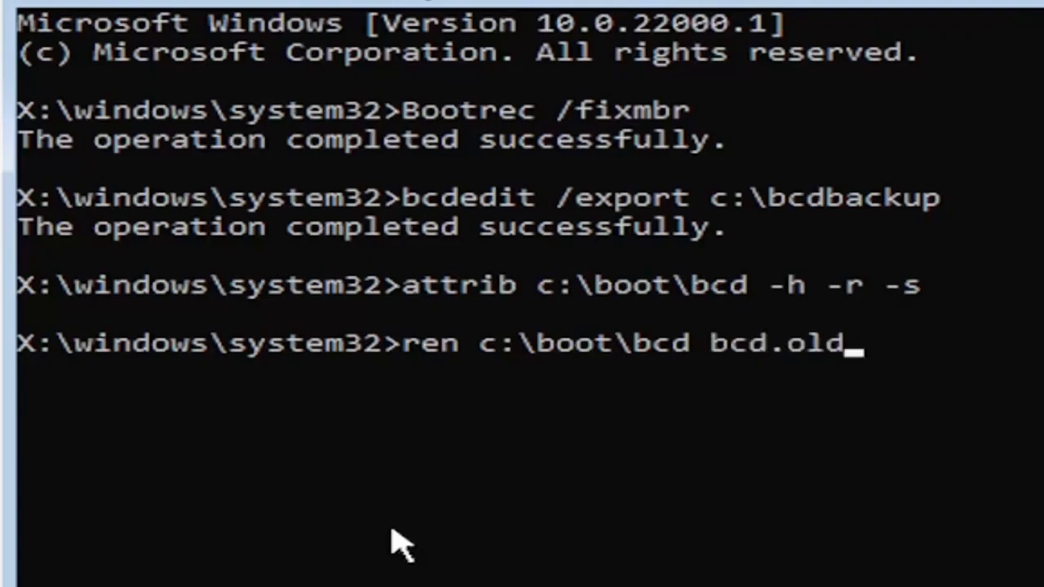
{"action": "mouse_move", "coordinate": [502, 432]}
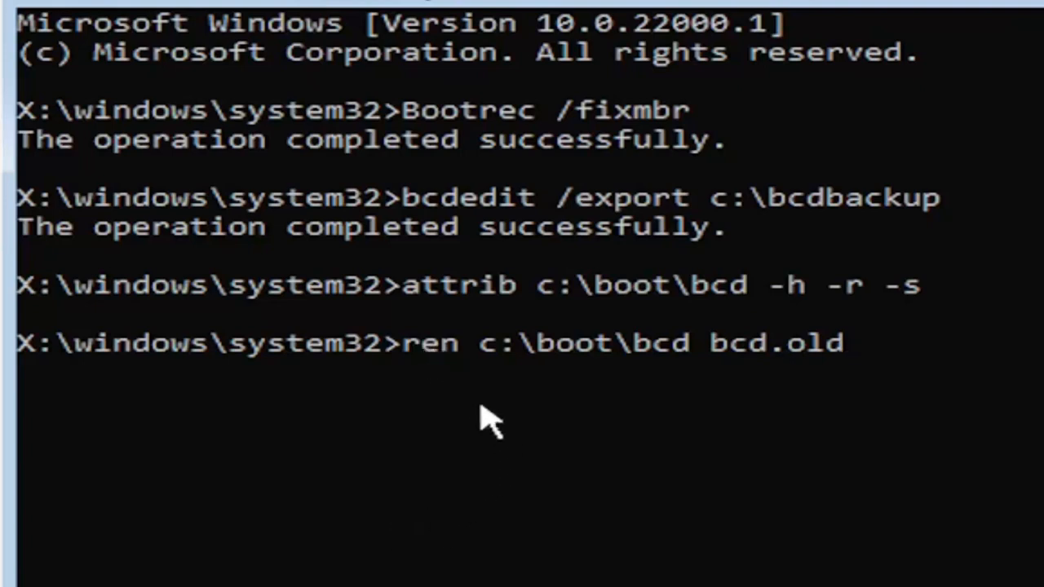
{"action": "mouse_move", "coordinate": [525, 396]}
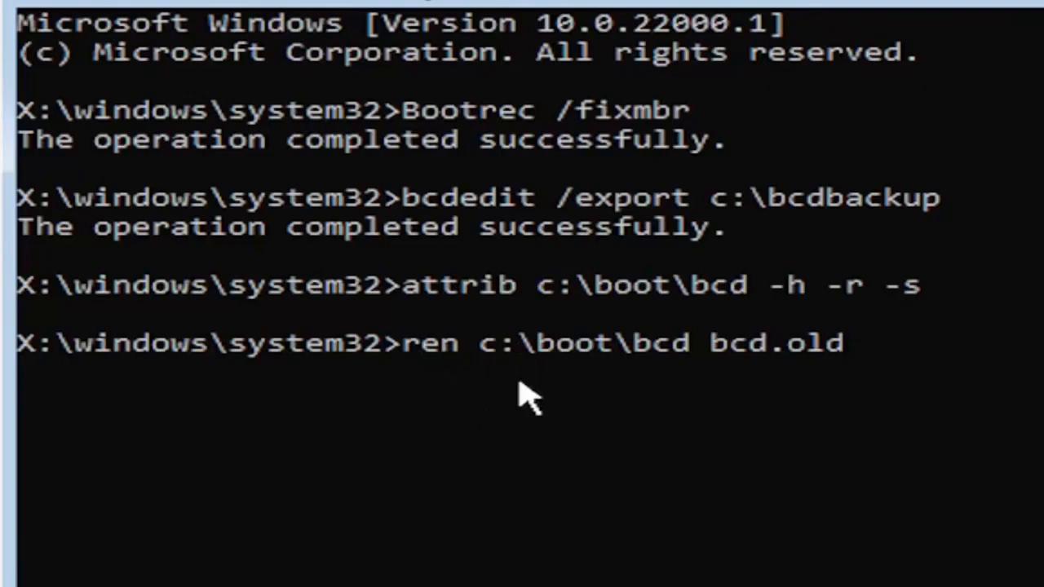
{"action": "mouse_move", "coordinate": [607, 372]}
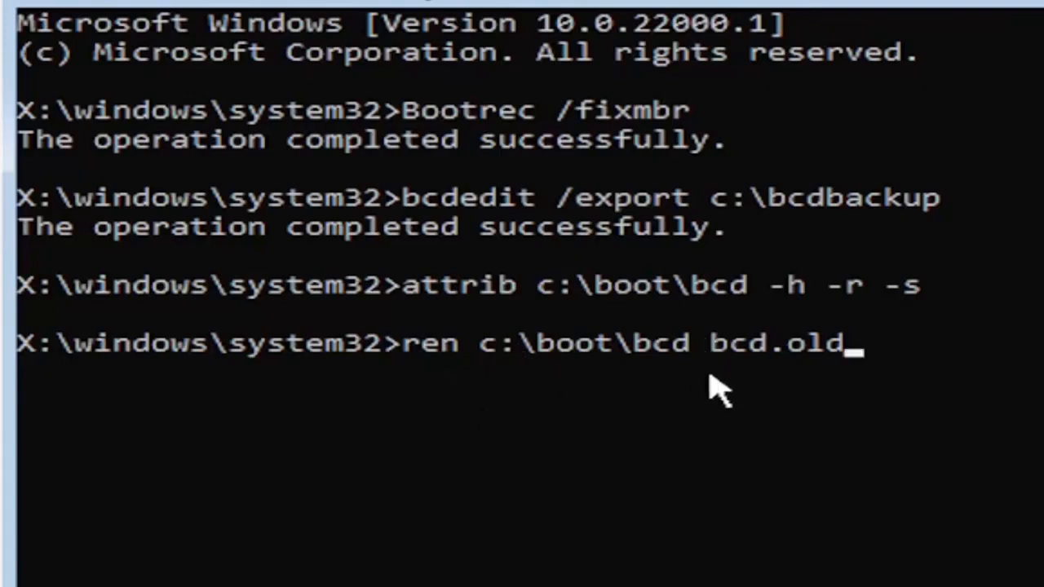
{"action": "mouse_move", "coordinate": [783, 383]}
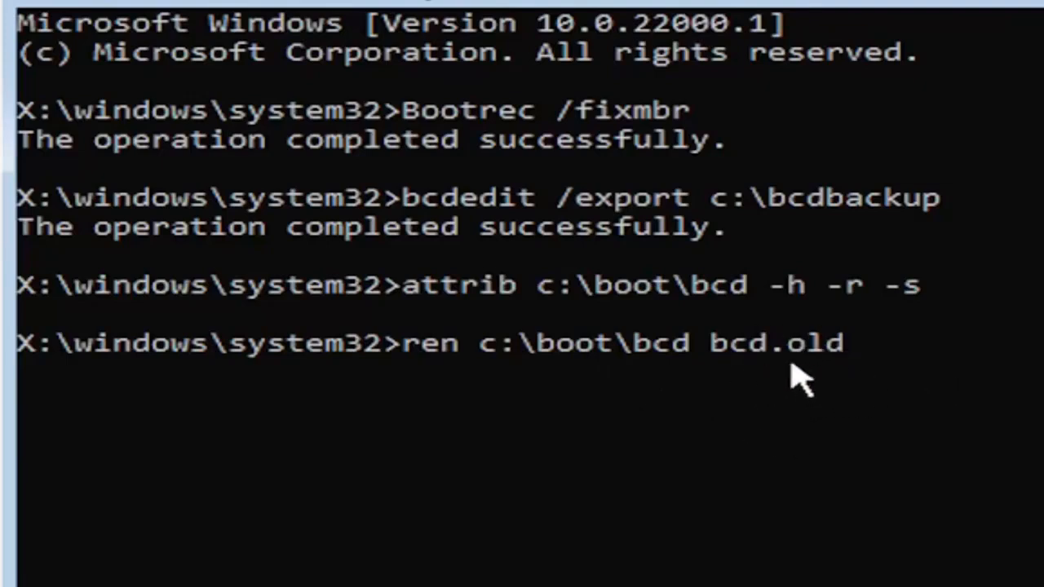
{"action": "mouse_move", "coordinate": [799, 392]}
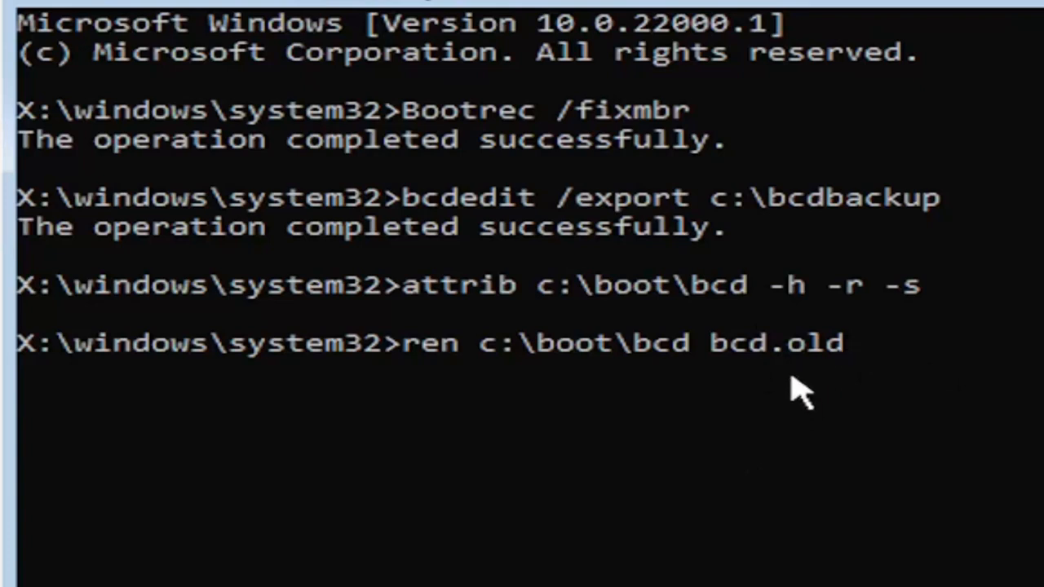
{"action": "mouse_move", "coordinate": [958, 558]}
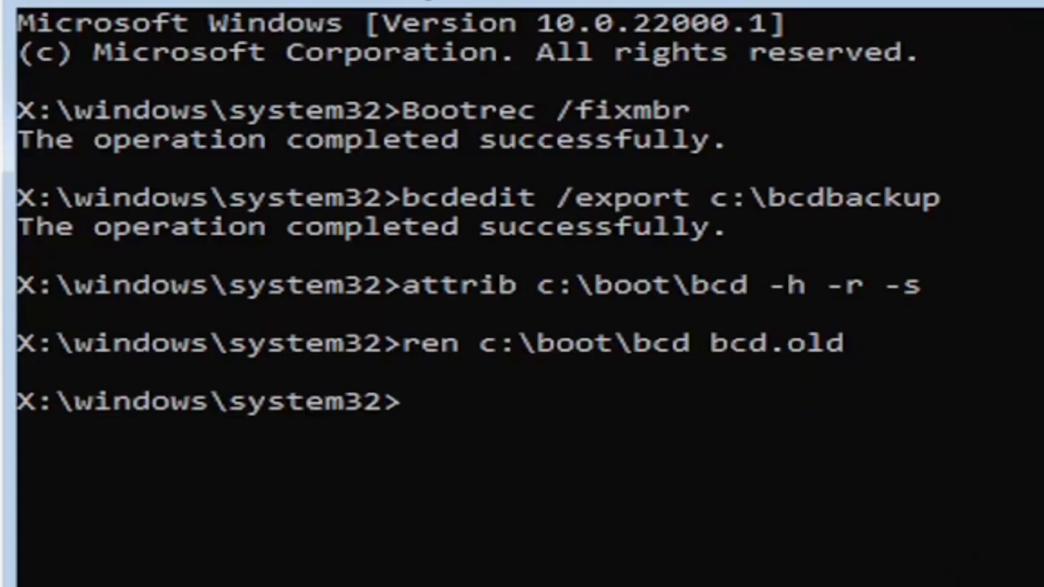
Enter bootrec /rebuildbcd at the prompt, ready to rebuild the boot configuration data.
{"action": "type", "text": "b"}
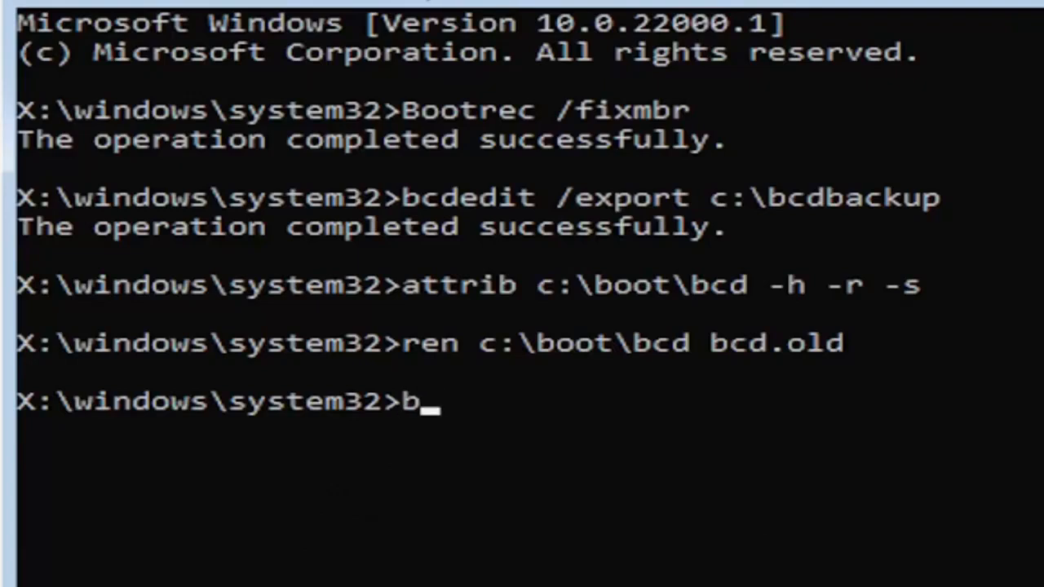
{"action": "type", "text": "ootre"}
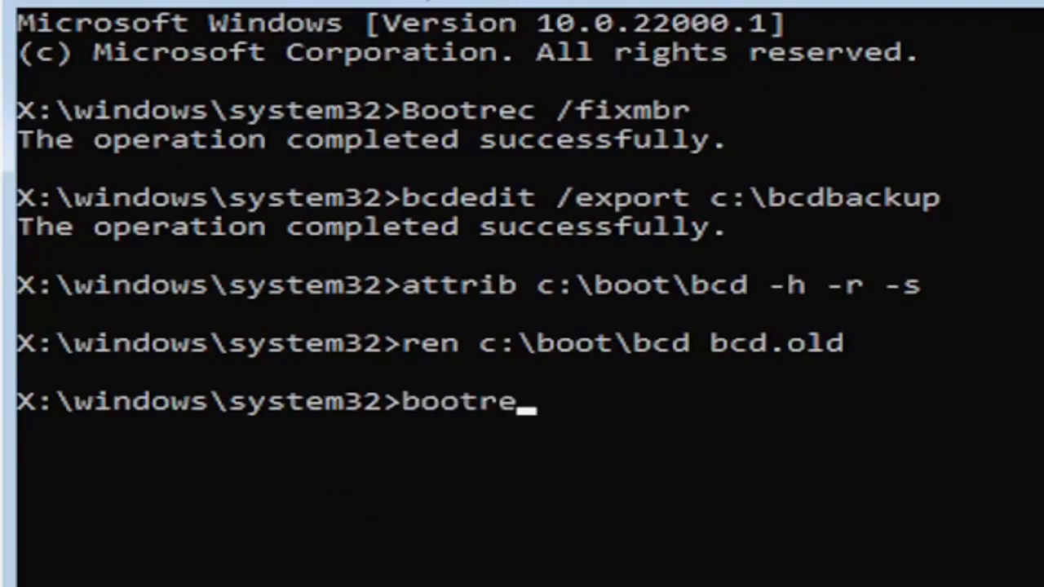
{"action": "type", "text": "c"}
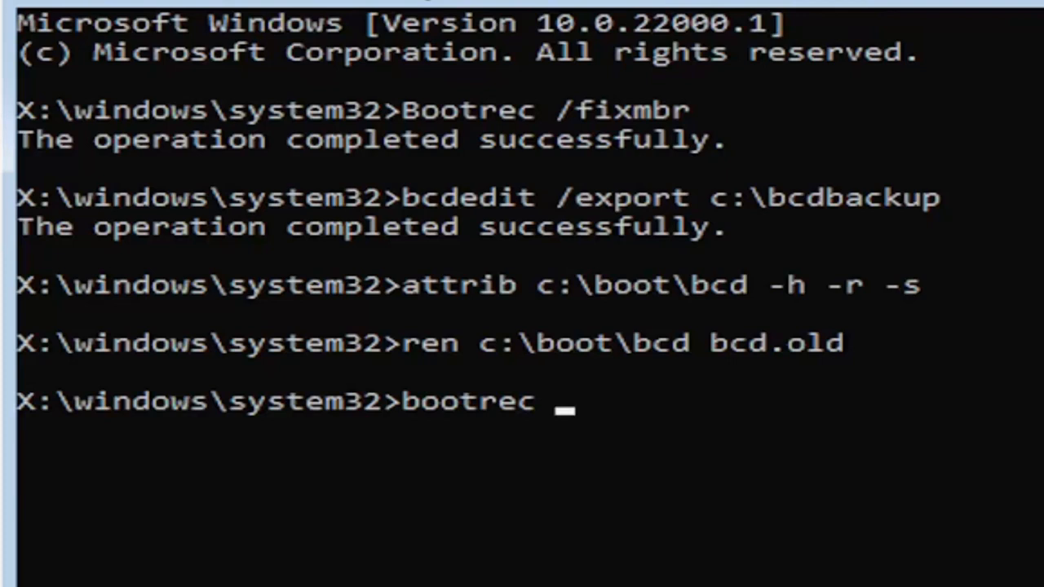
{"action": "type", "text": "/reb"}
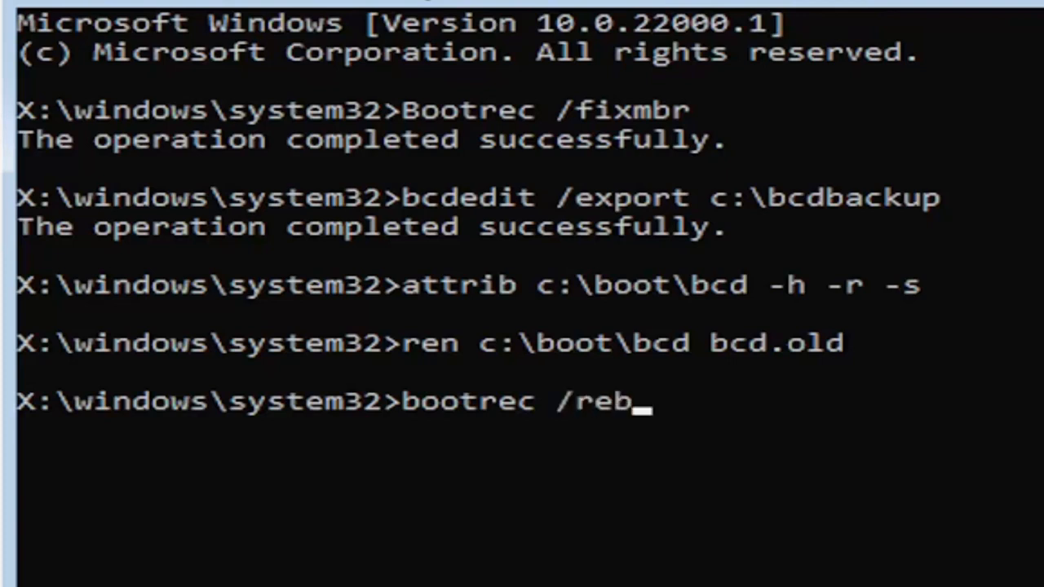
{"action": "type", "text": "uild"}
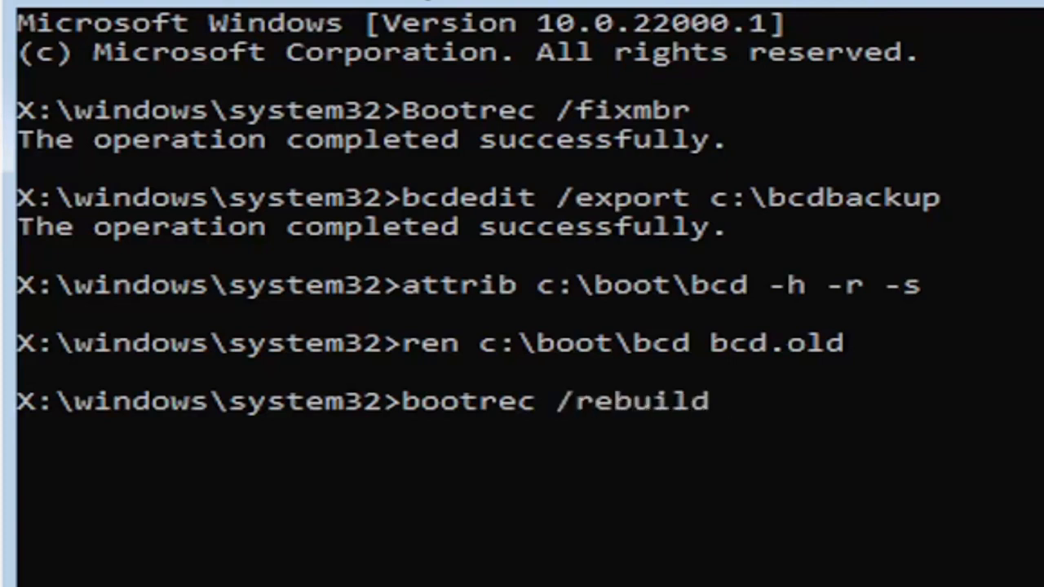
{"action": "type", "text": "bcd"}
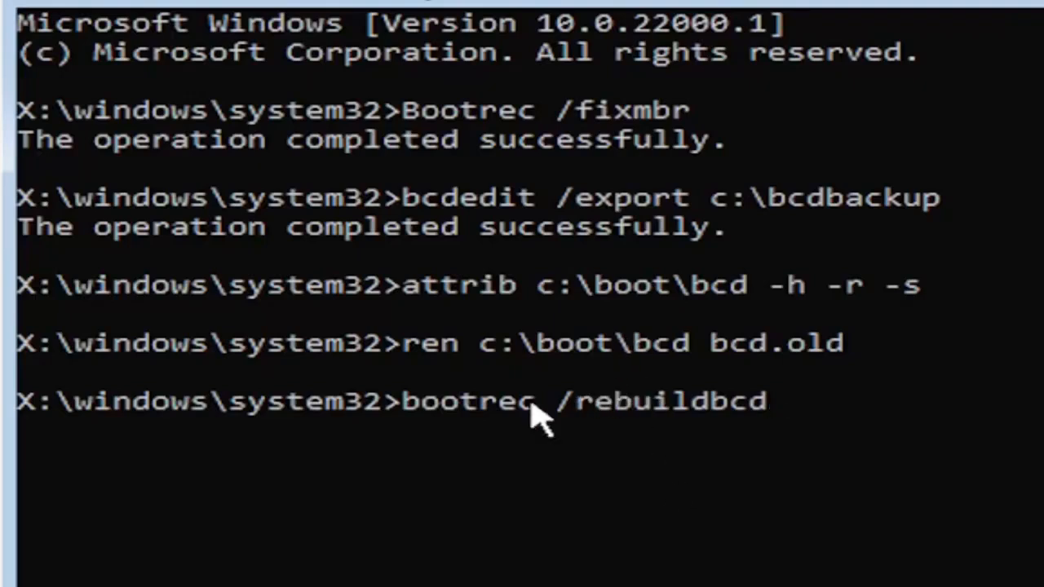
{"action": "mouse_move", "coordinate": [521, 457]}
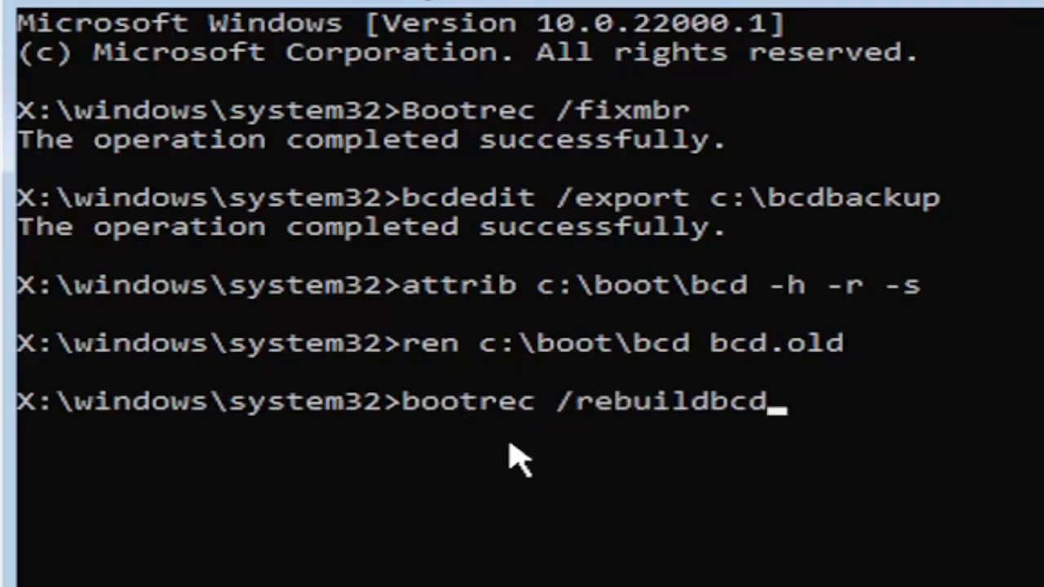
{"action": "mouse_move", "coordinate": [538, 437]}
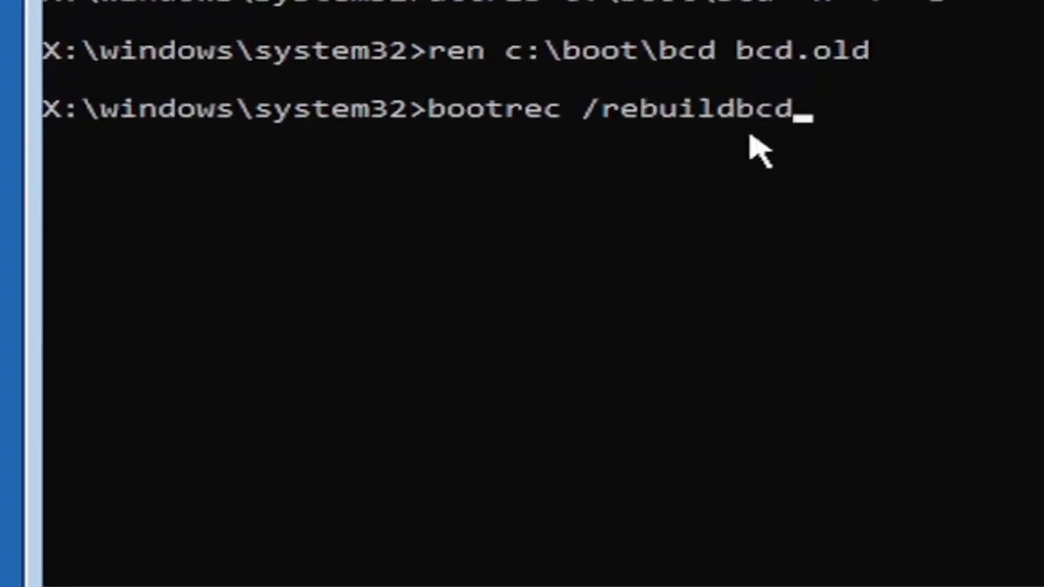
{"action": "mouse_move", "coordinate": [677, 163]}
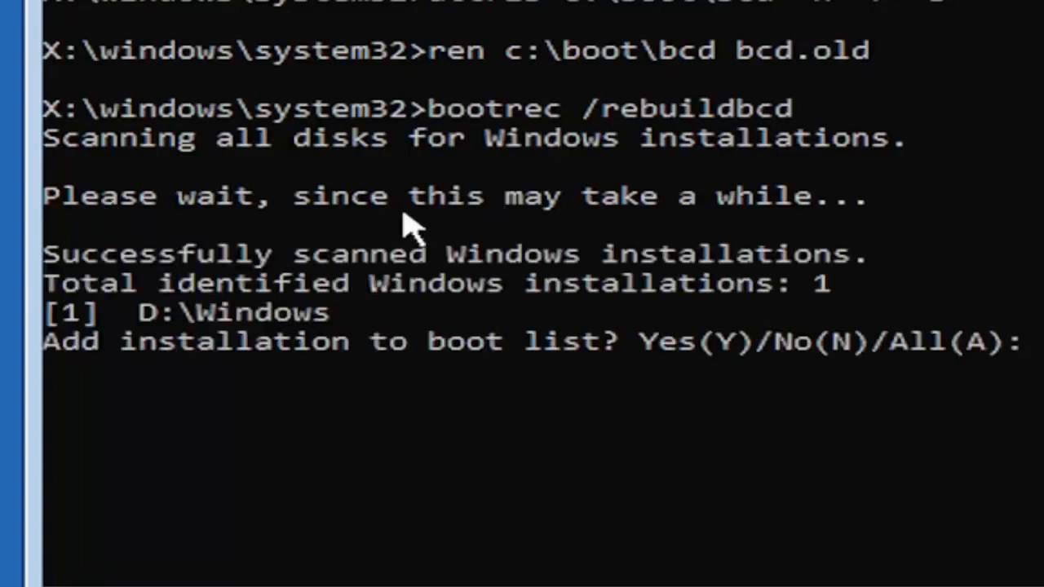
{"action": "mouse_move", "coordinate": [199, 440]}
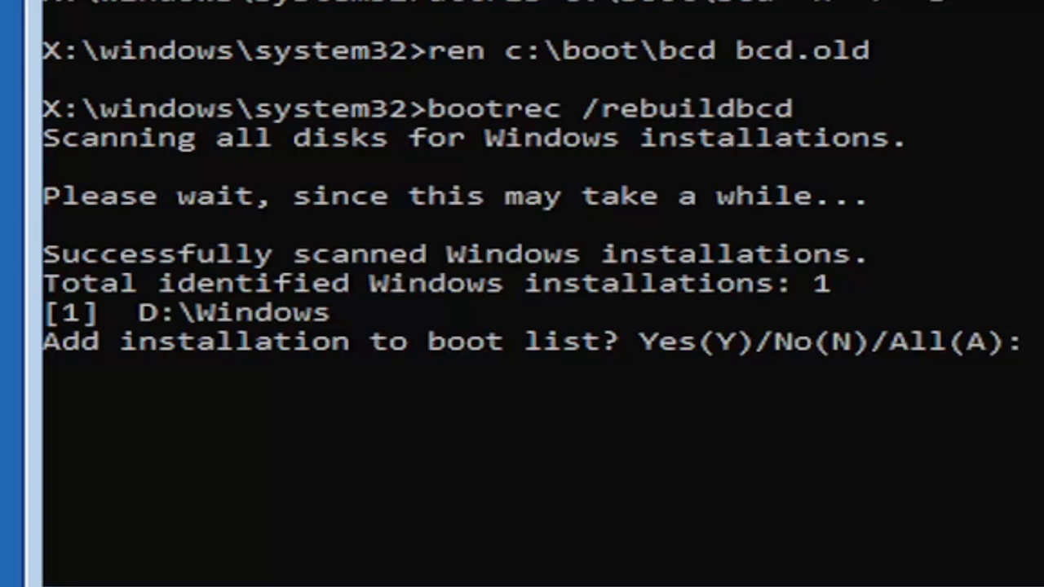
Answer y to add the detected D:\Windows installation to the boot list.
{"action": "type", "text": "y"}
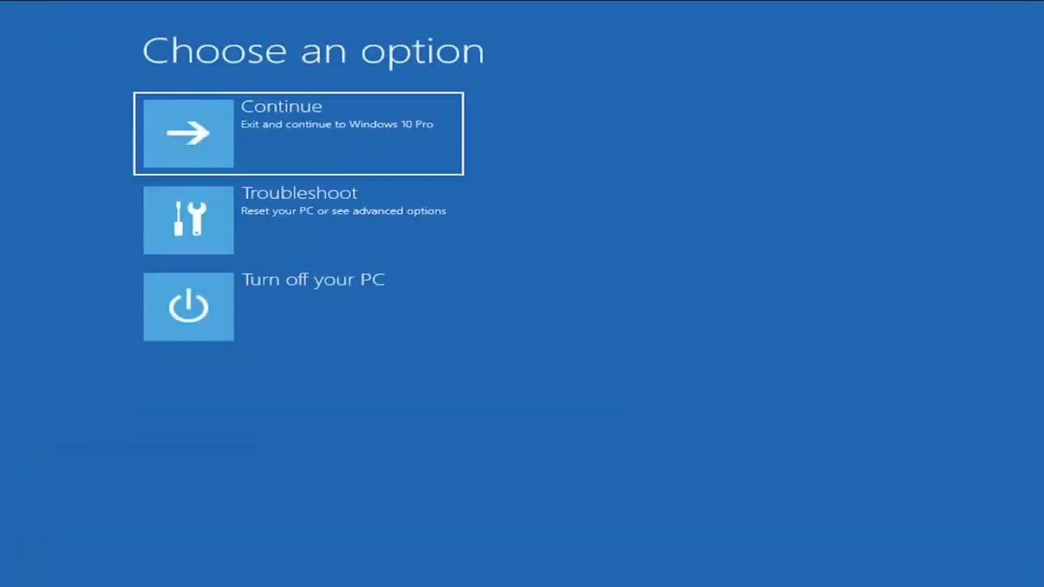
{"action": "mouse_move", "coordinate": [254, 156]}
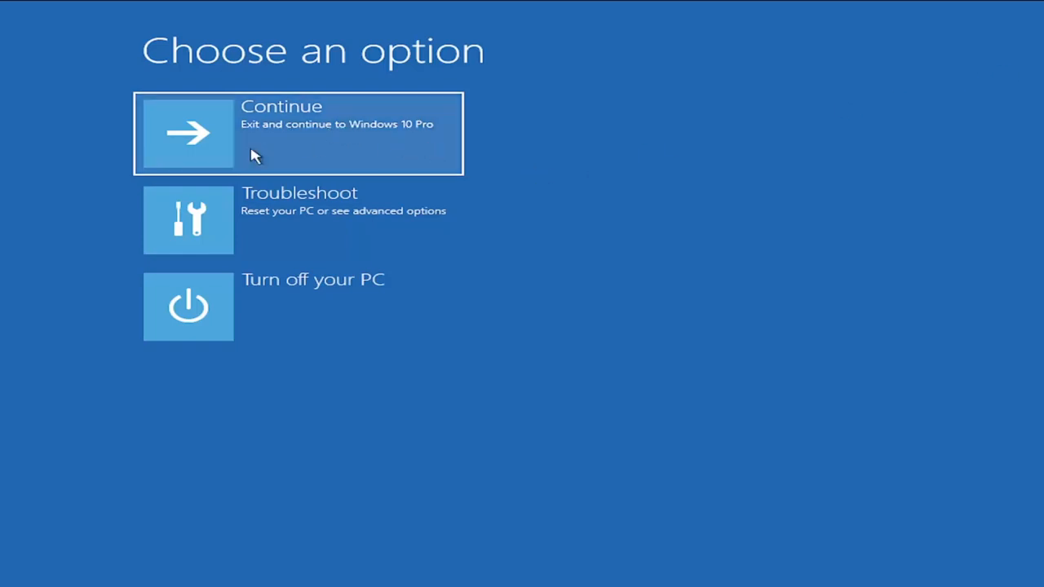
{"action": "mouse_move", "coordinate": [283, 162]}
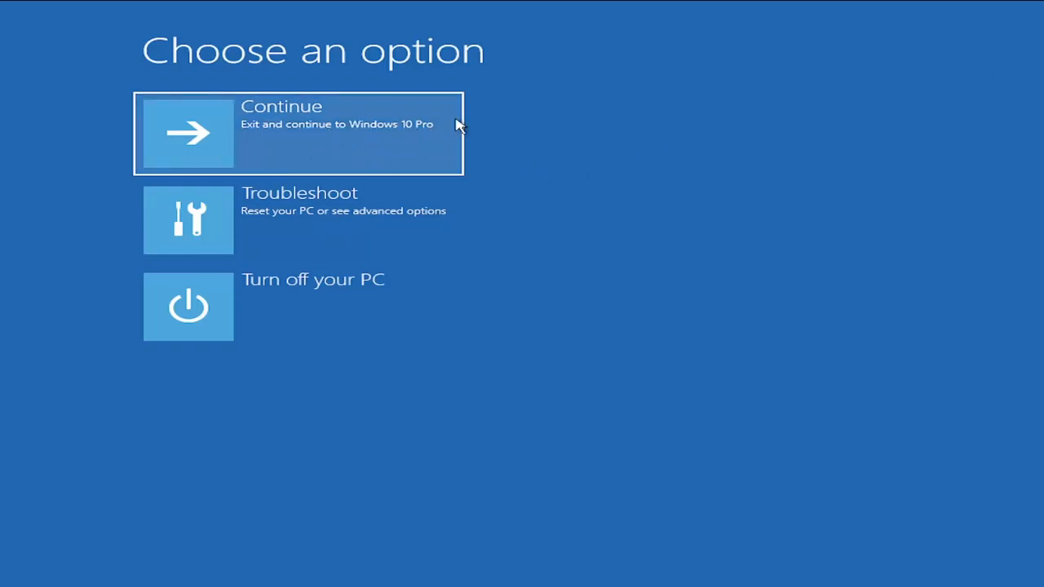
Choose Continue to exit recovery and boot Windows to the Welcome screen.
{"action": "left_click", "coordinate": [297, 134]}
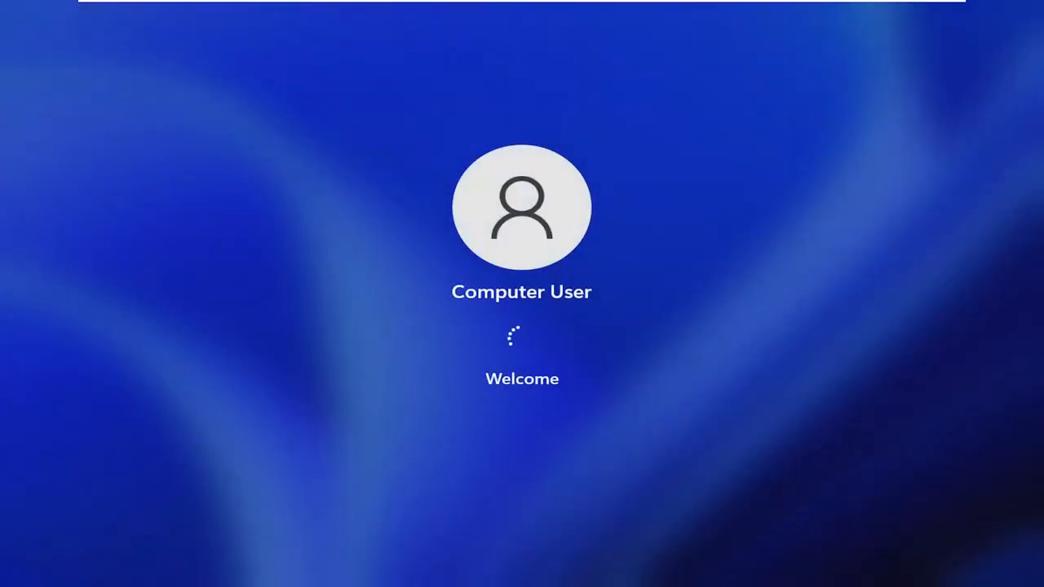